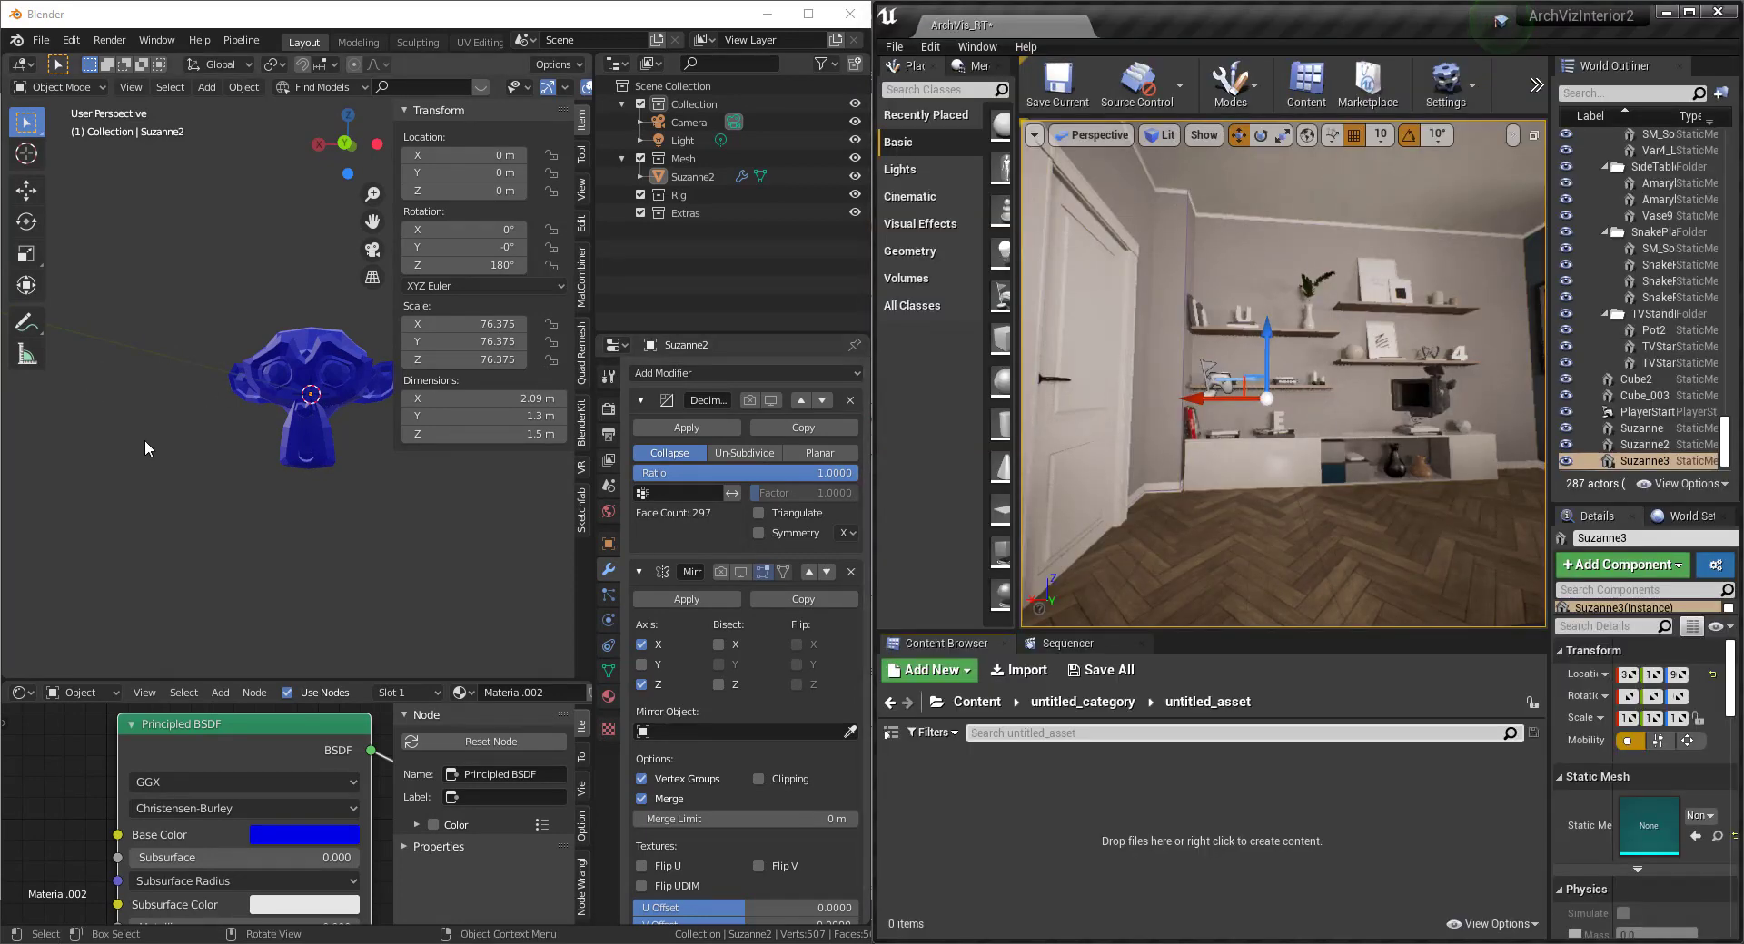
{"action": "mouse_move", "coordinate": [775, 840]}
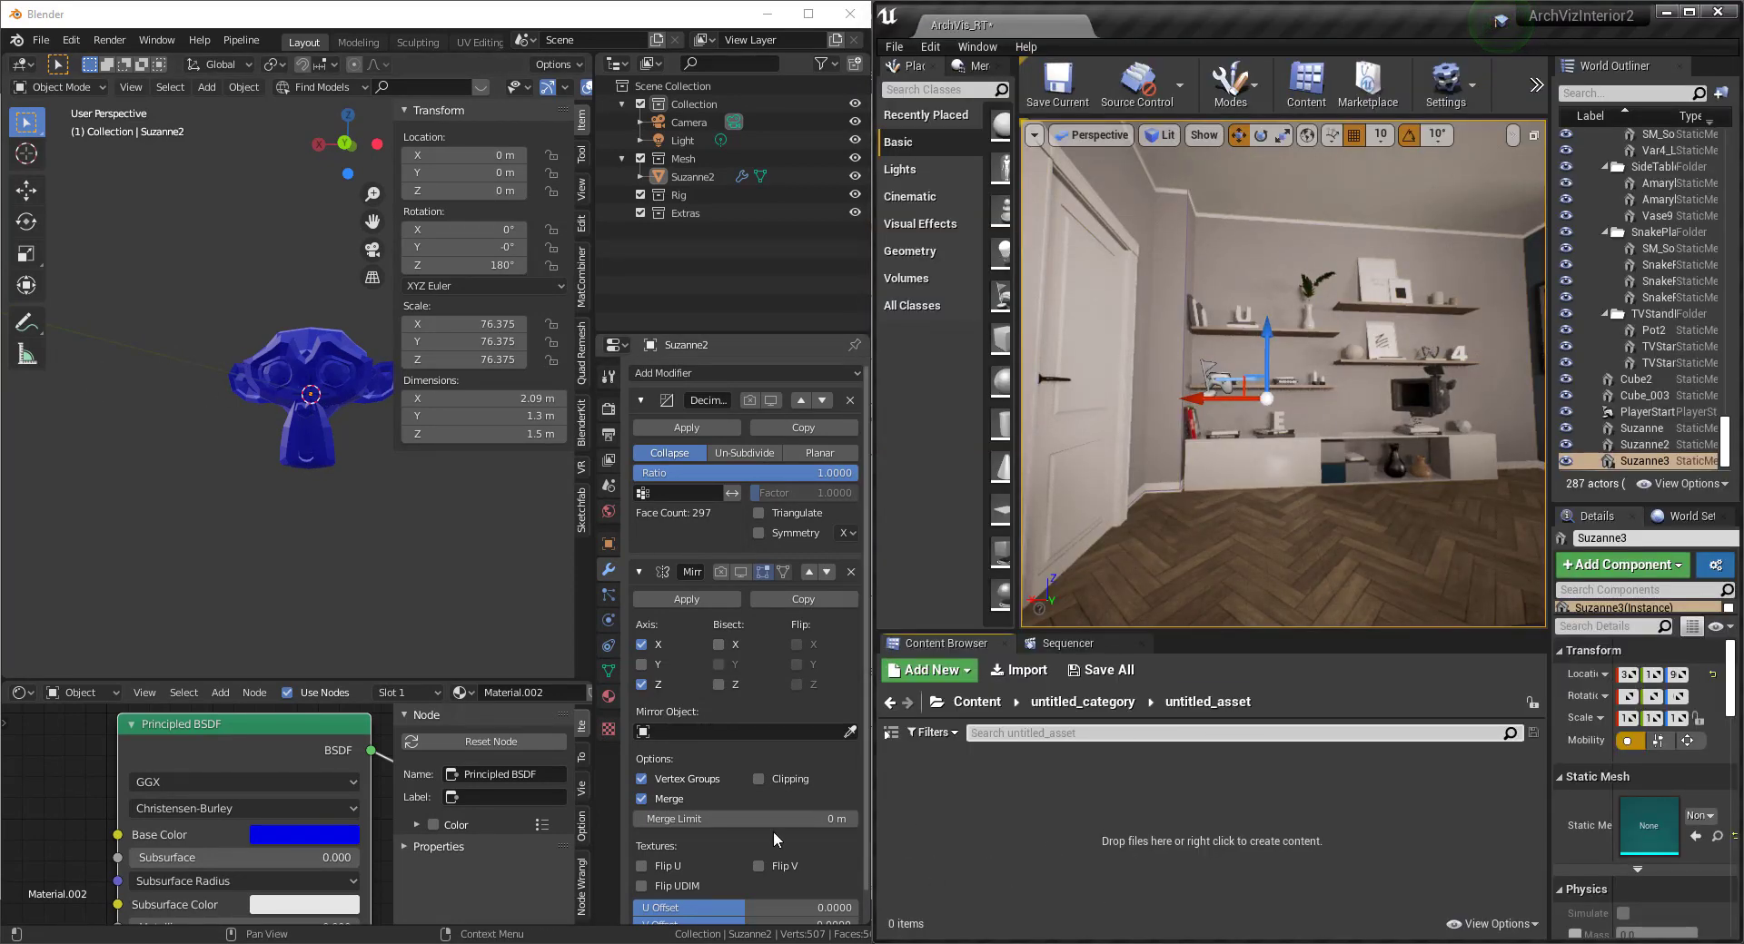
{"action": "mouse_move", "coordinate": [774, 836]}
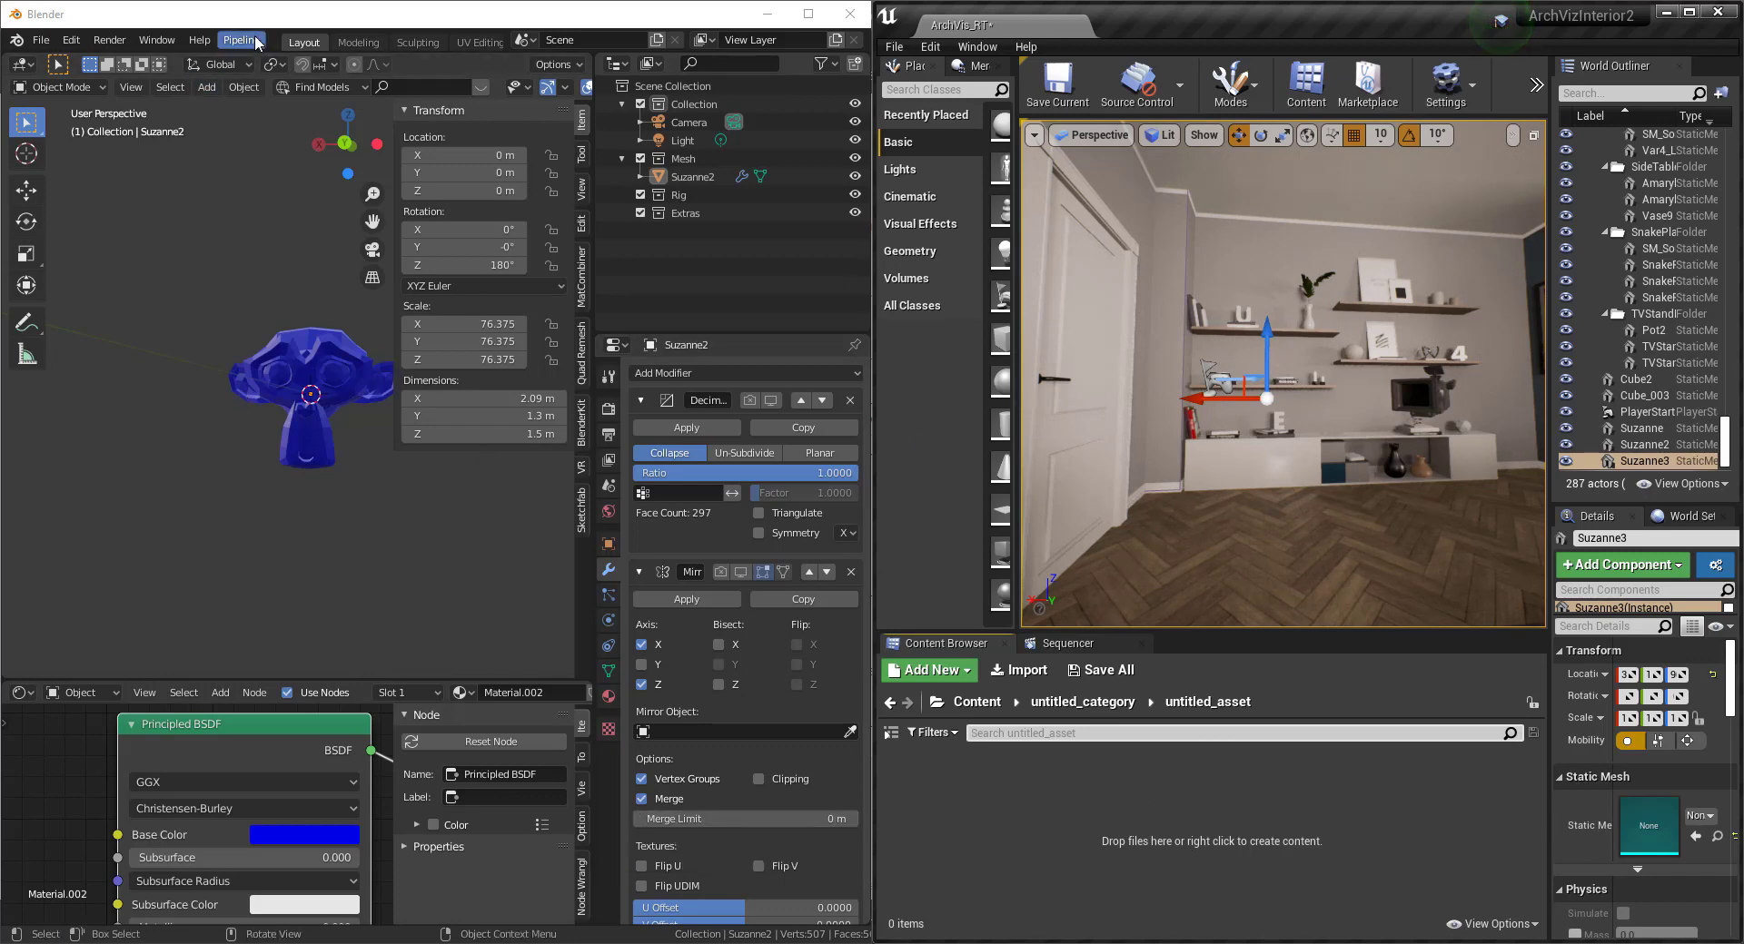
Send the blue Suzanne mesh to Unreal Engine with Pipeline > Export > Send to Unreal.
{"action": "left_click", "coordinate": [241, 40]}
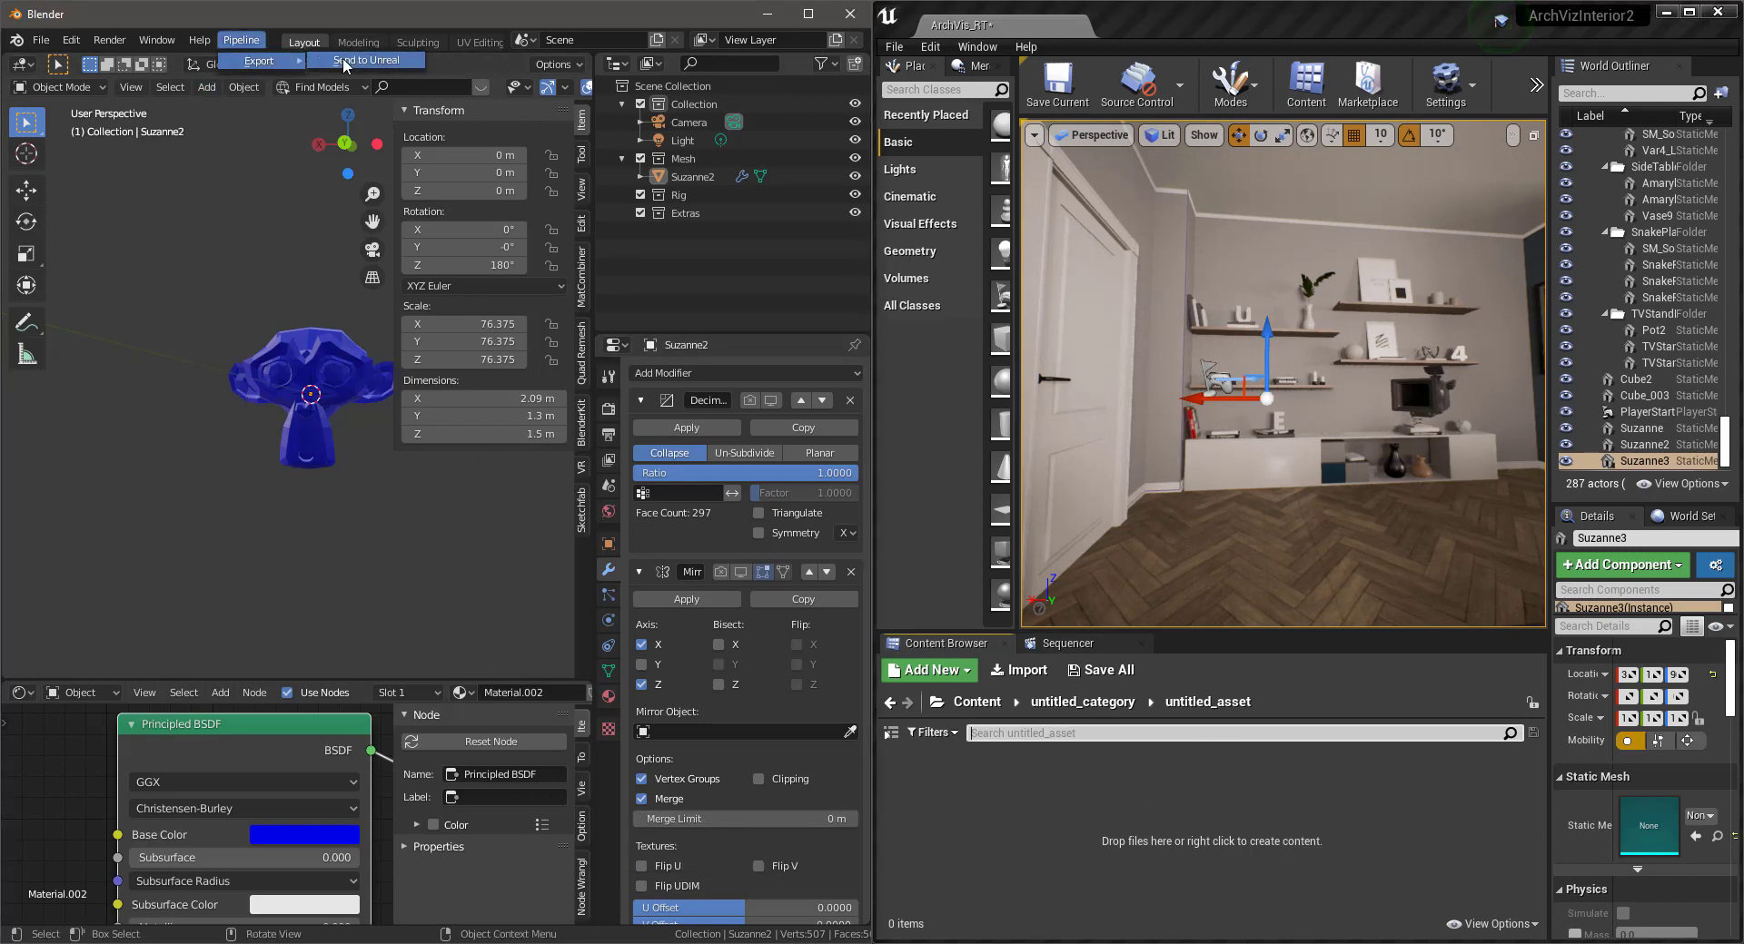
{"action": "left_click", "coordinate": [368, 60]}
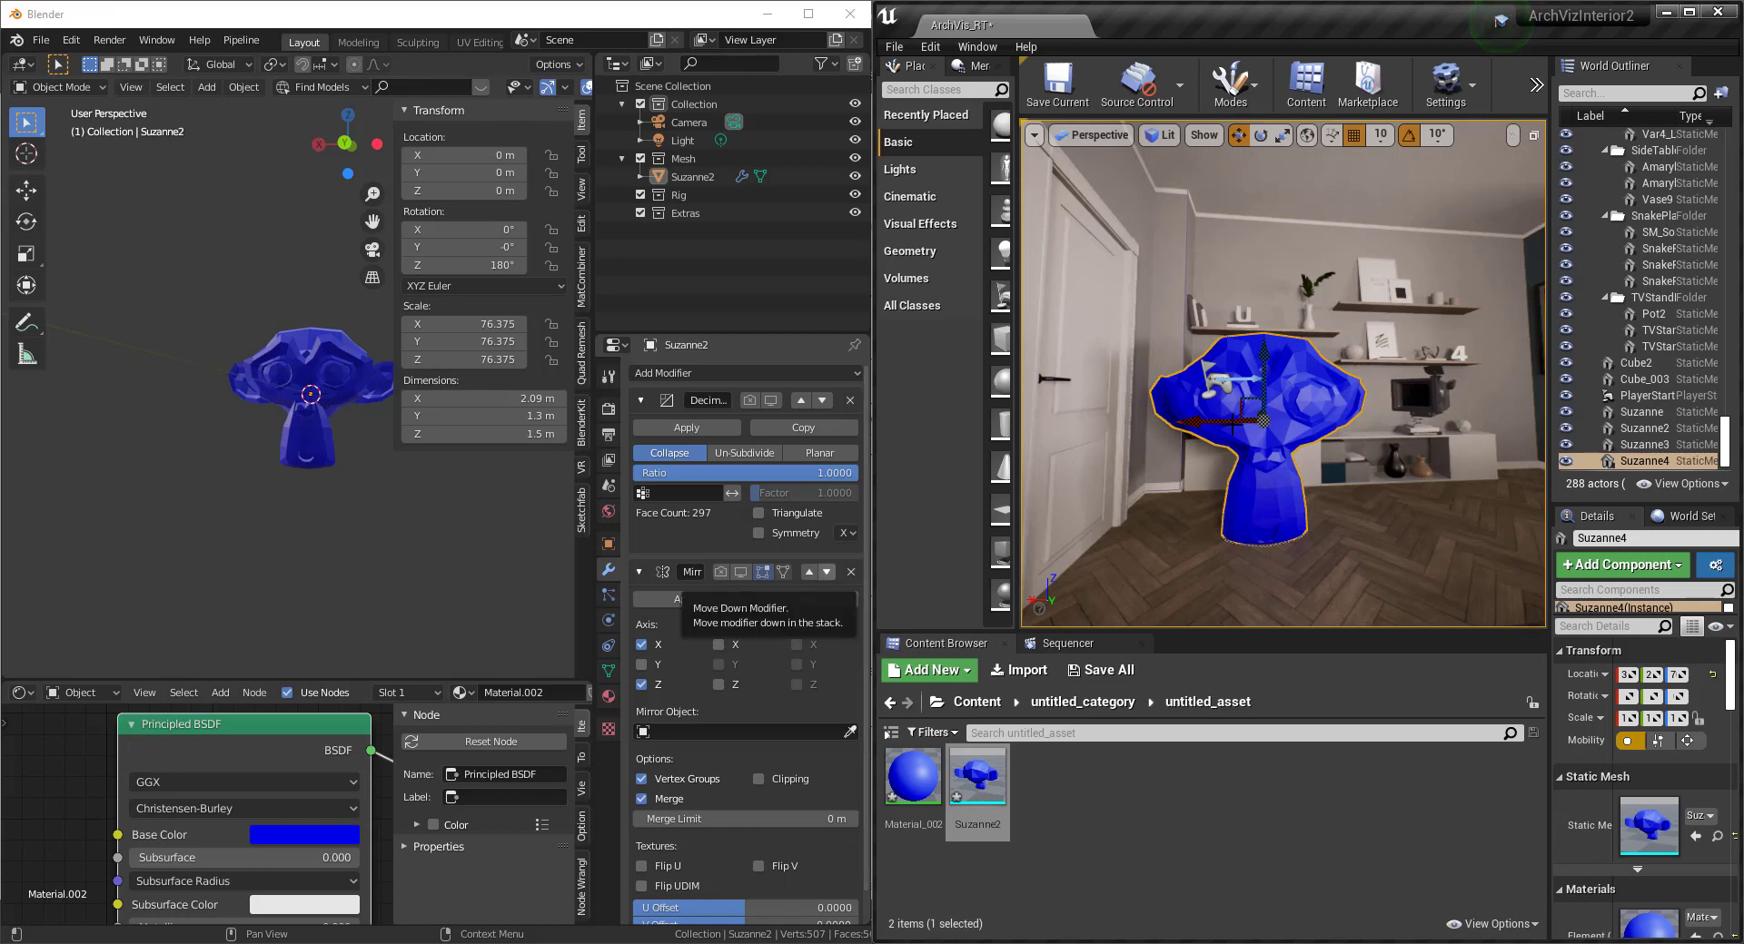
{"action": "mouse_move", "coordinate": [751, 400]}
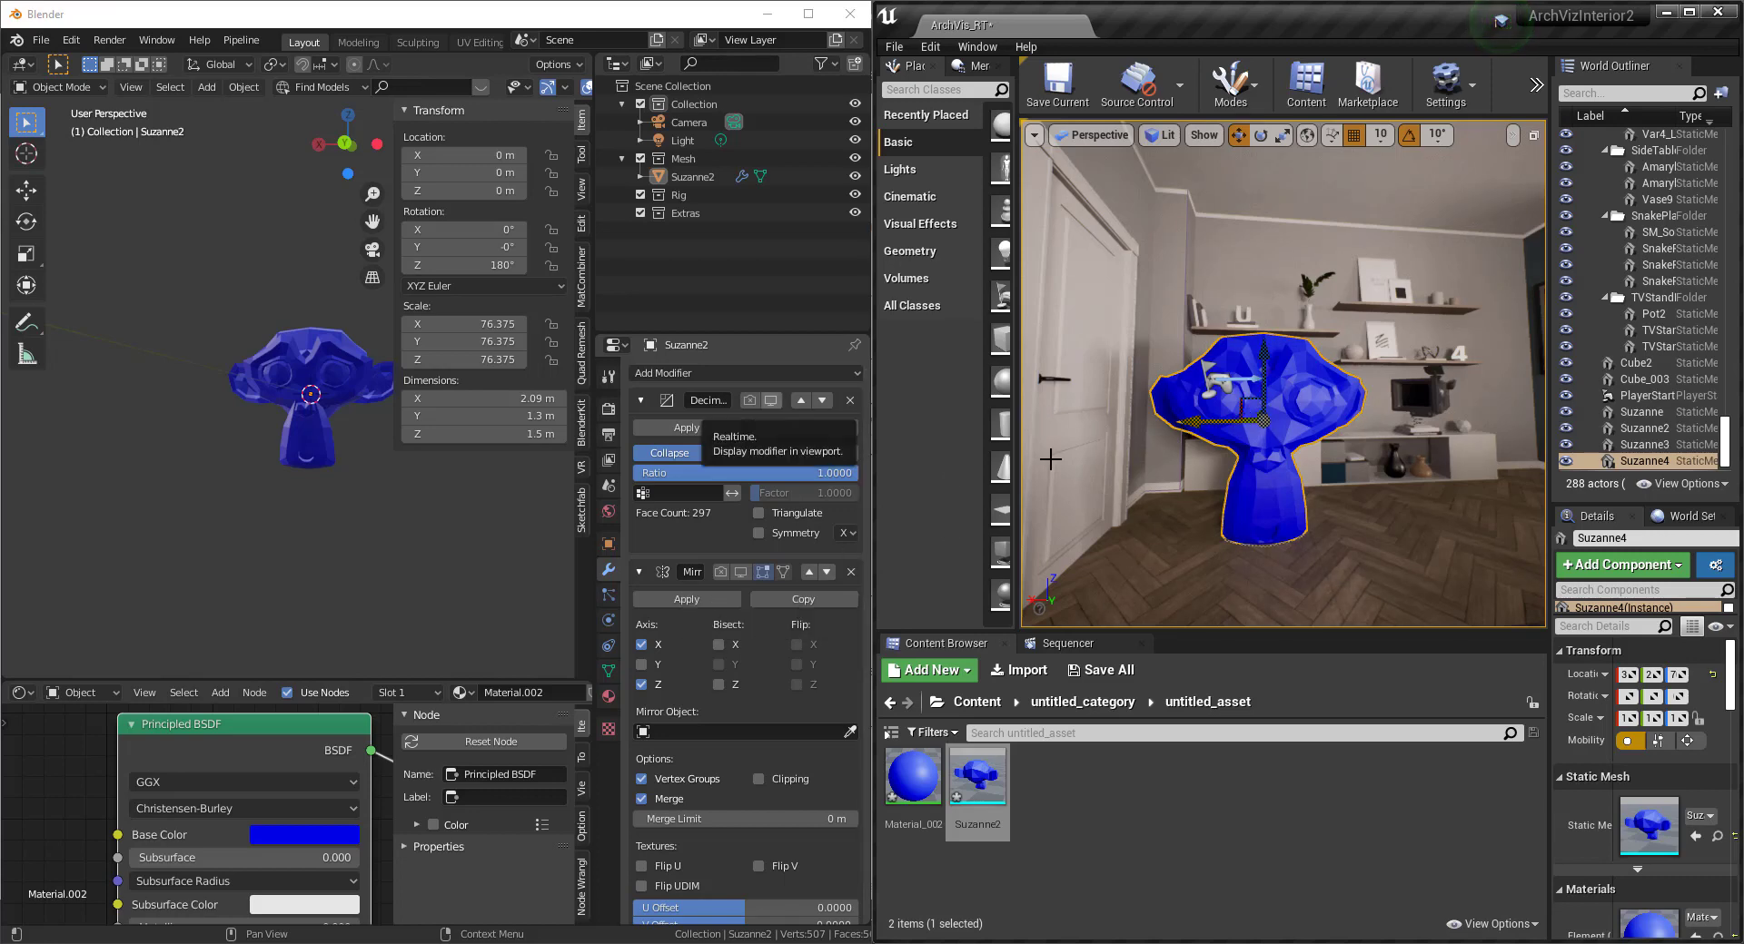
{"action": "mouse_move", "coordinate": [751, 400]}
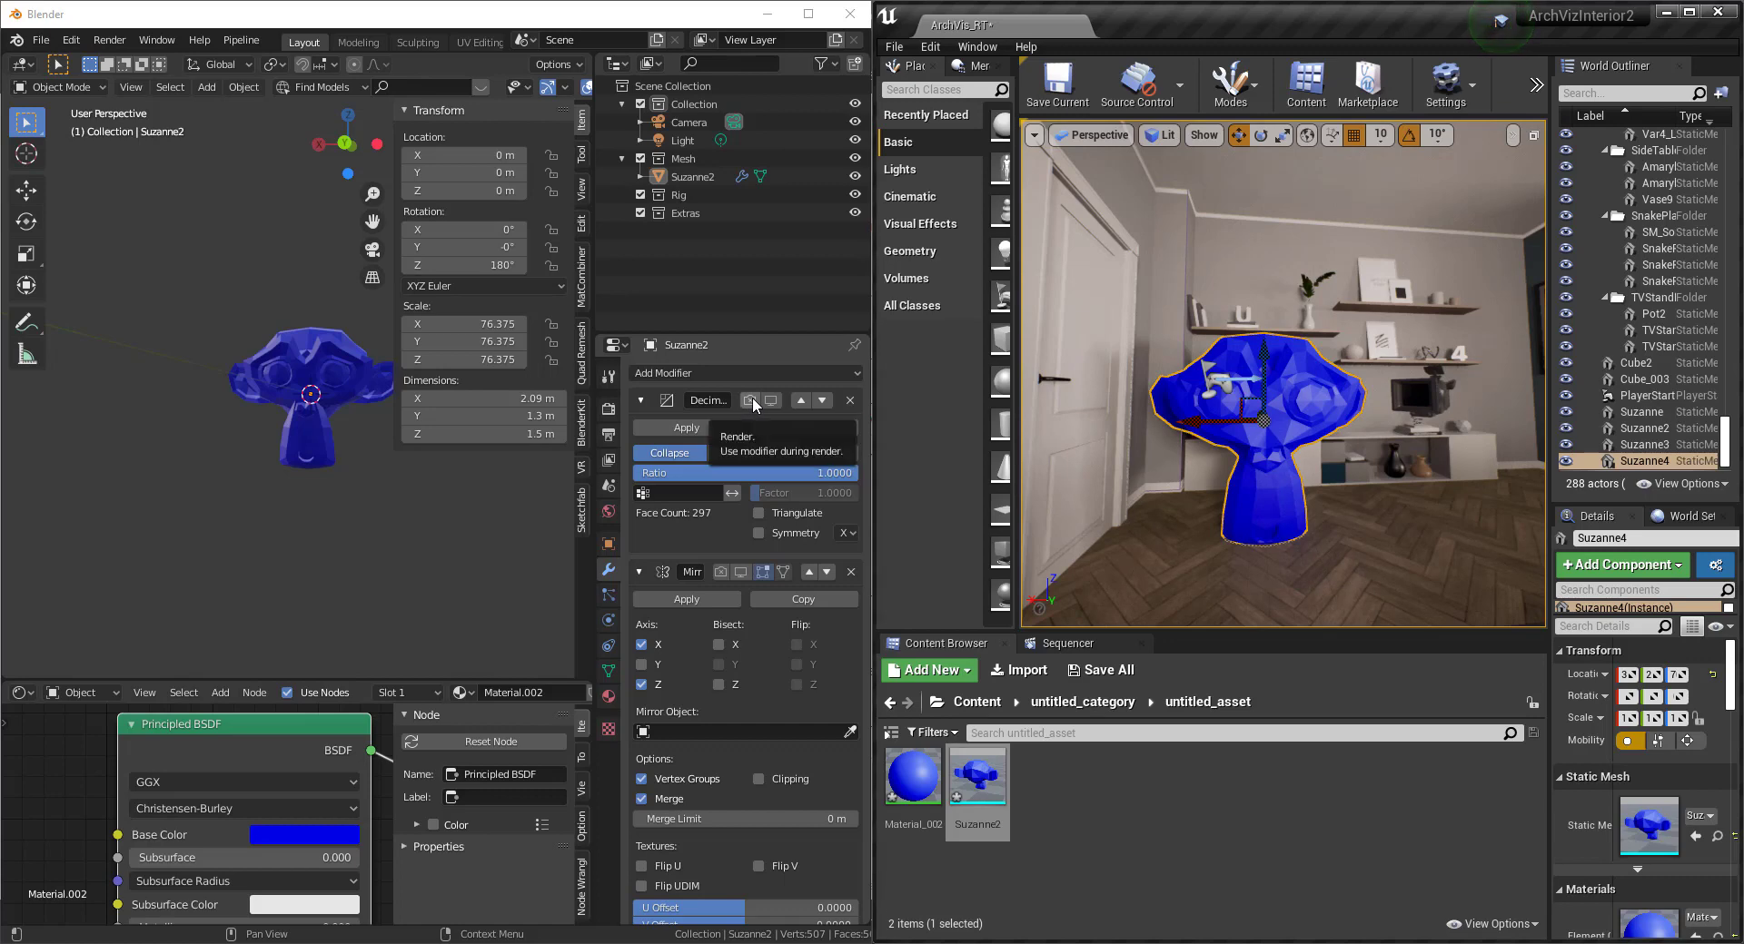
Enable Suzanne's Decimate modifier at ratio 0.1880, then enable its Mirror modifier.
{"action": "left_click", "coordinate": [751, 400]}
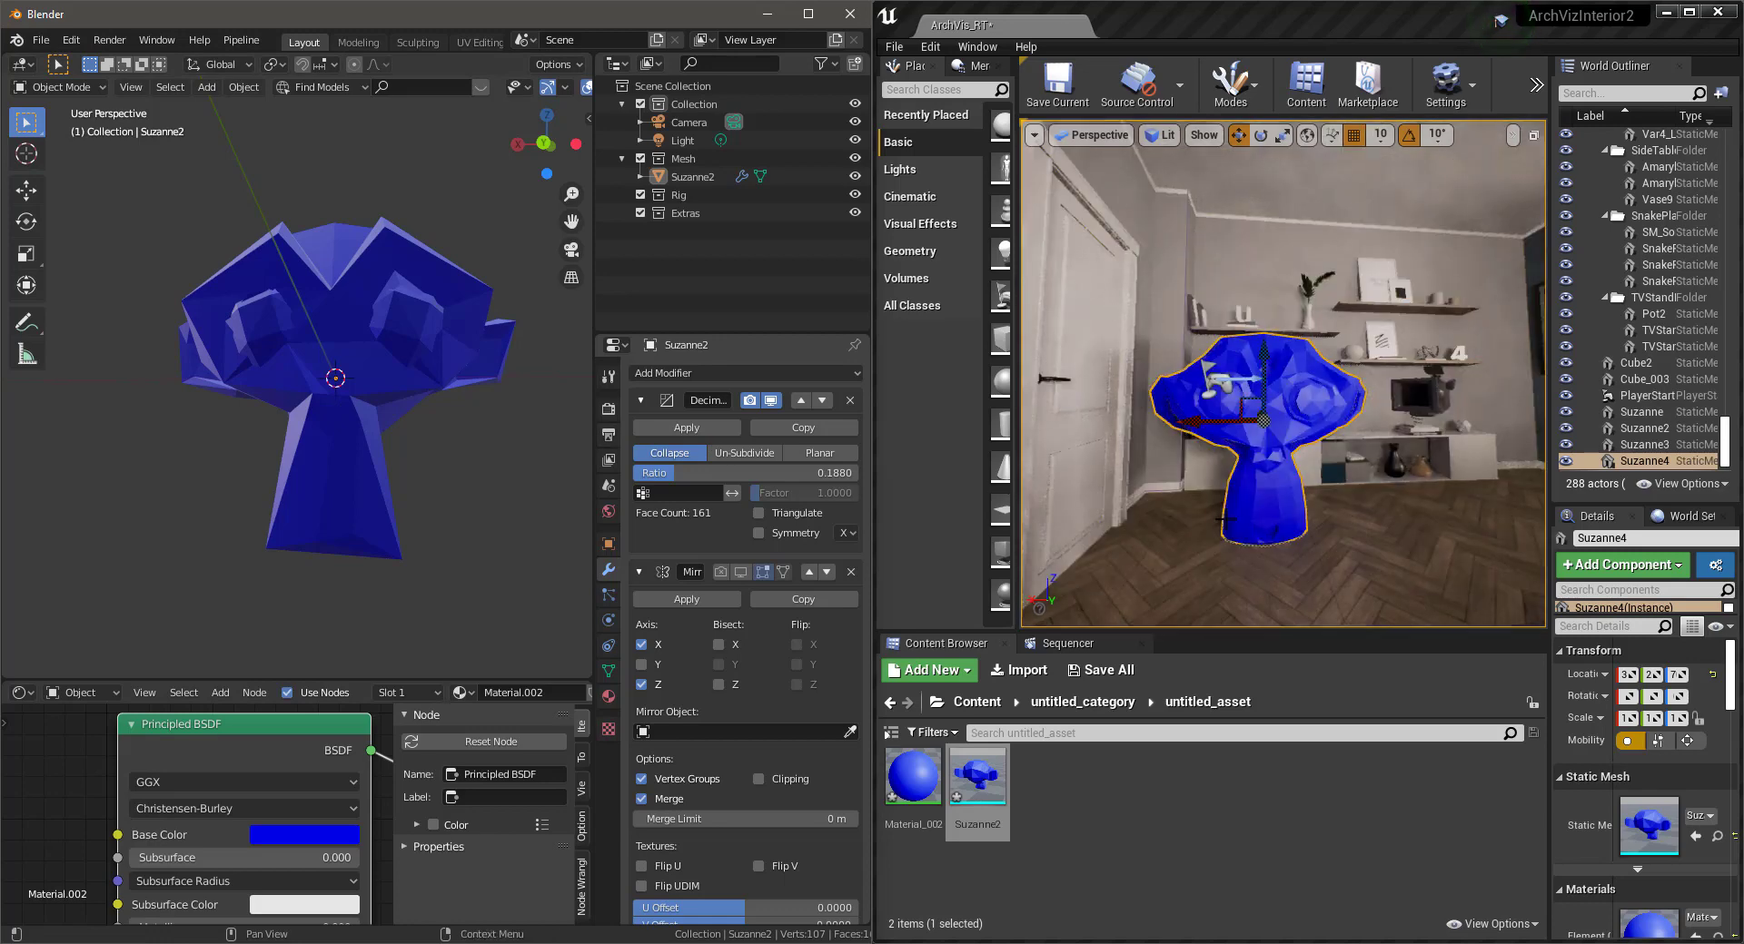
{"action": "left_click", "coordinate": [240, 39]}
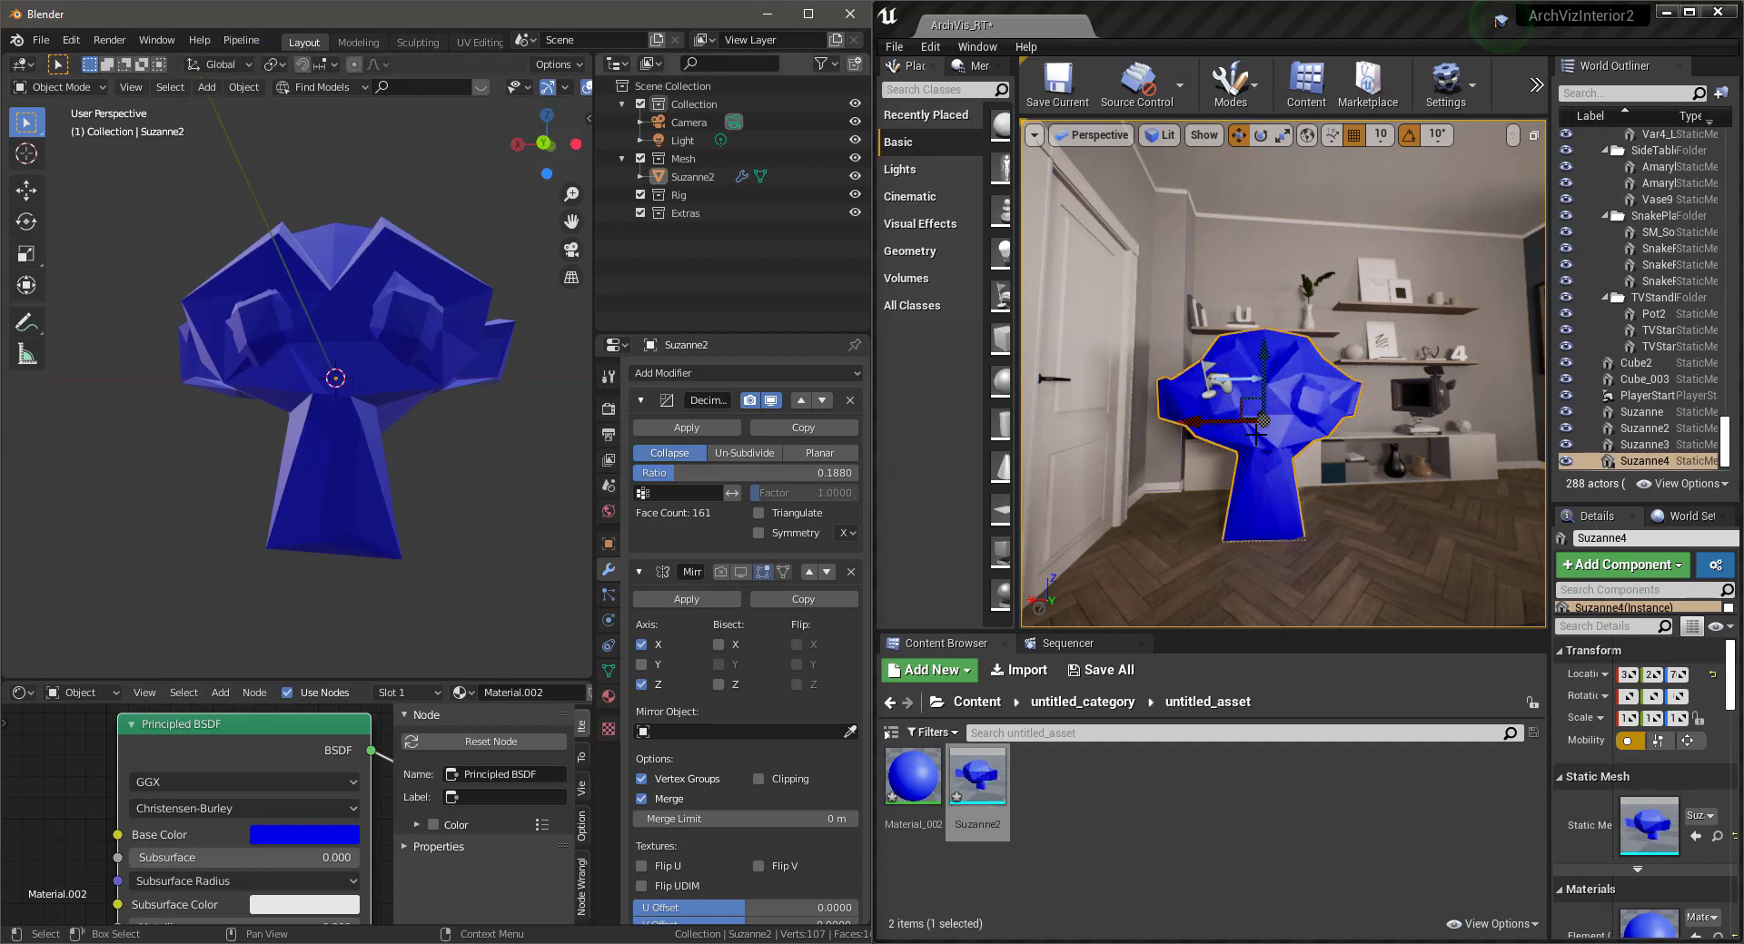
{"action": "mouse_move", "coordinate": [1296, 476]}
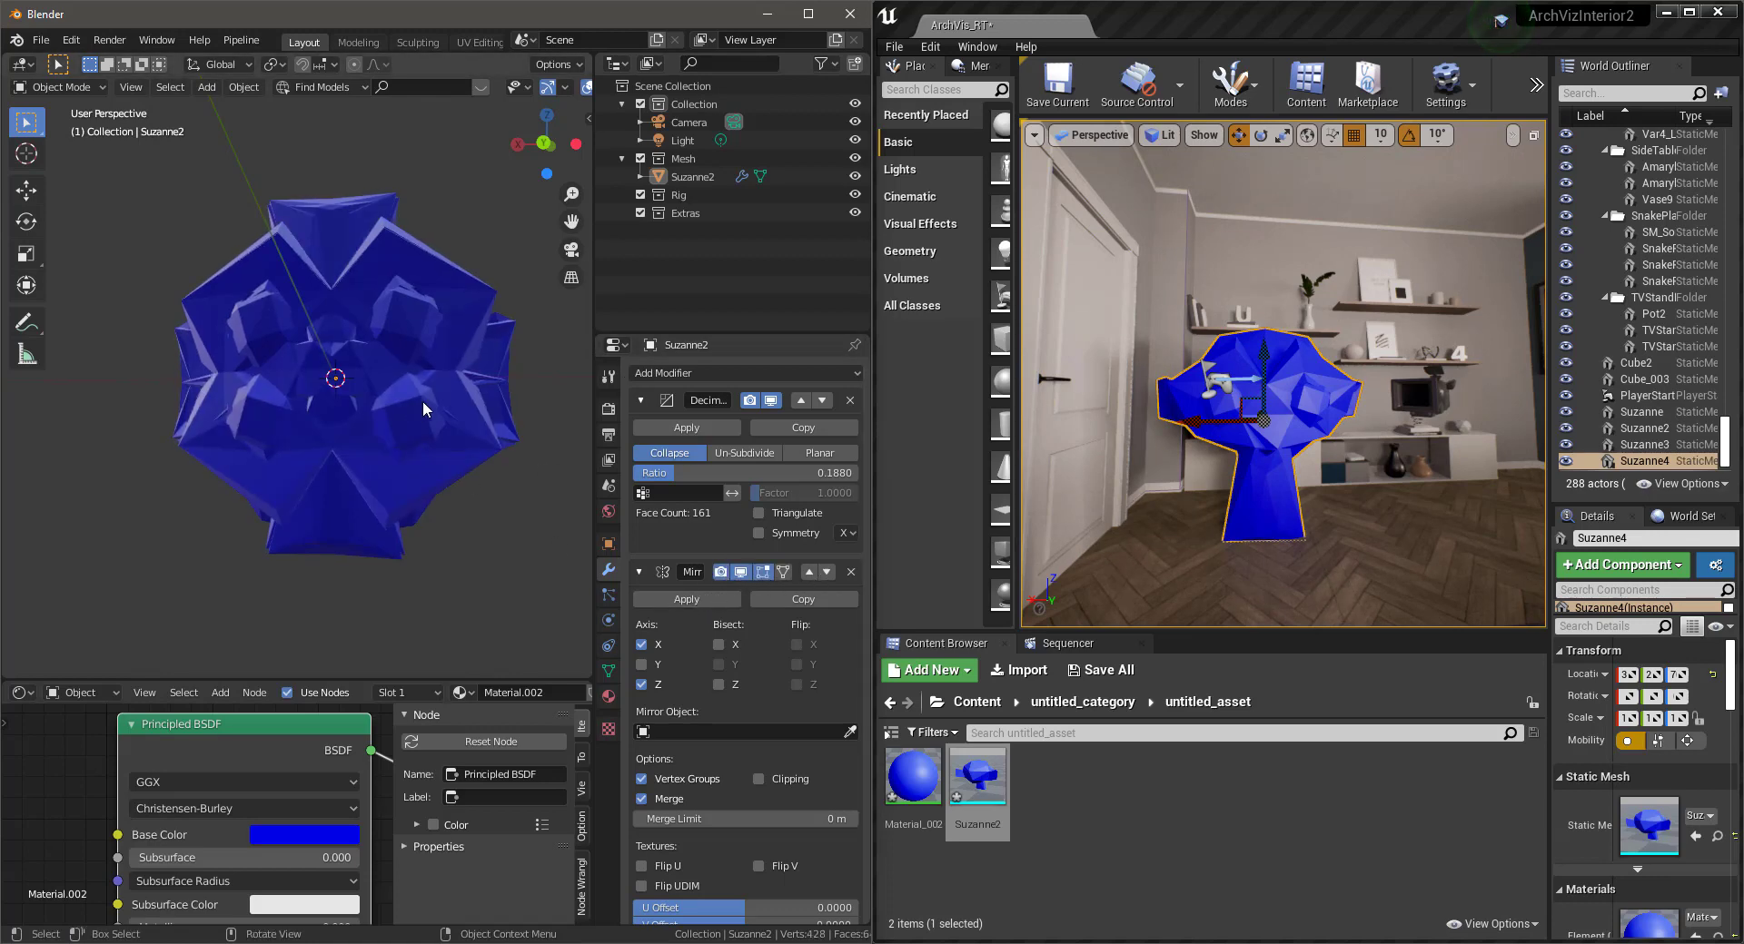
Push the decimated, mirrored Suzanne to Unreal again via Send to Unreal.
{"action": "left_click", "coordinate": [239, 40]}
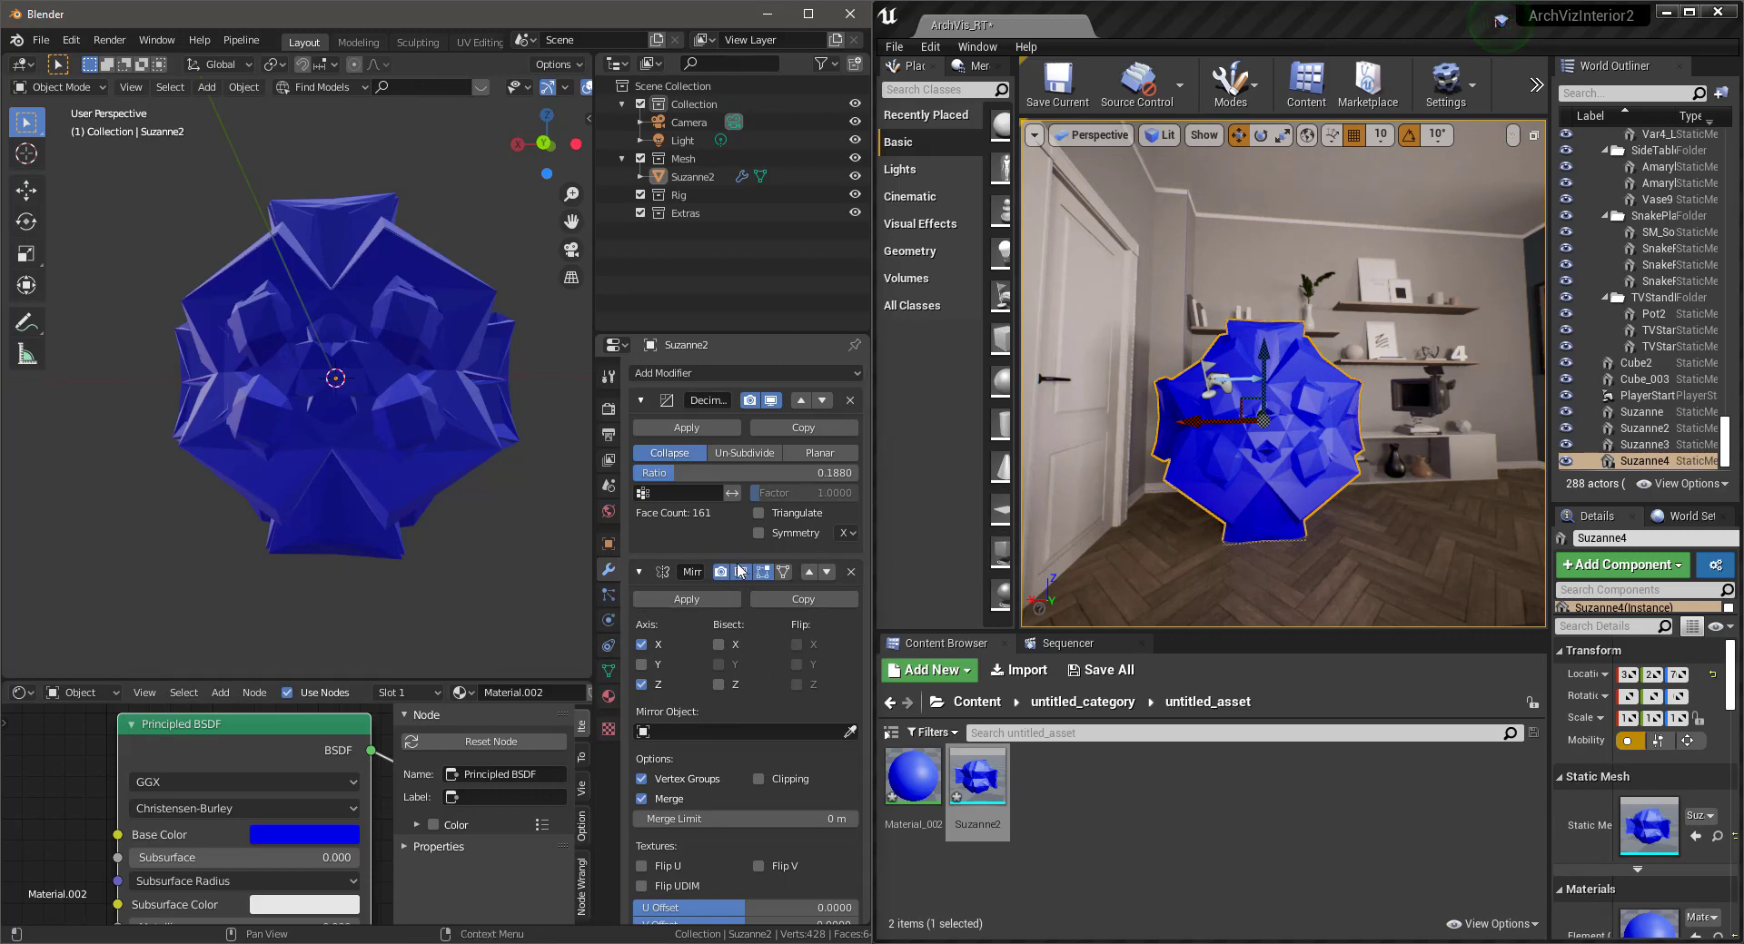
{"action": "mouse_move", "coordinate": [722, 532]}
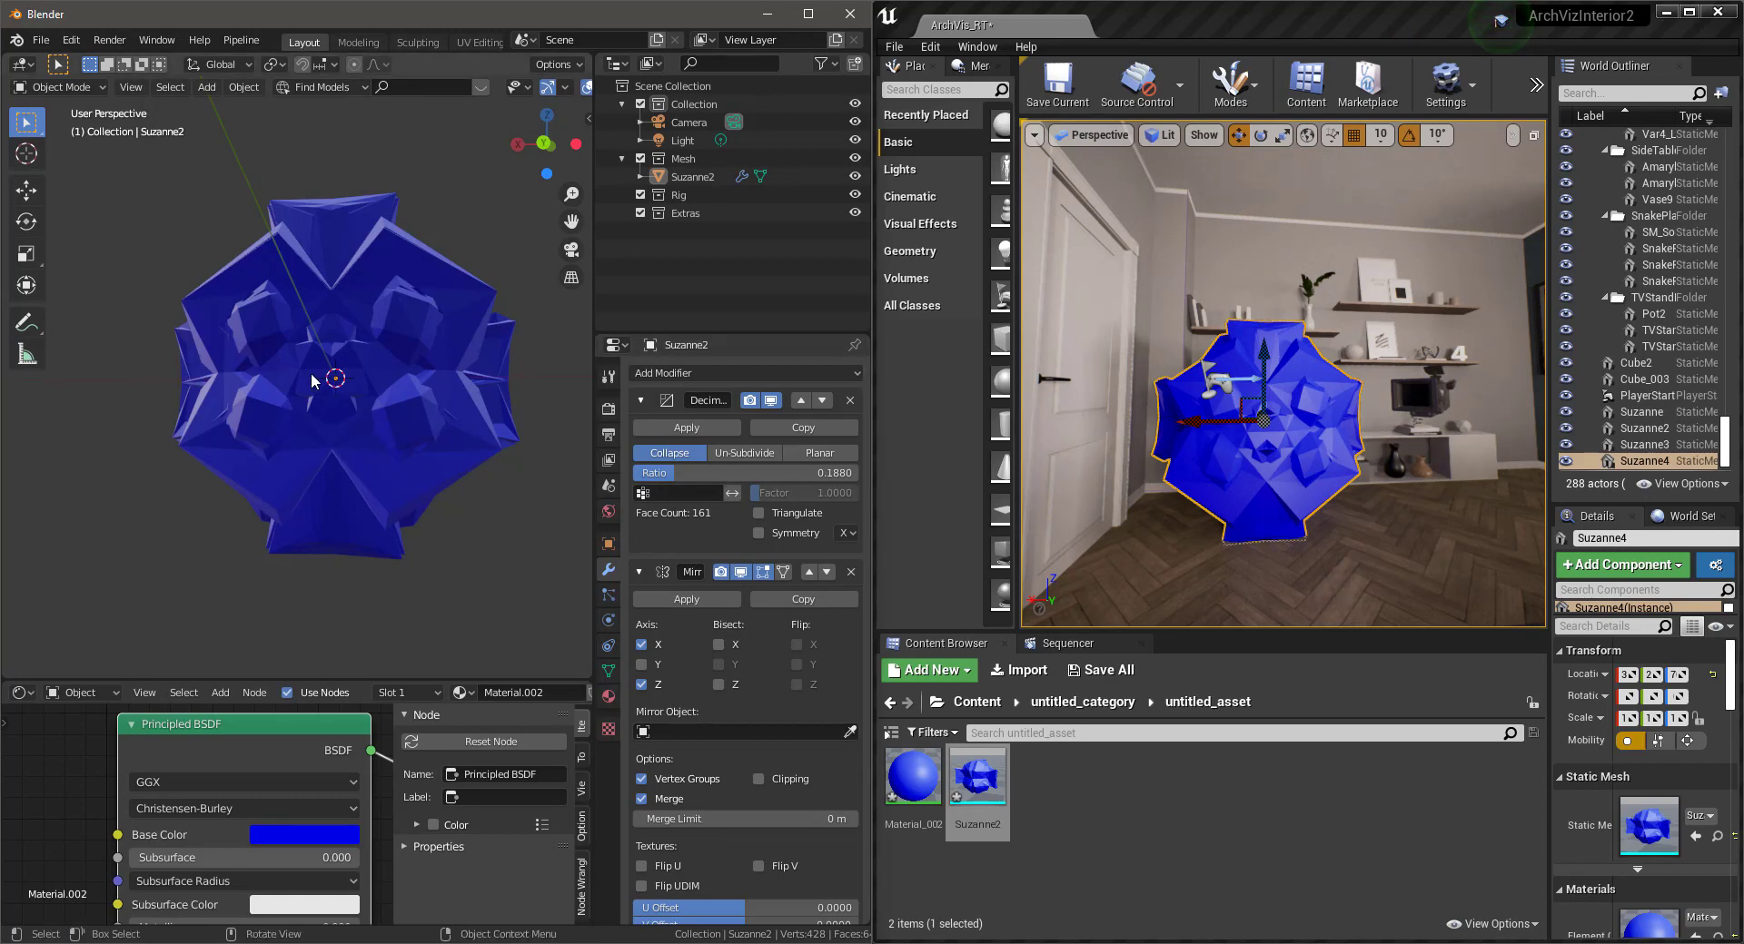
{"action": "mouse_move", "coordinate": [578, 520]}
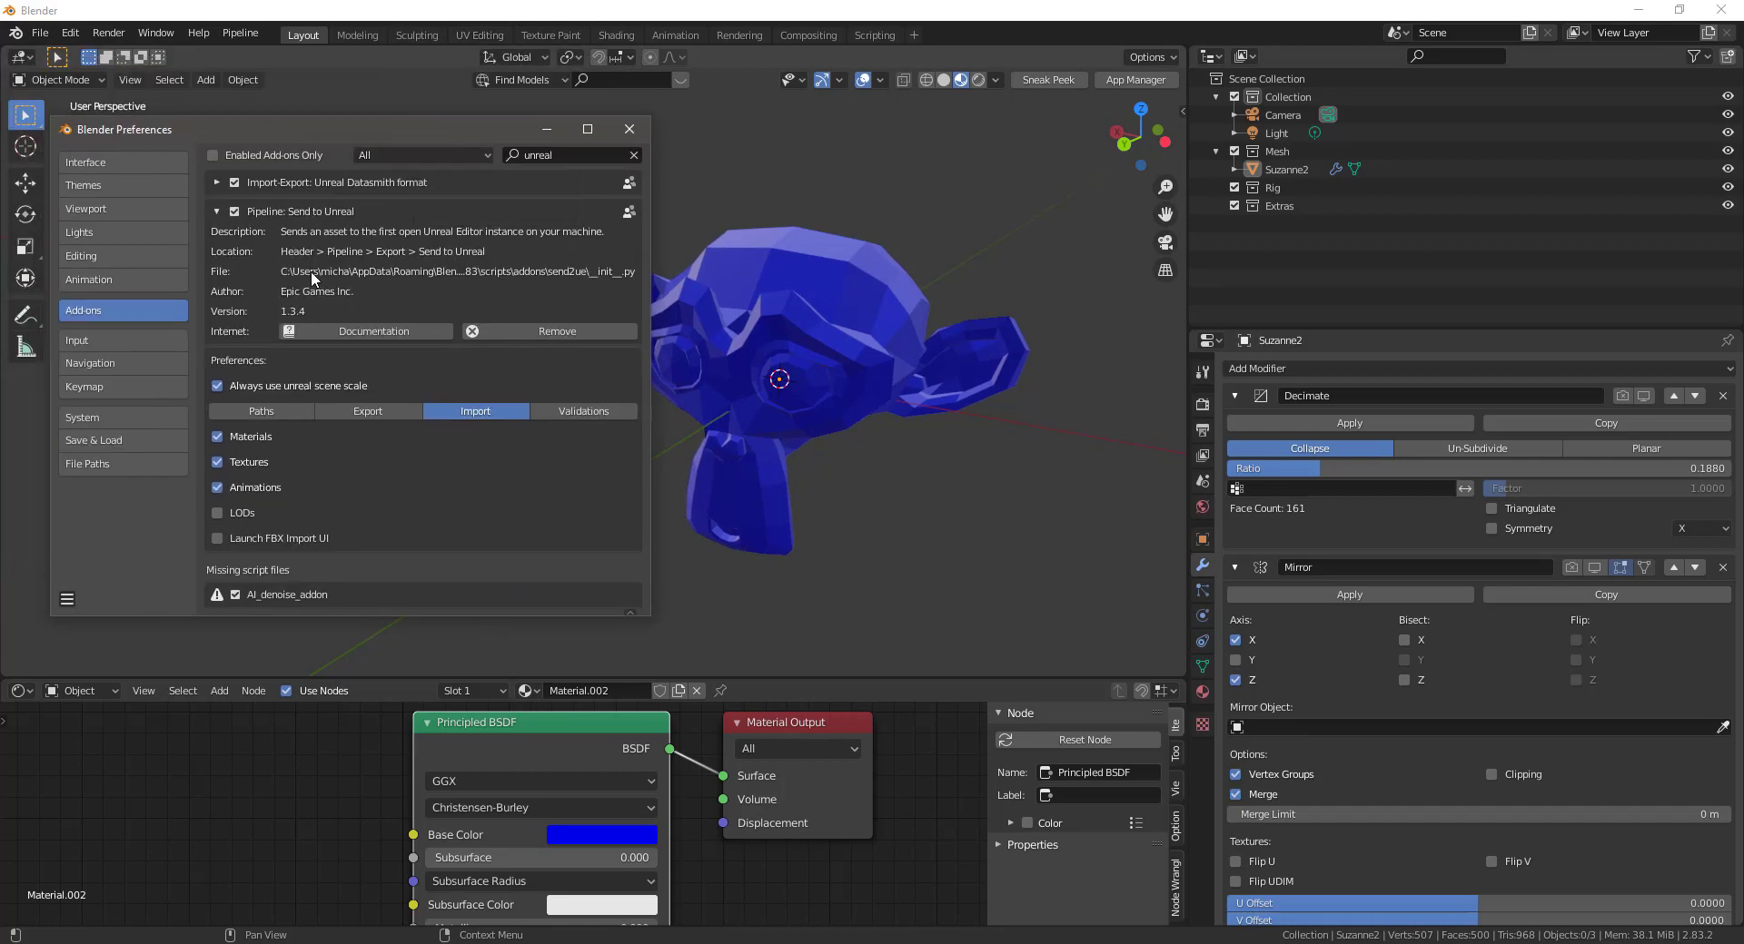
{"action": "mouse_move", "coordinate": [292, 430]}
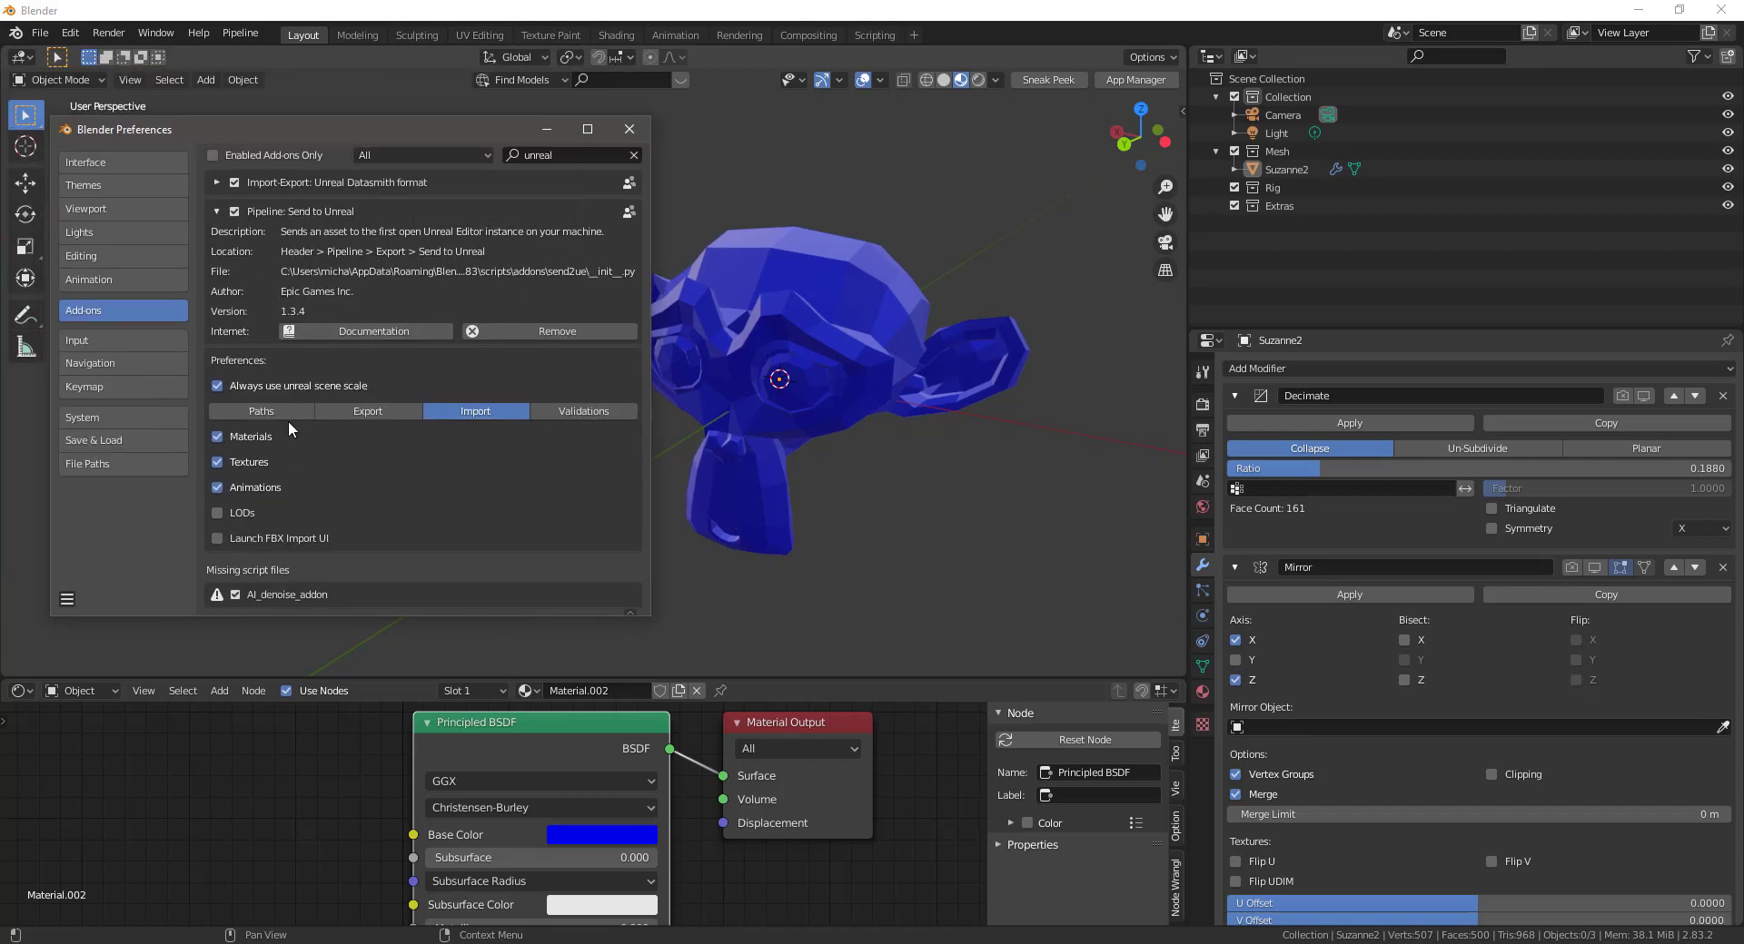
Show the Send to Unreal Paths settings with mesh and animation folders under untitled_asset.
{"action": "left_click", "coordinate": [262, 411]}
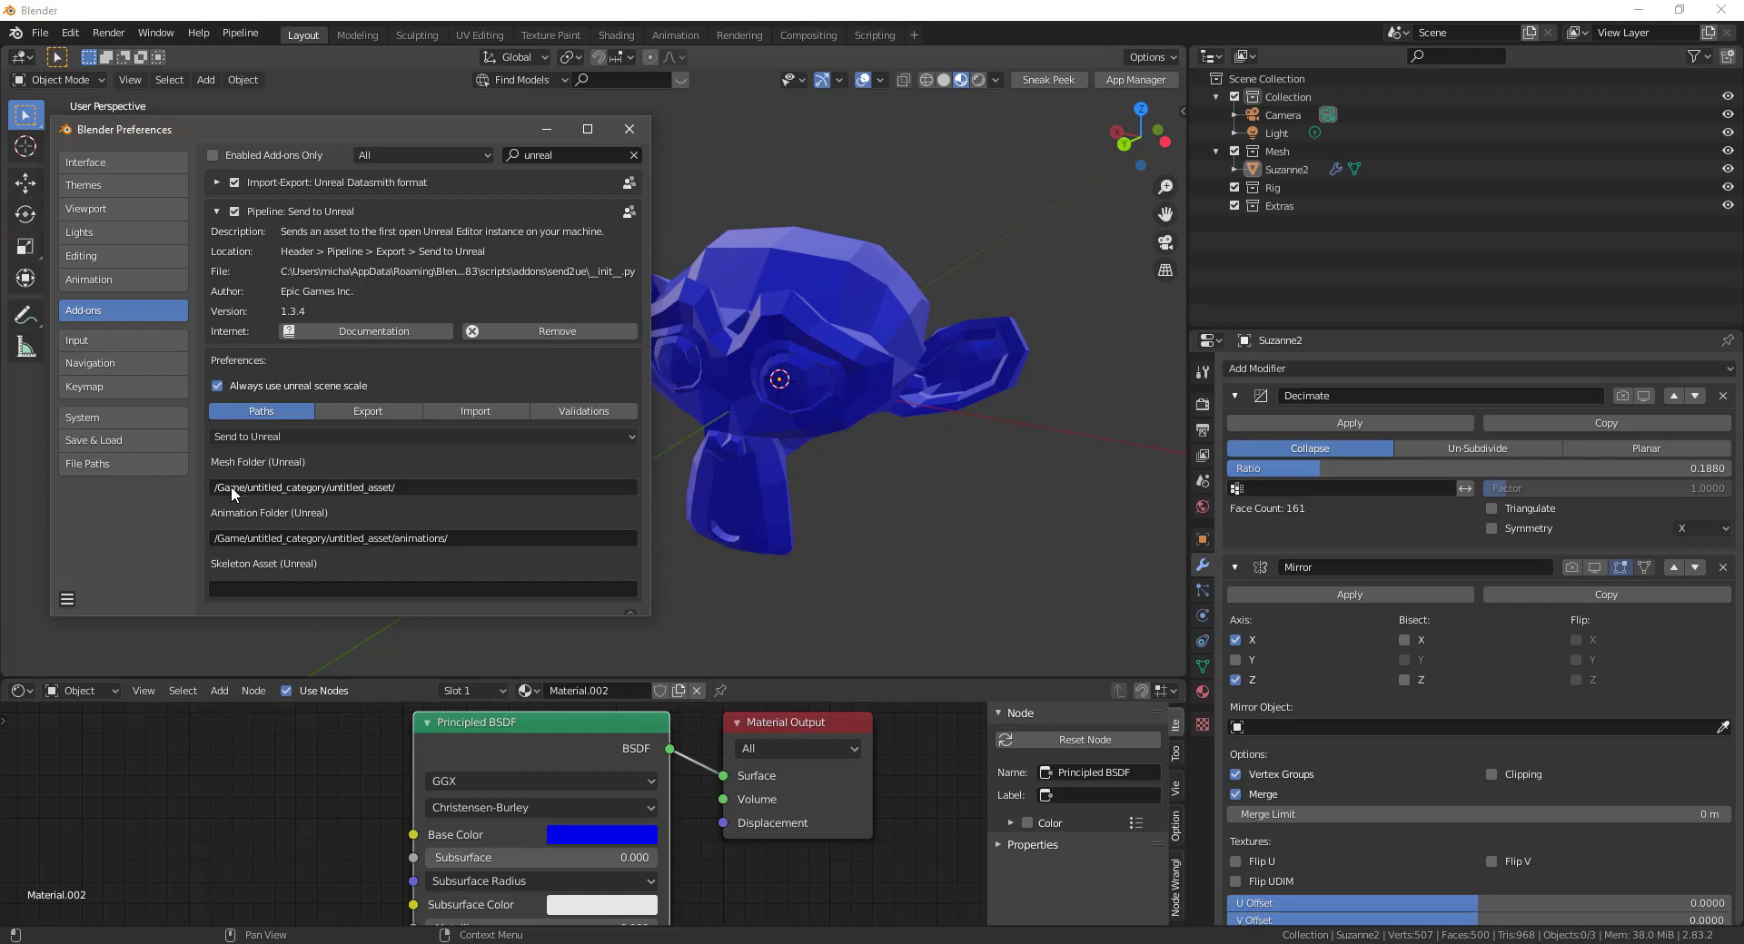
{"action": "mouse_move", "coordinate": [345, 495]}
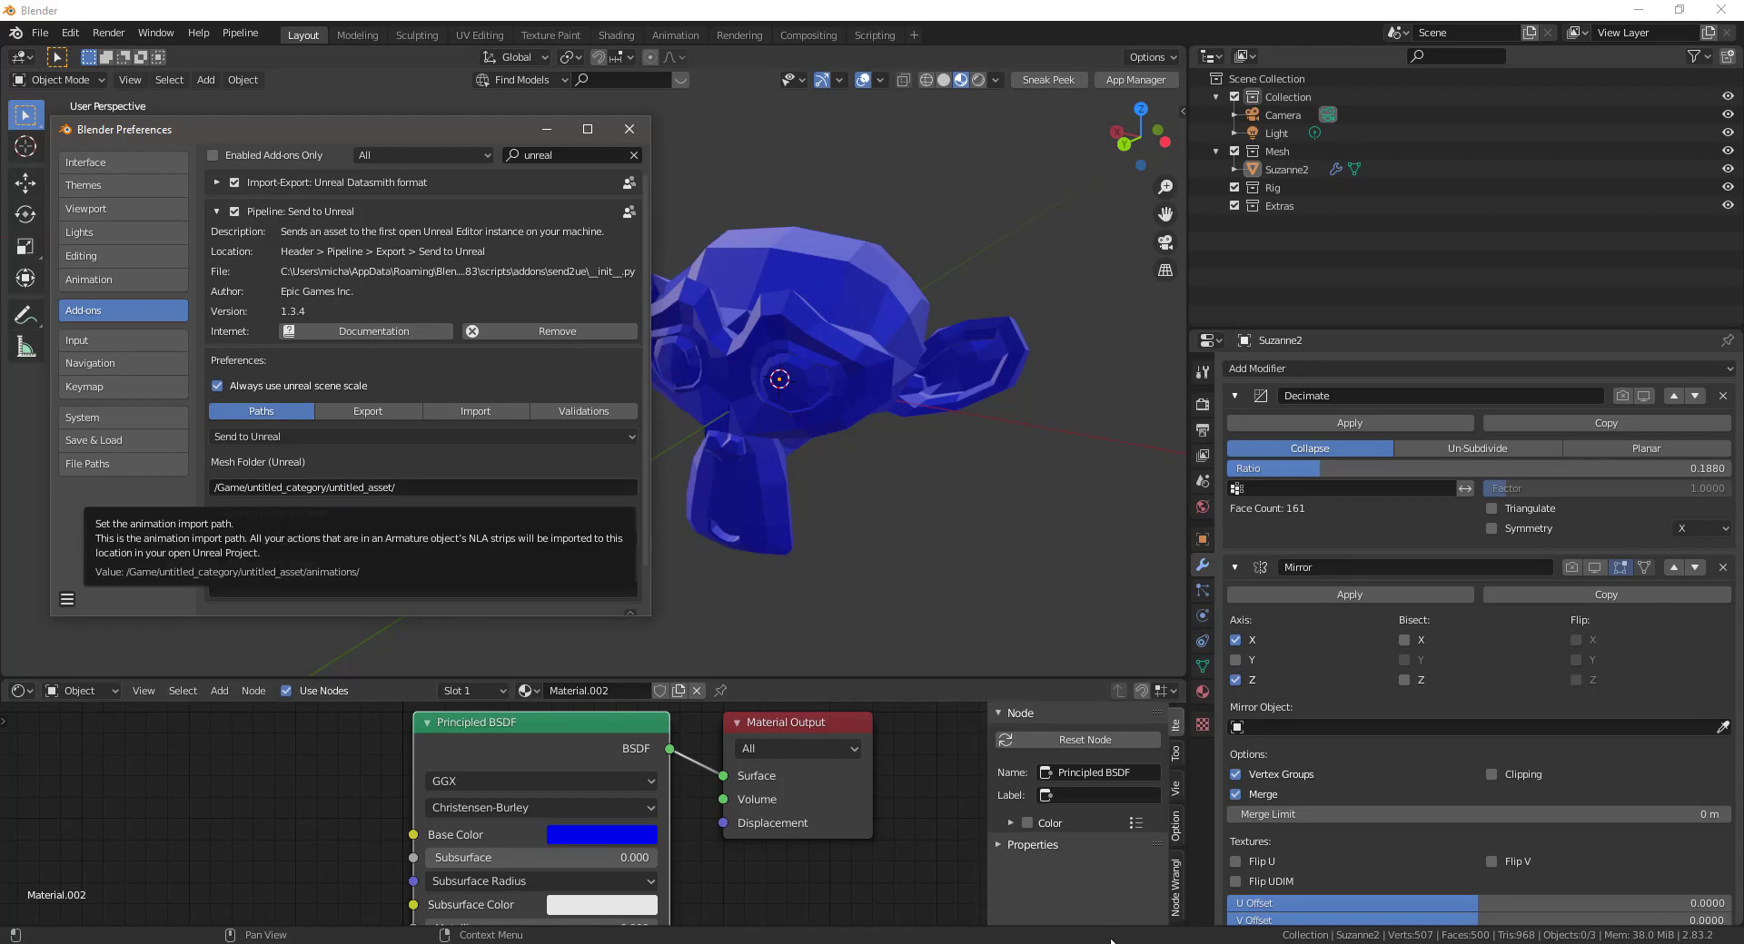
{"action": "mouse_move", "coordinate": [923, 582]}
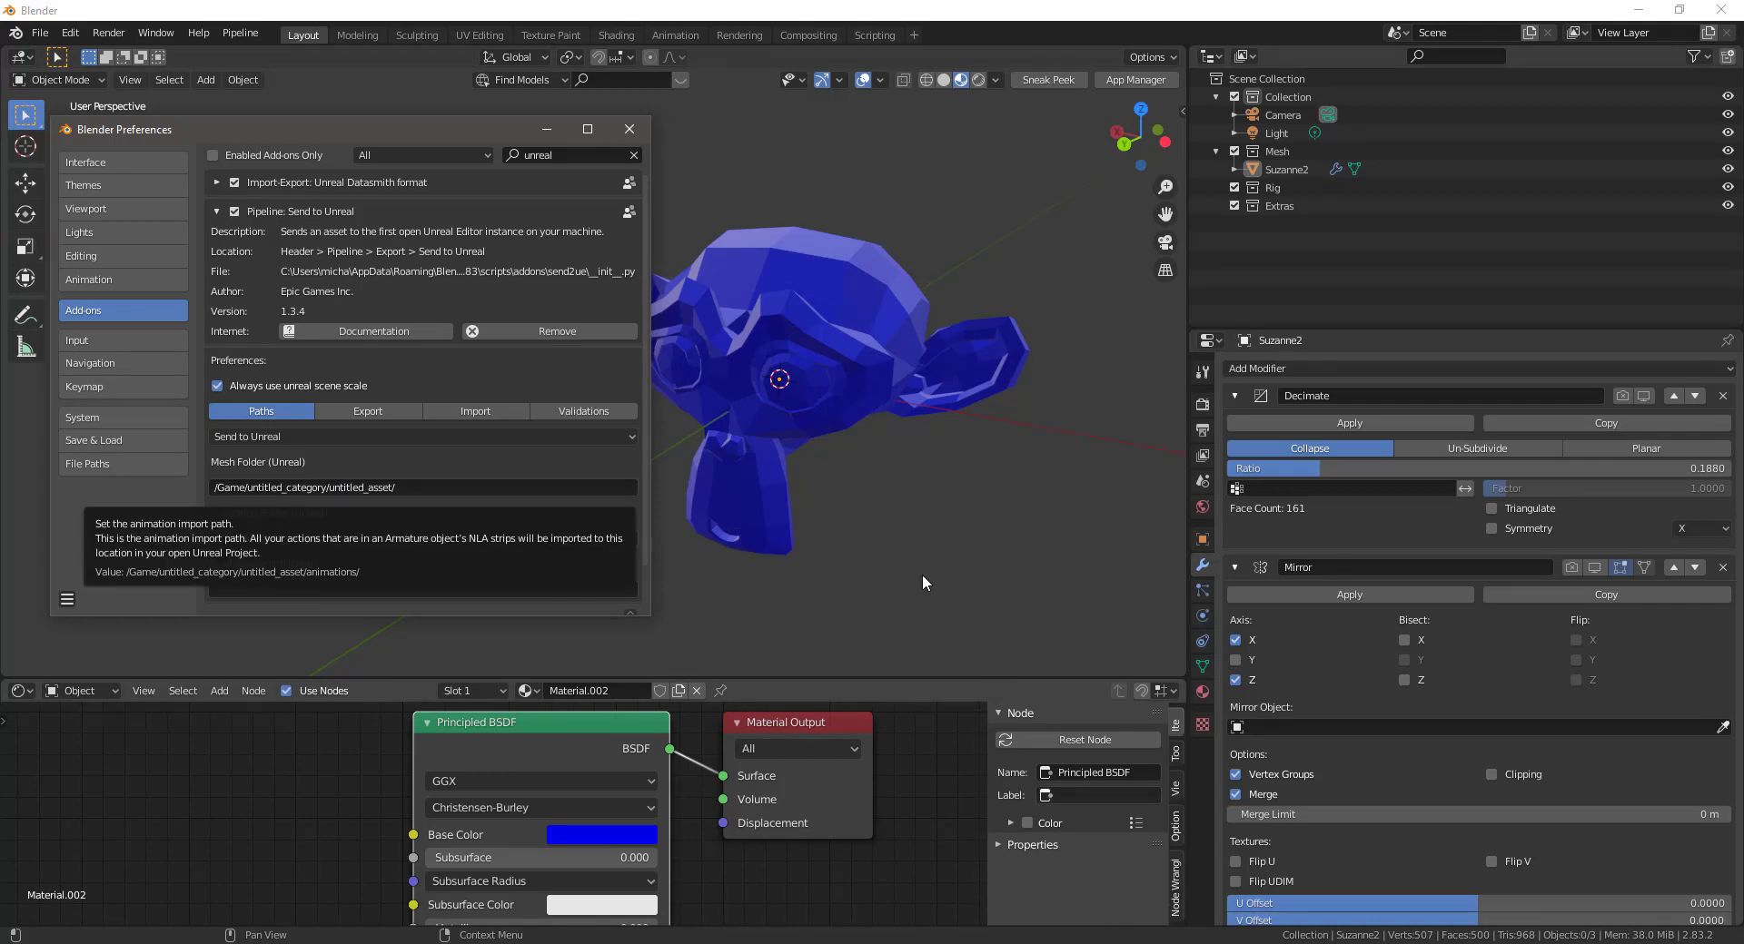
{"action": "mouse_move", "coordinate": [572, 605]}
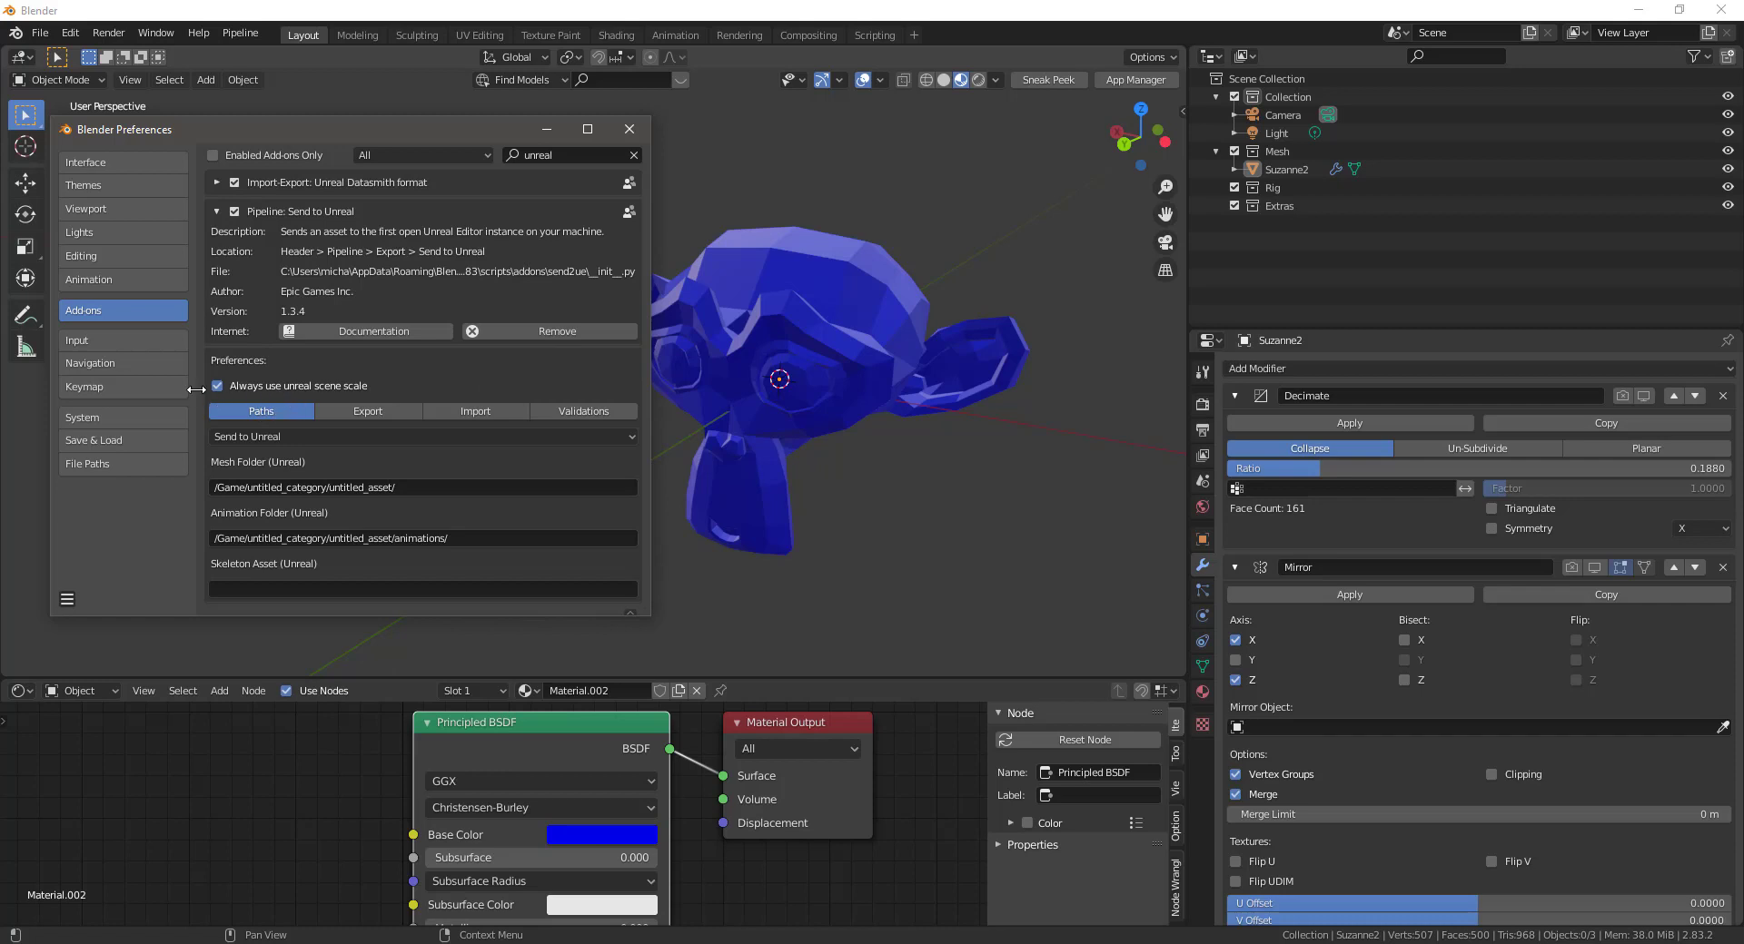
{"action": "mouse_move", "coordinate": [322, 240]}
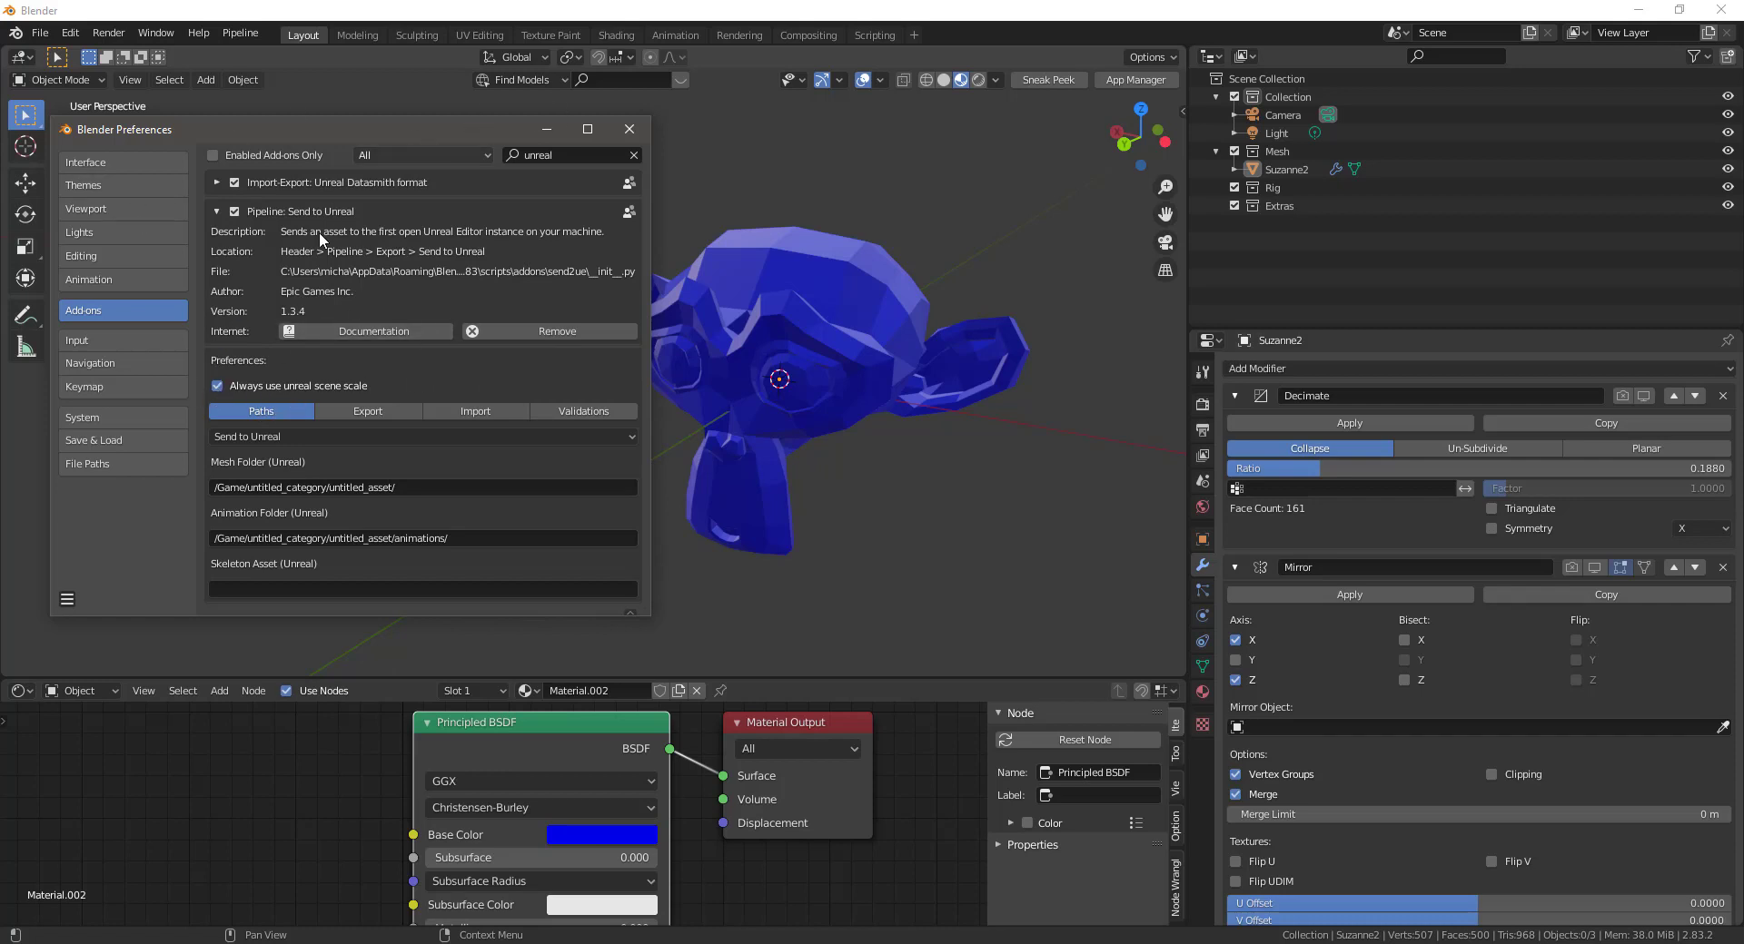
{"action": "mouse_move", "coordinate": [297, 440]}
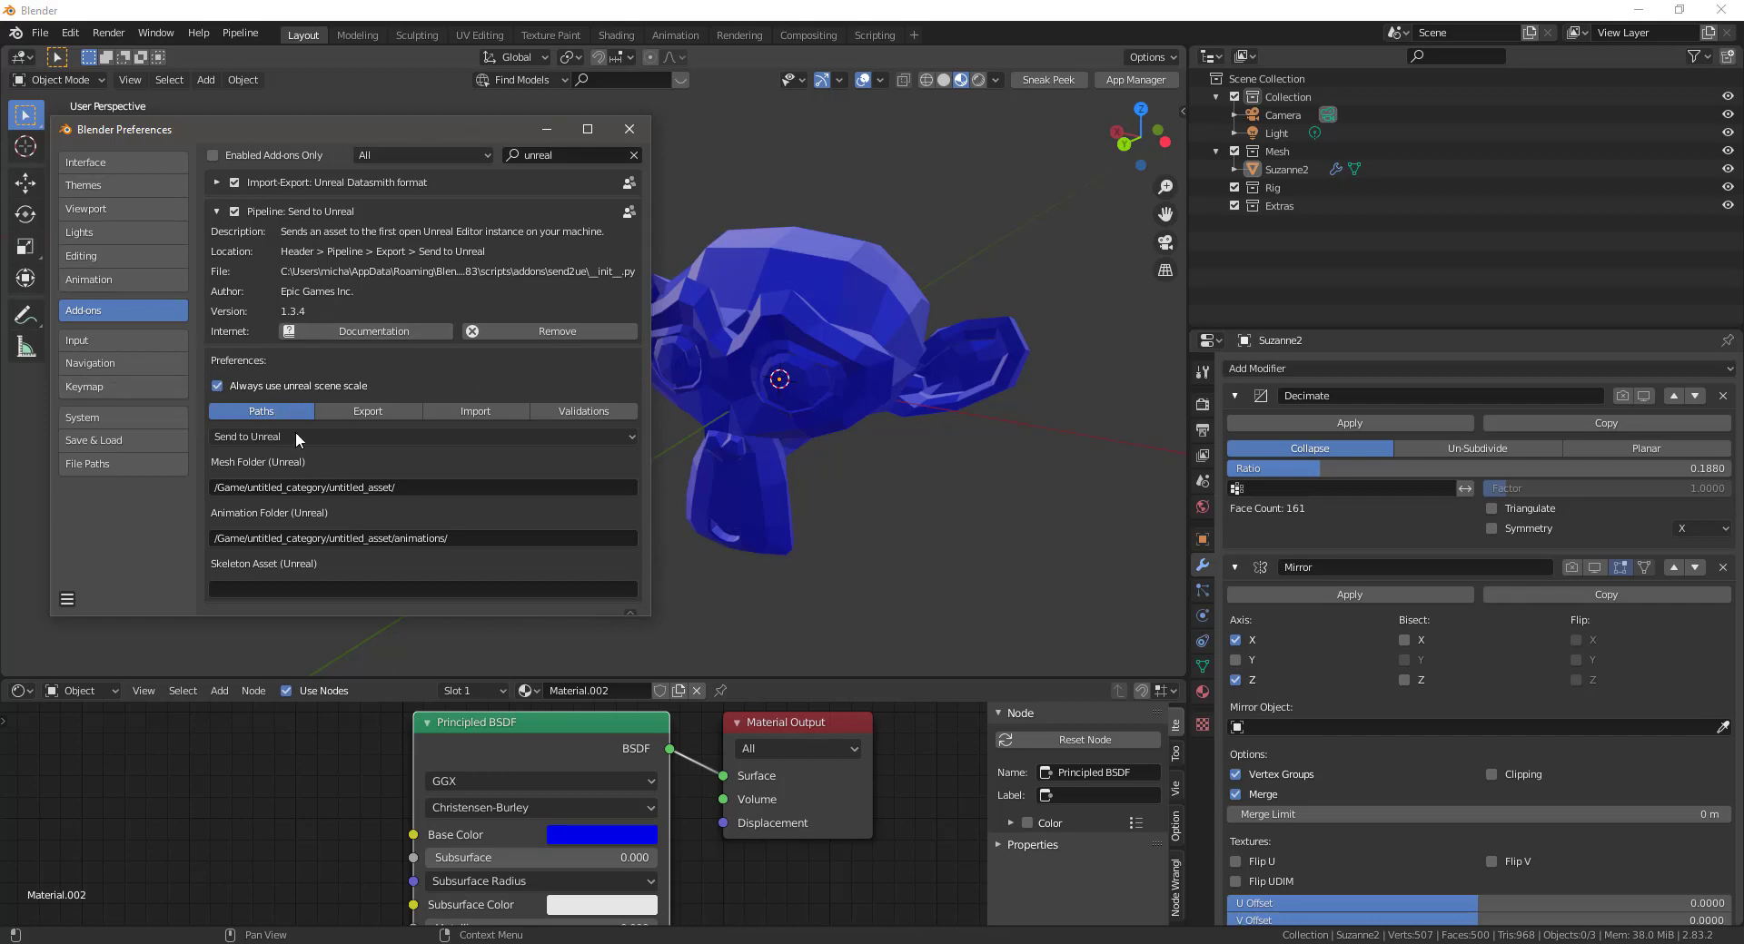
{"action": "left_click", "coordinate": [217, 386]}
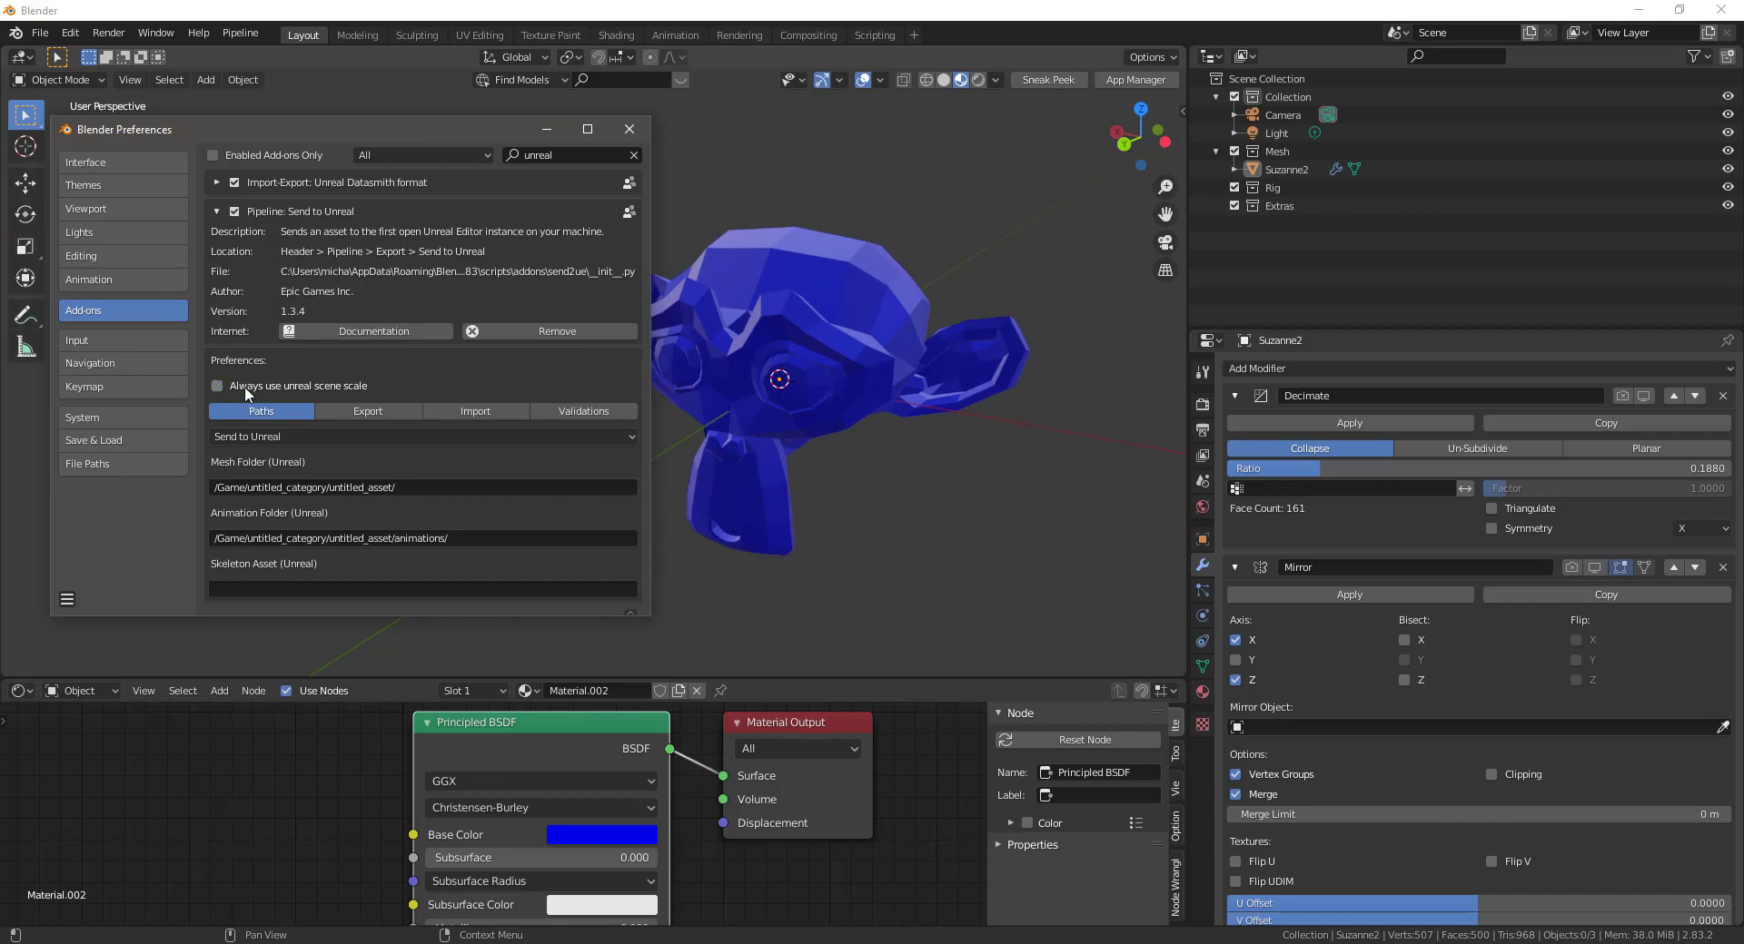
{"action": "mouse_move", "coordinate": [336, 392]}
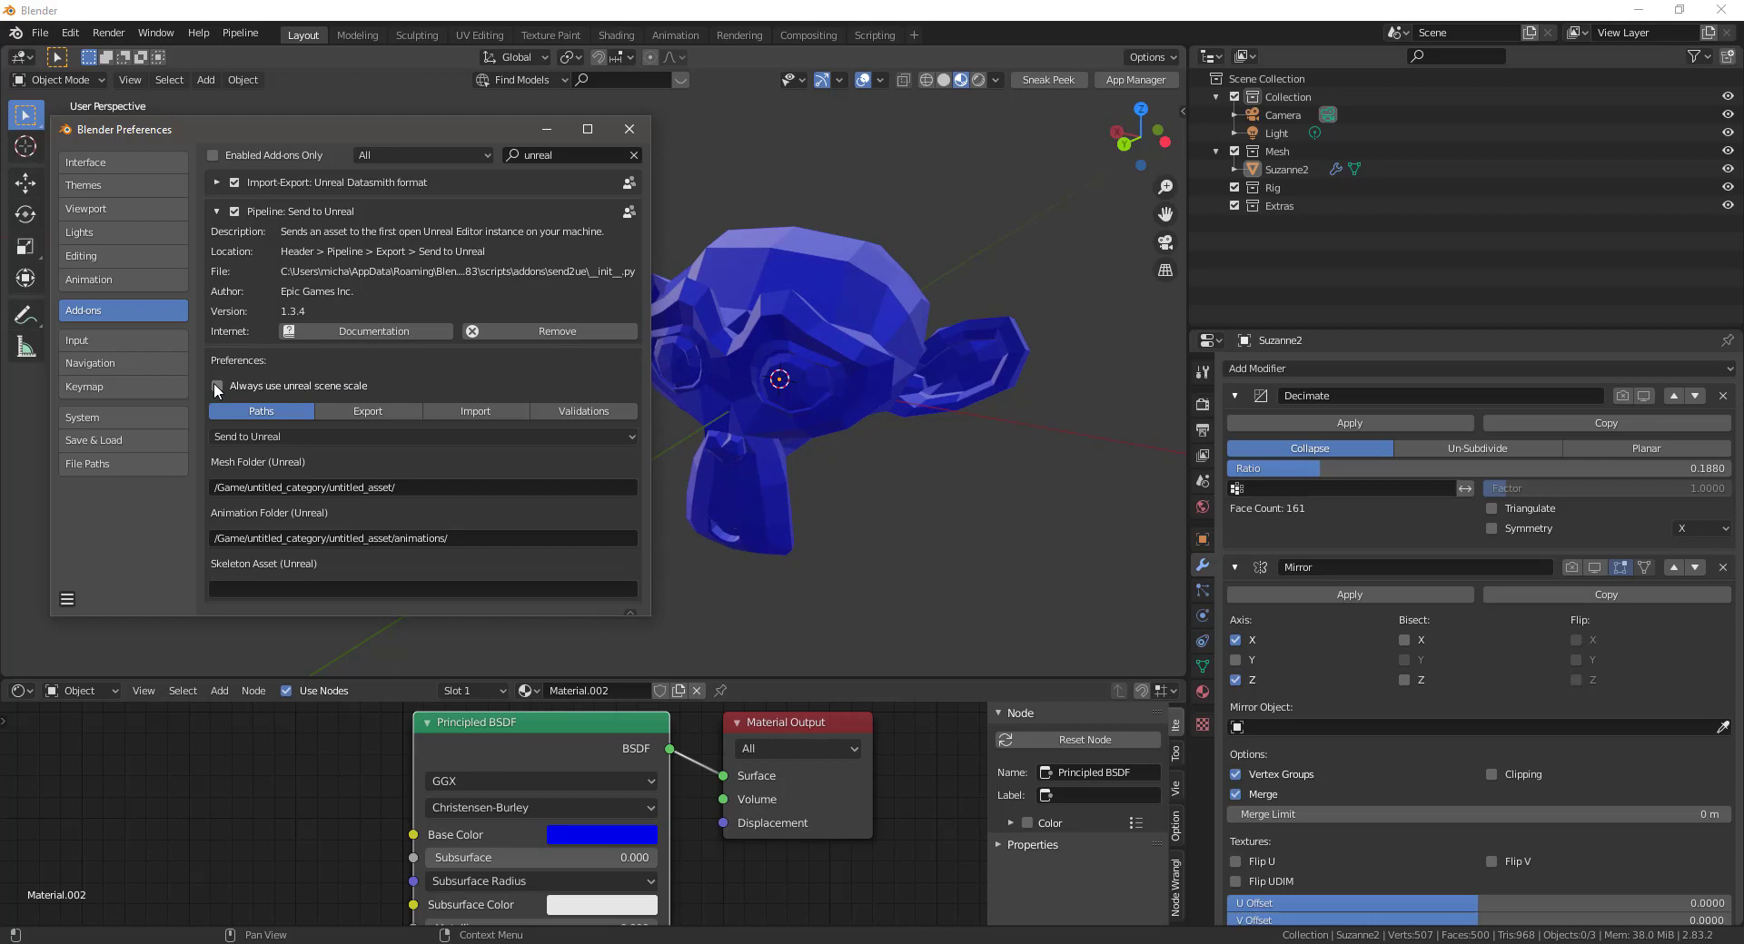
{"action": "left_click", "coordinate": [216, 386]}
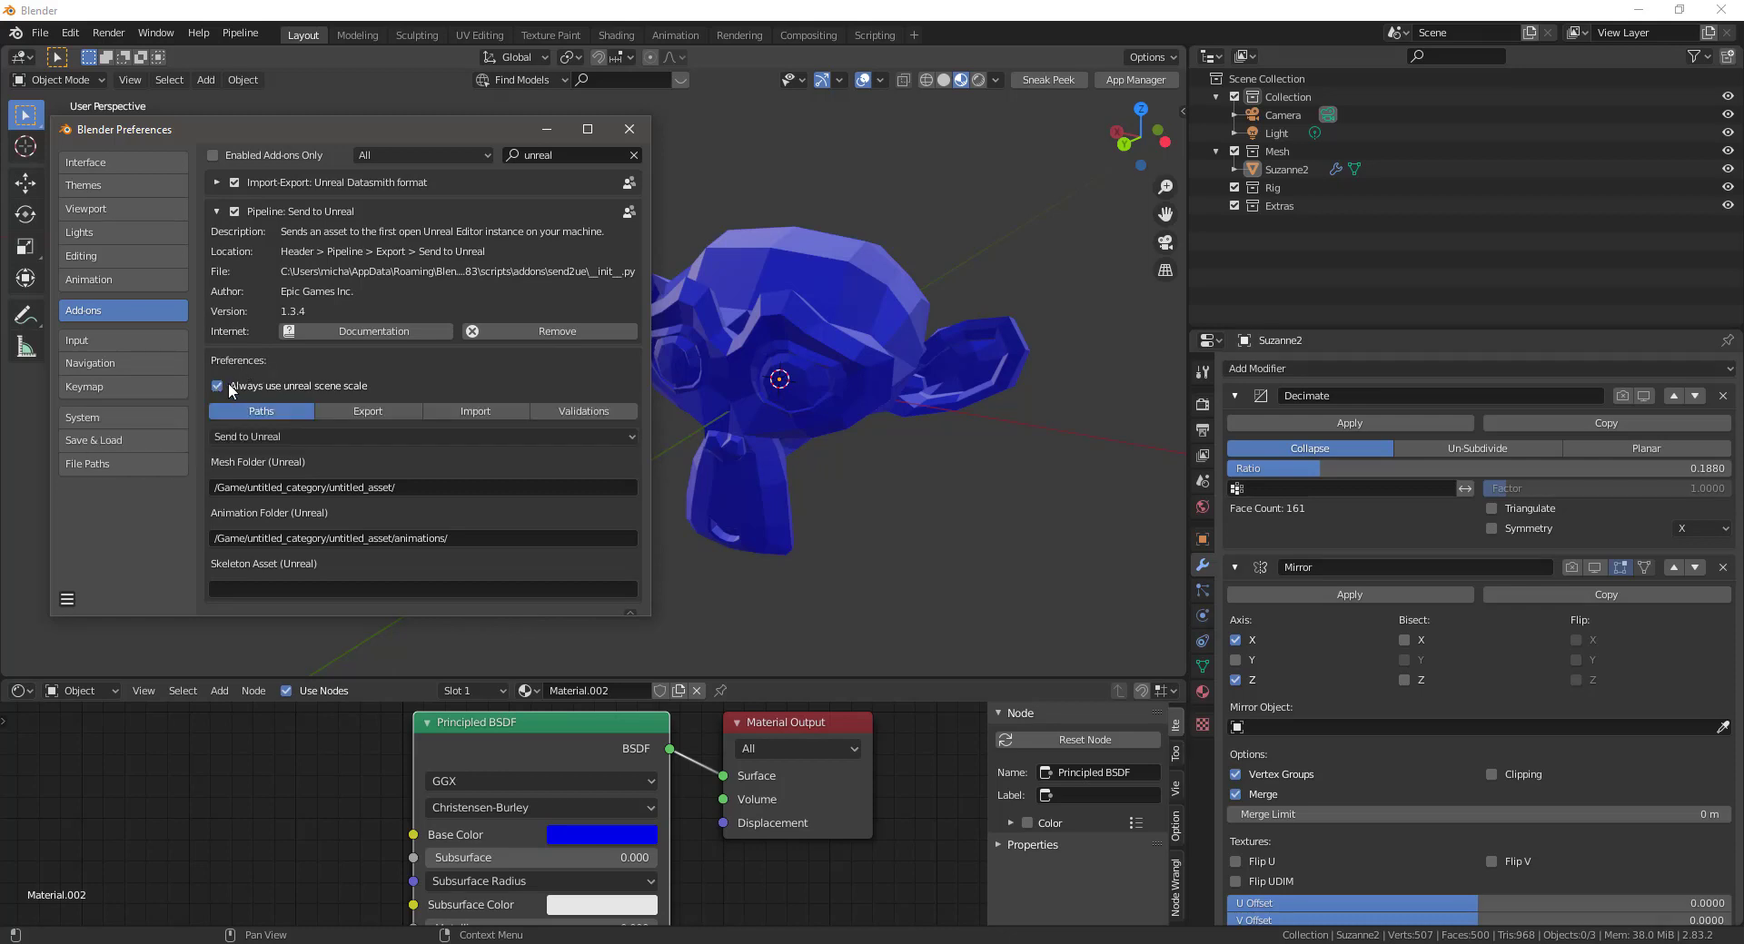
{"action": "mouse_move", "coordinate": [217, 389]}
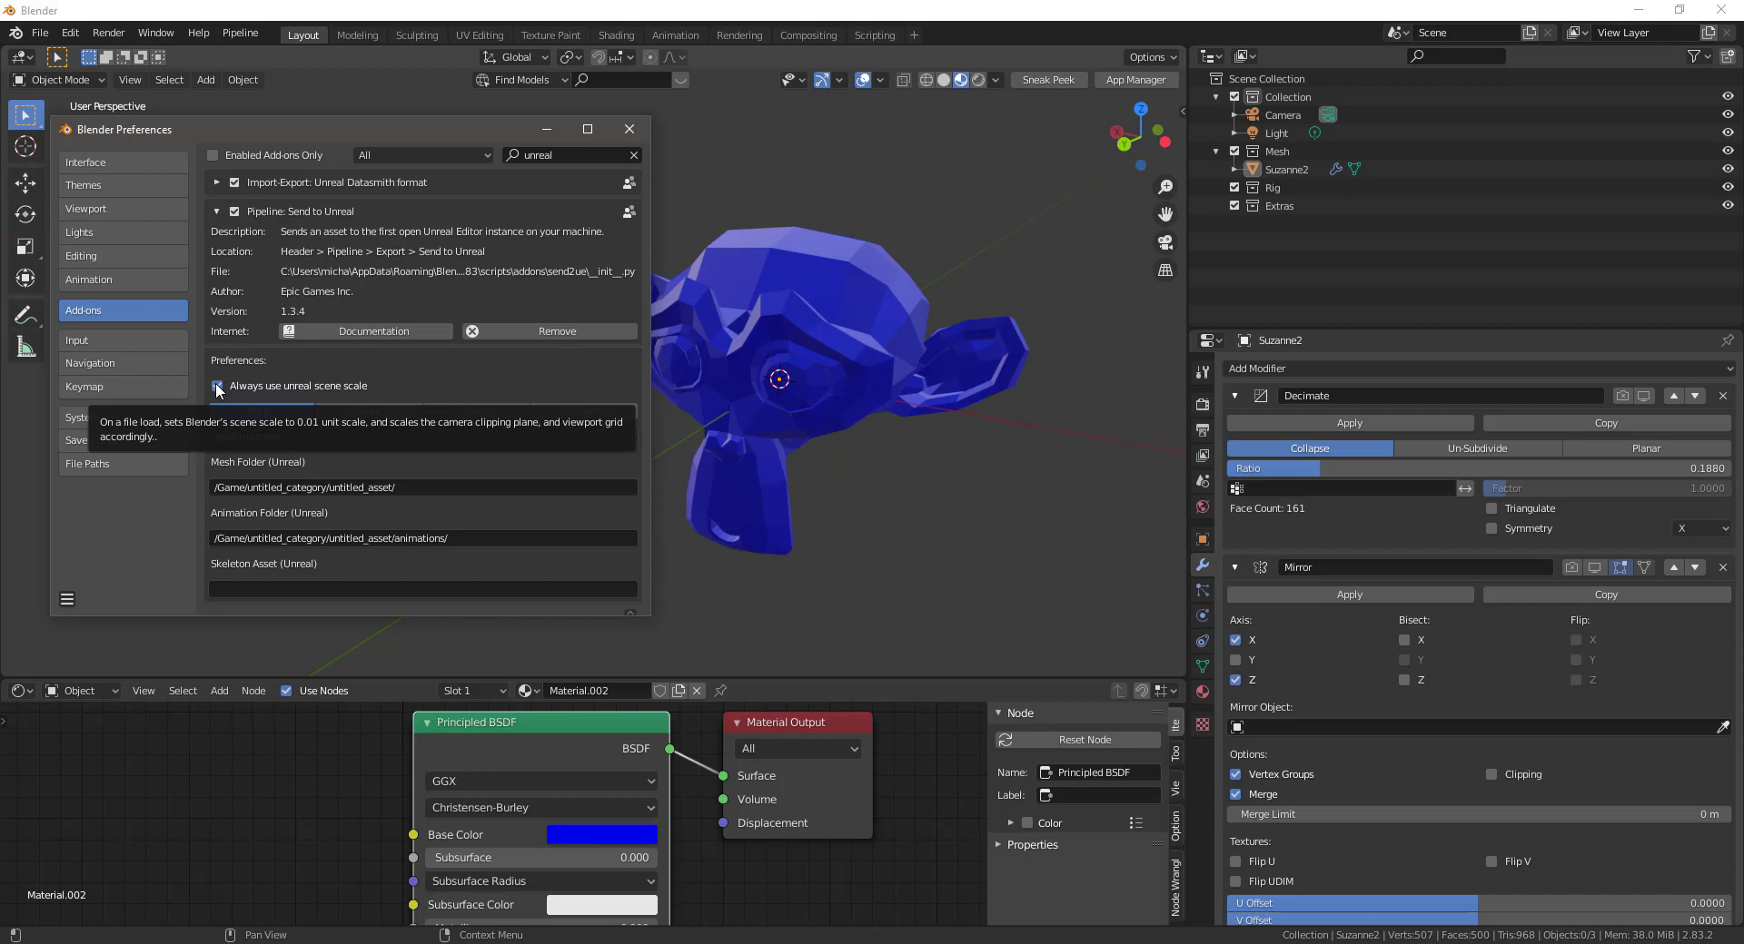
{"action": "left_click", "coordinate": [217, 386]}
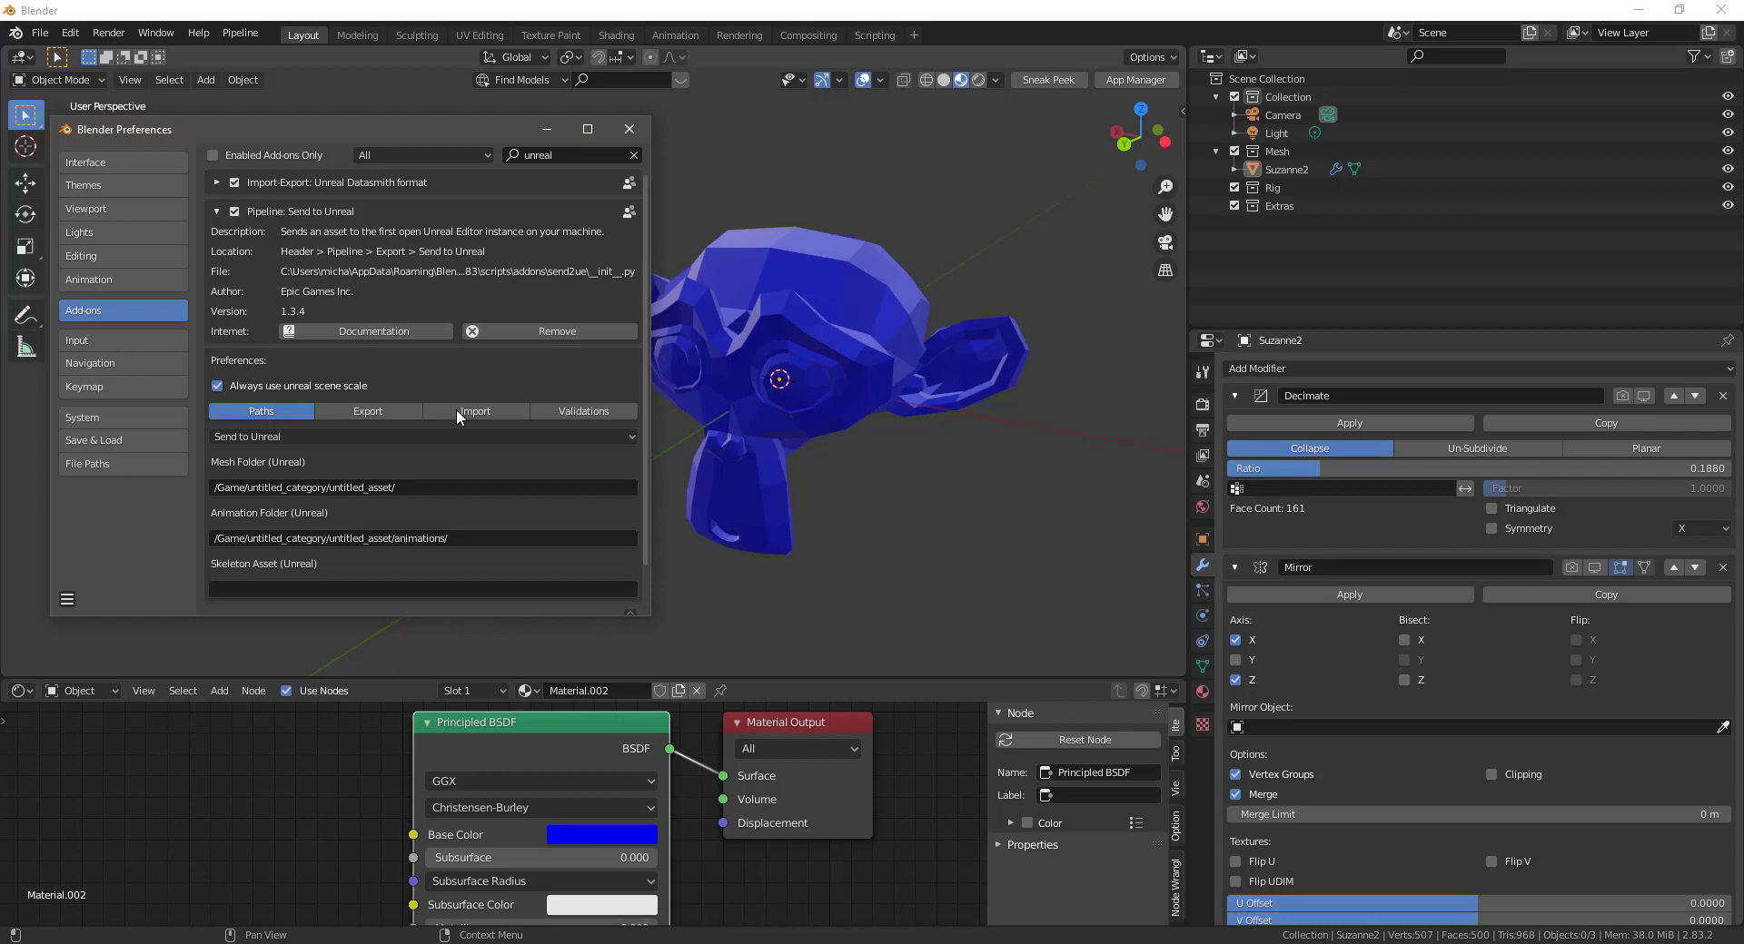
{"action": "mouse_move", "coordinate": [217, 386]}
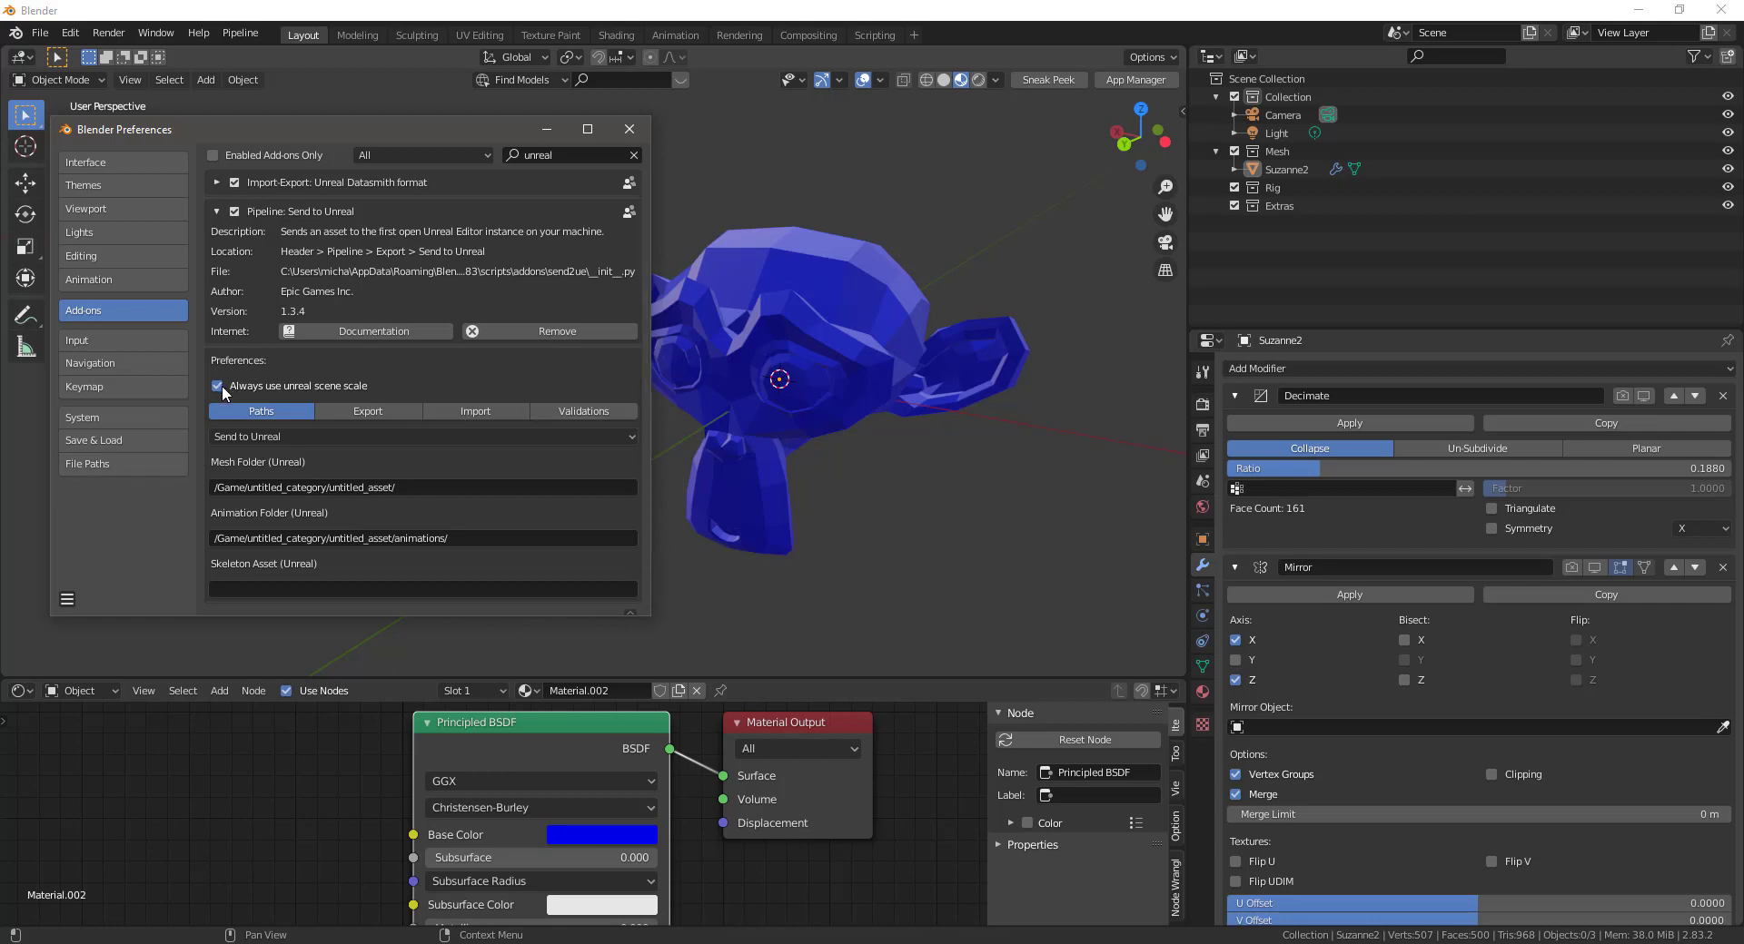
{"action": "mouse_move", "coordinate": [218, 386]}
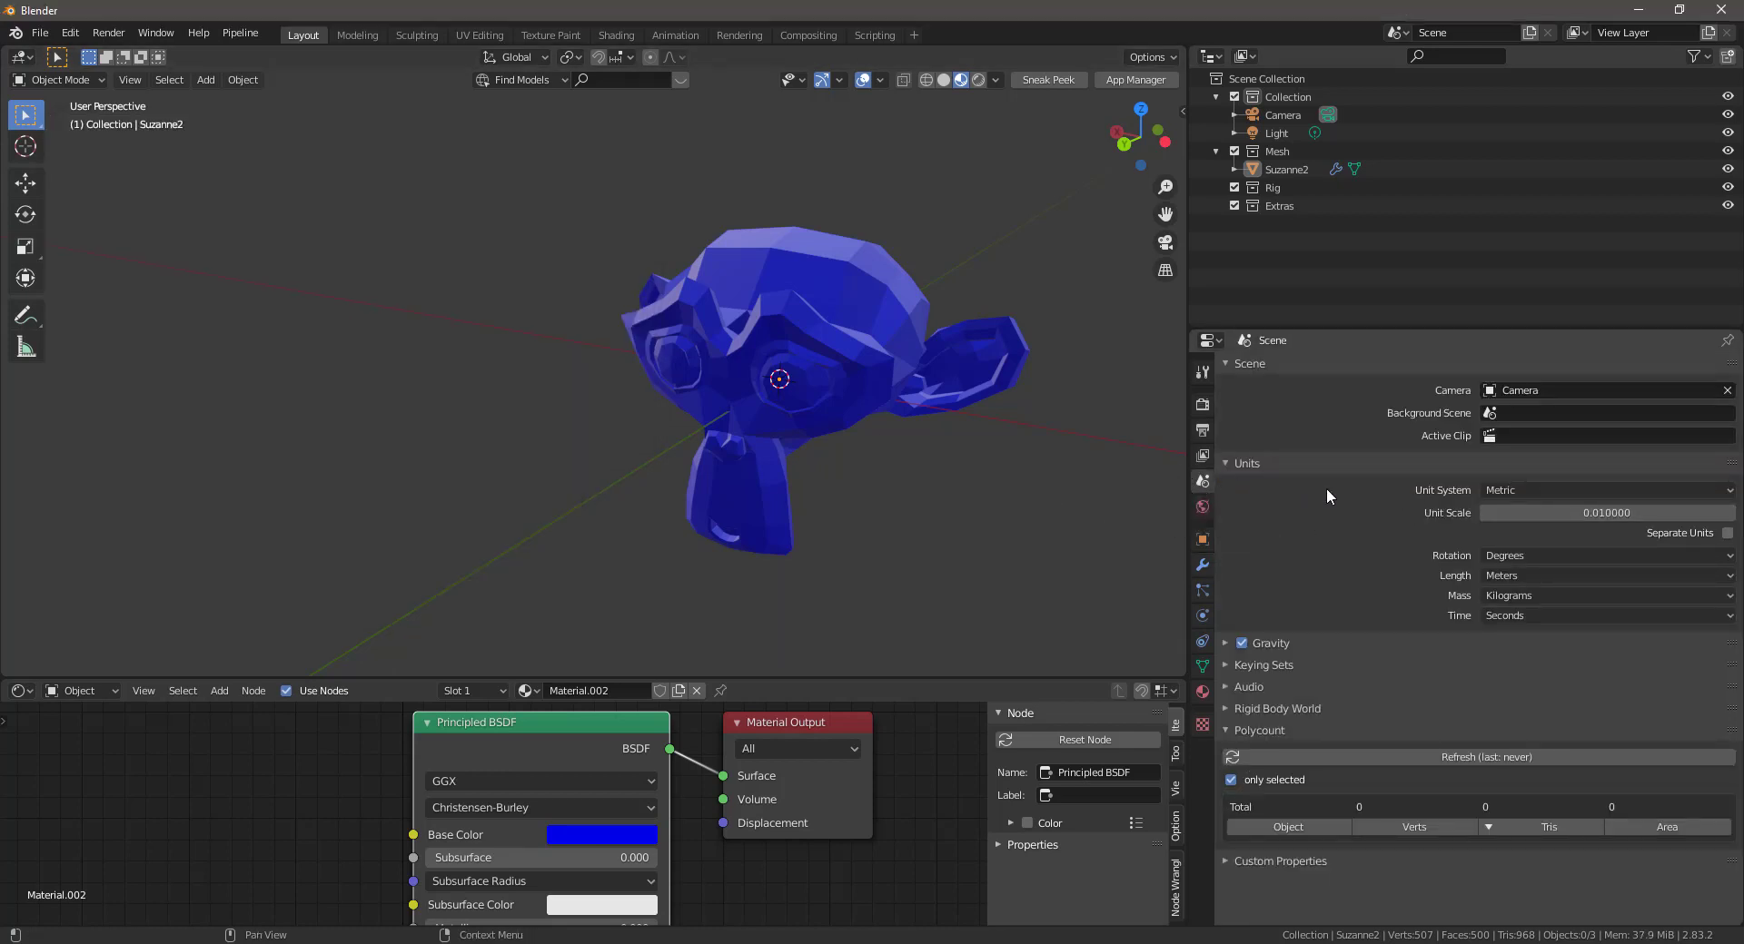
Expand the Pipeline: Send to Unreal add-on entry in Blender Preferences.
{"action": "left_click", "coordinate": [1605, 513]}
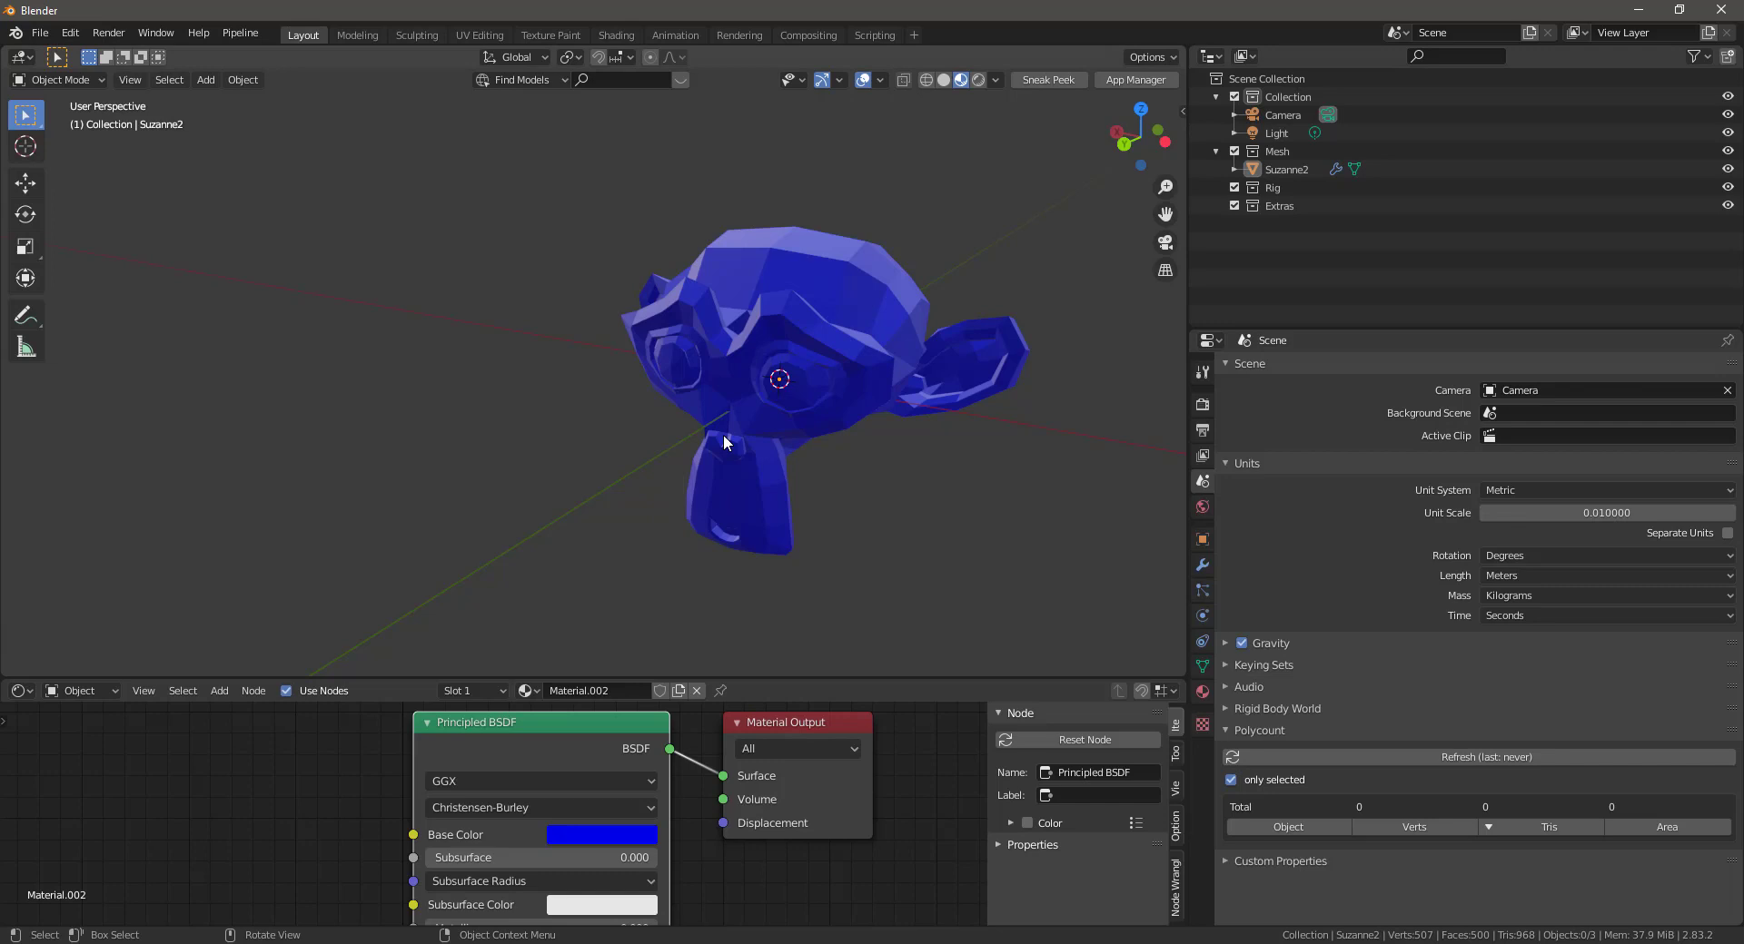
{"action": "mouse_move", "coordinate": [150, 104]}
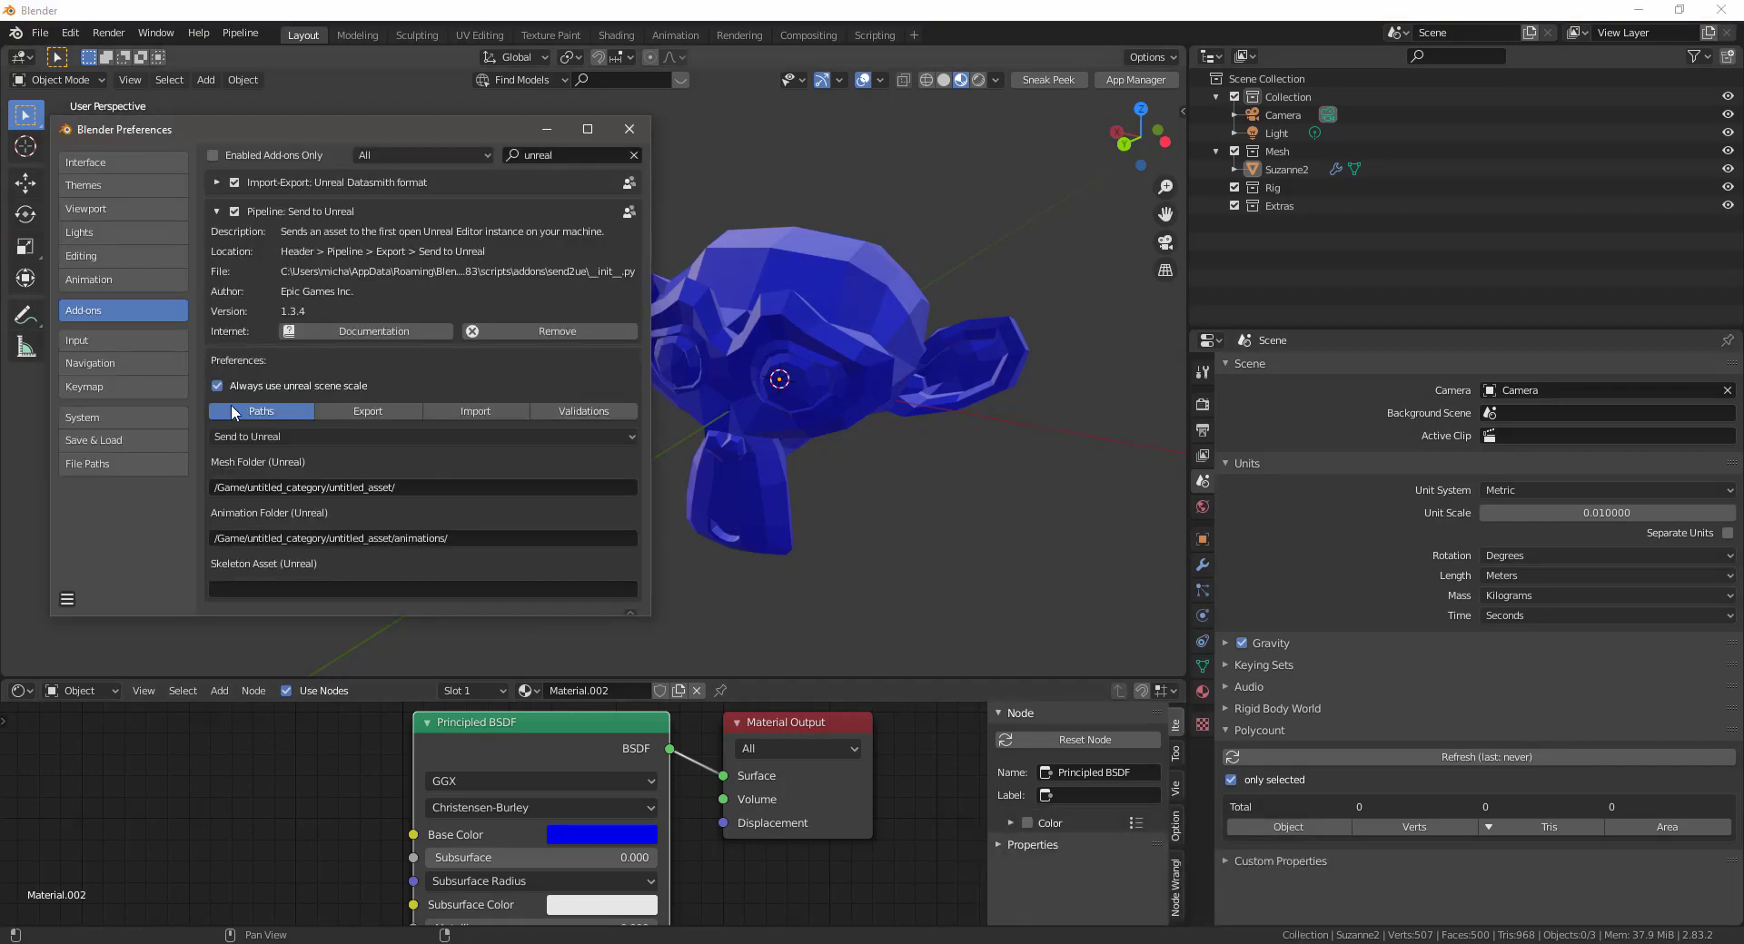
Turn off 'Always use unreal scene scale' and enter .01 as the FBX export scale.
{"action": "left_click", "coordinate": [216, 386]}
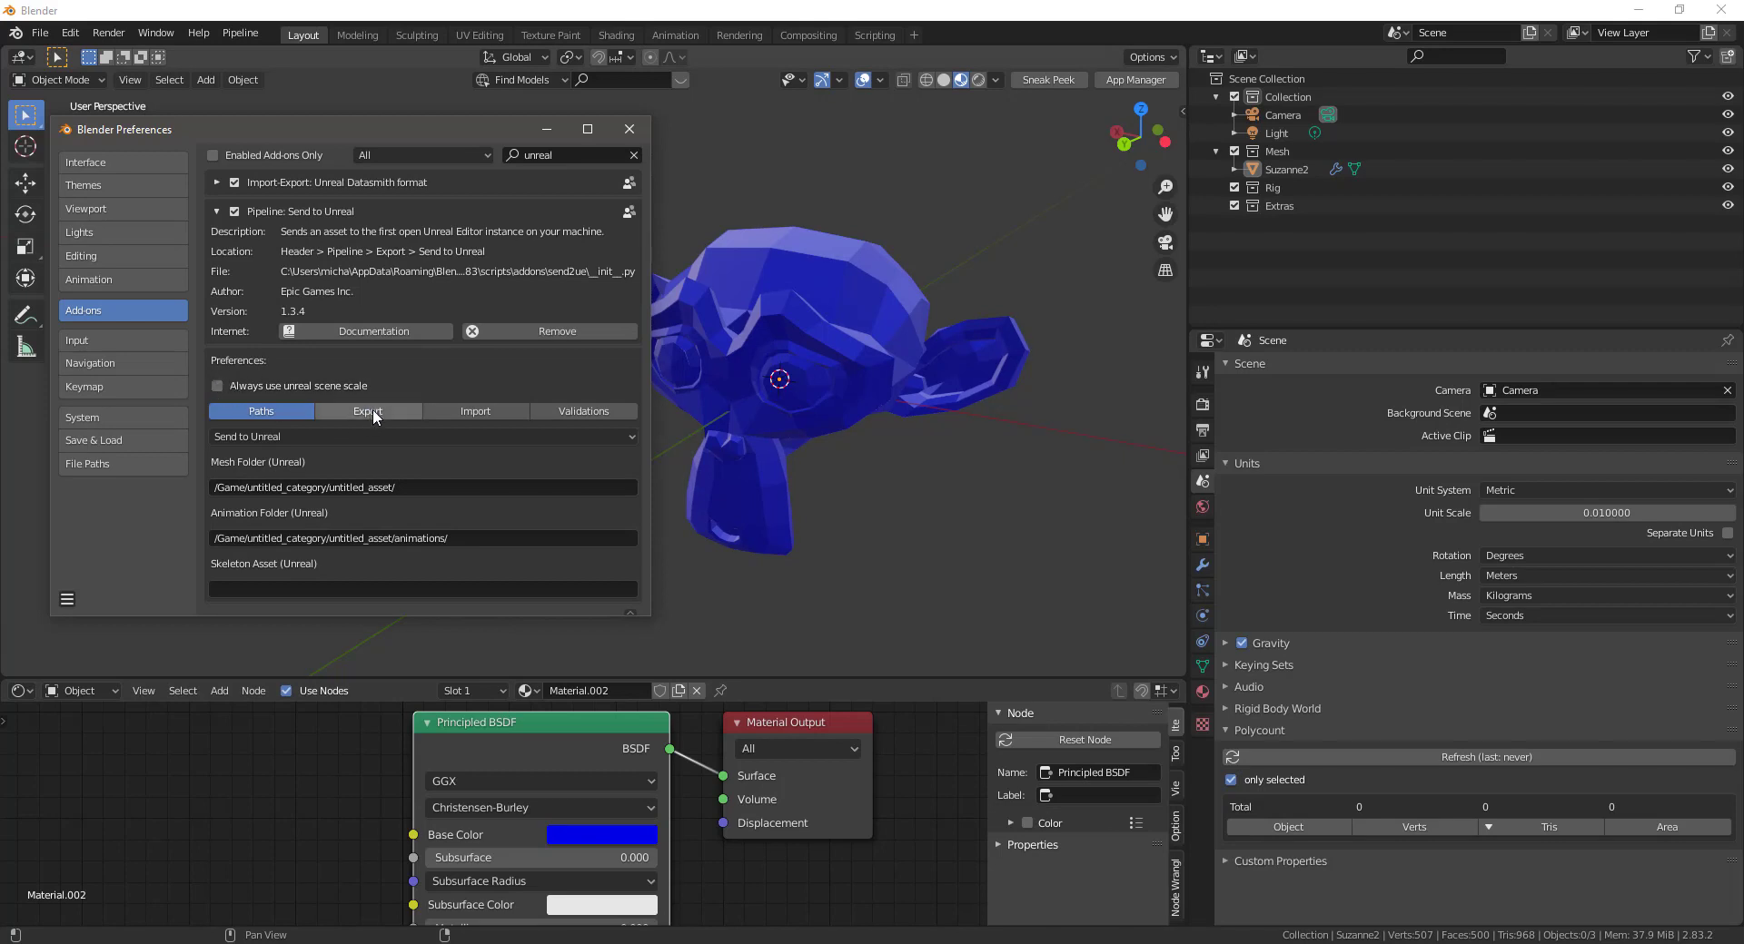
{"action": "left_click", "coordinate": [367, 412]}
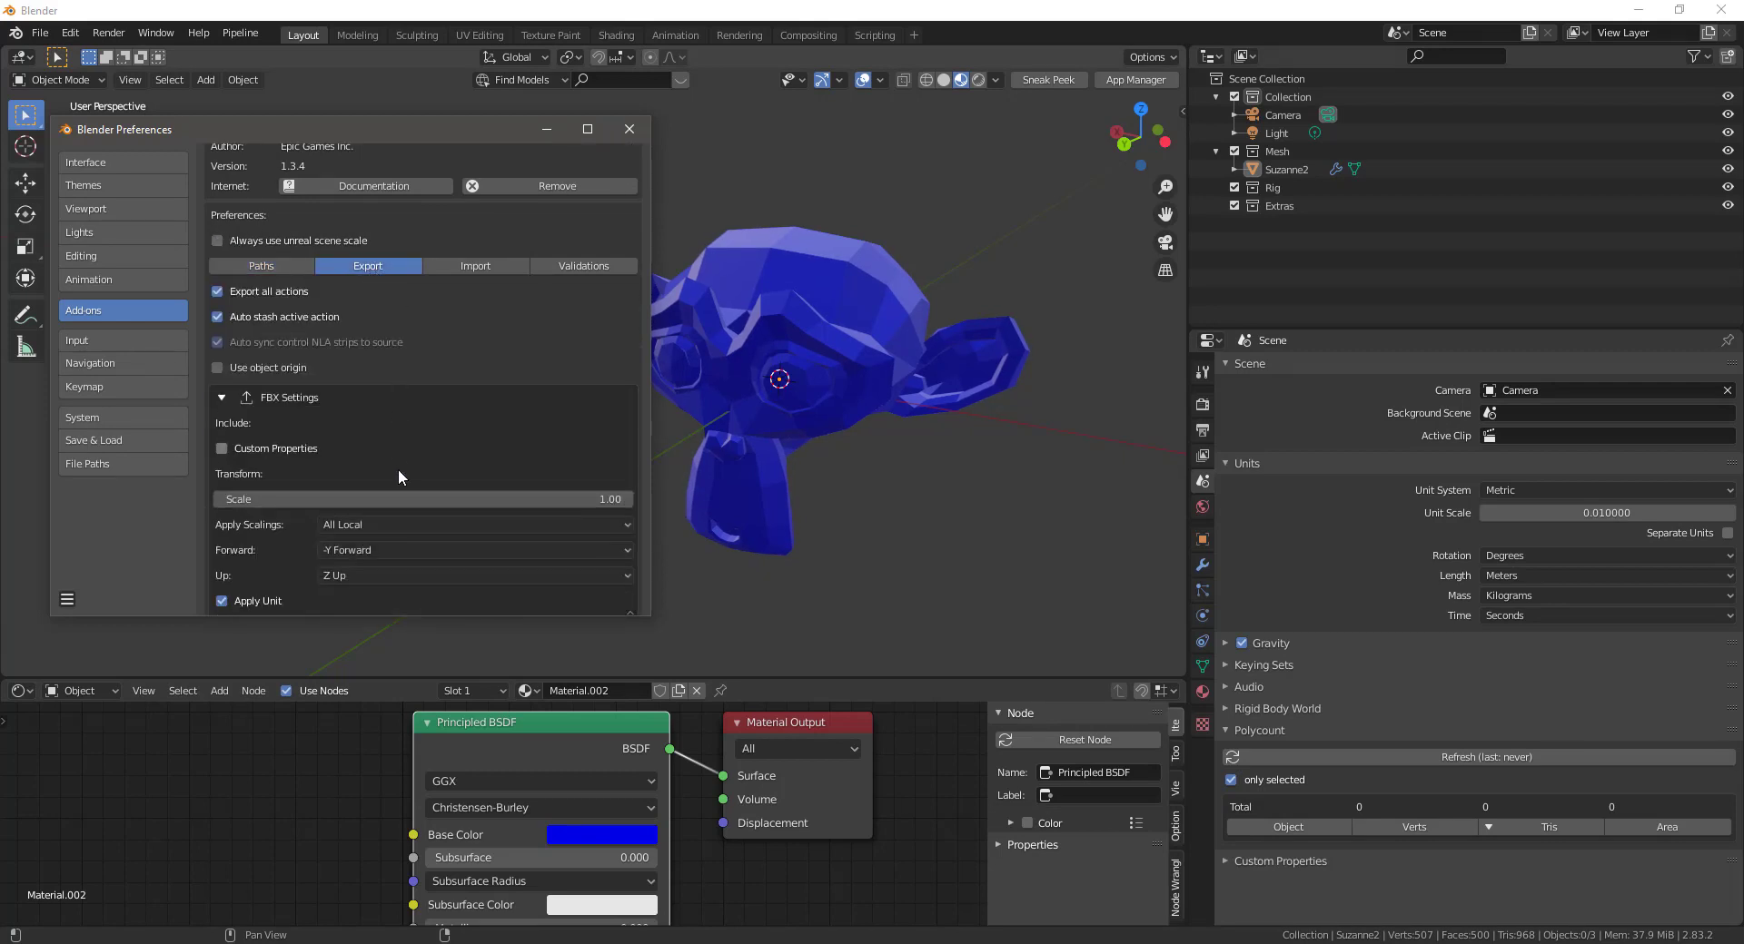
{"action": "left_click", "coordinate": [423, 498]}
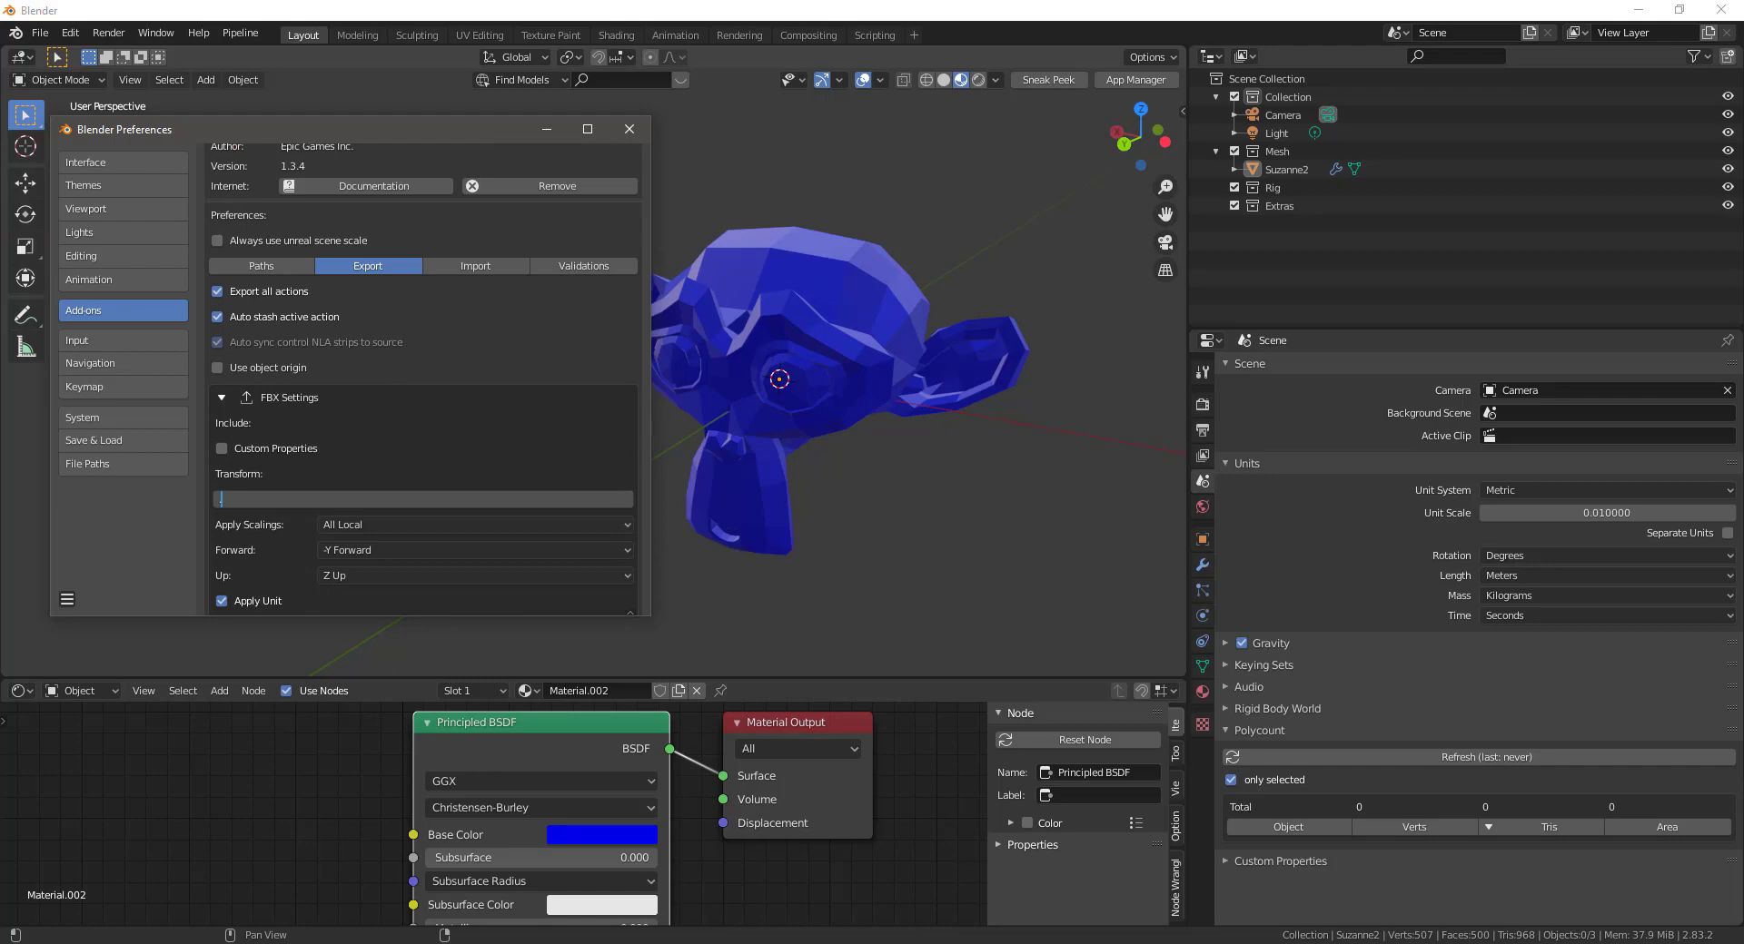
{"action": "type", "text": ".01"}
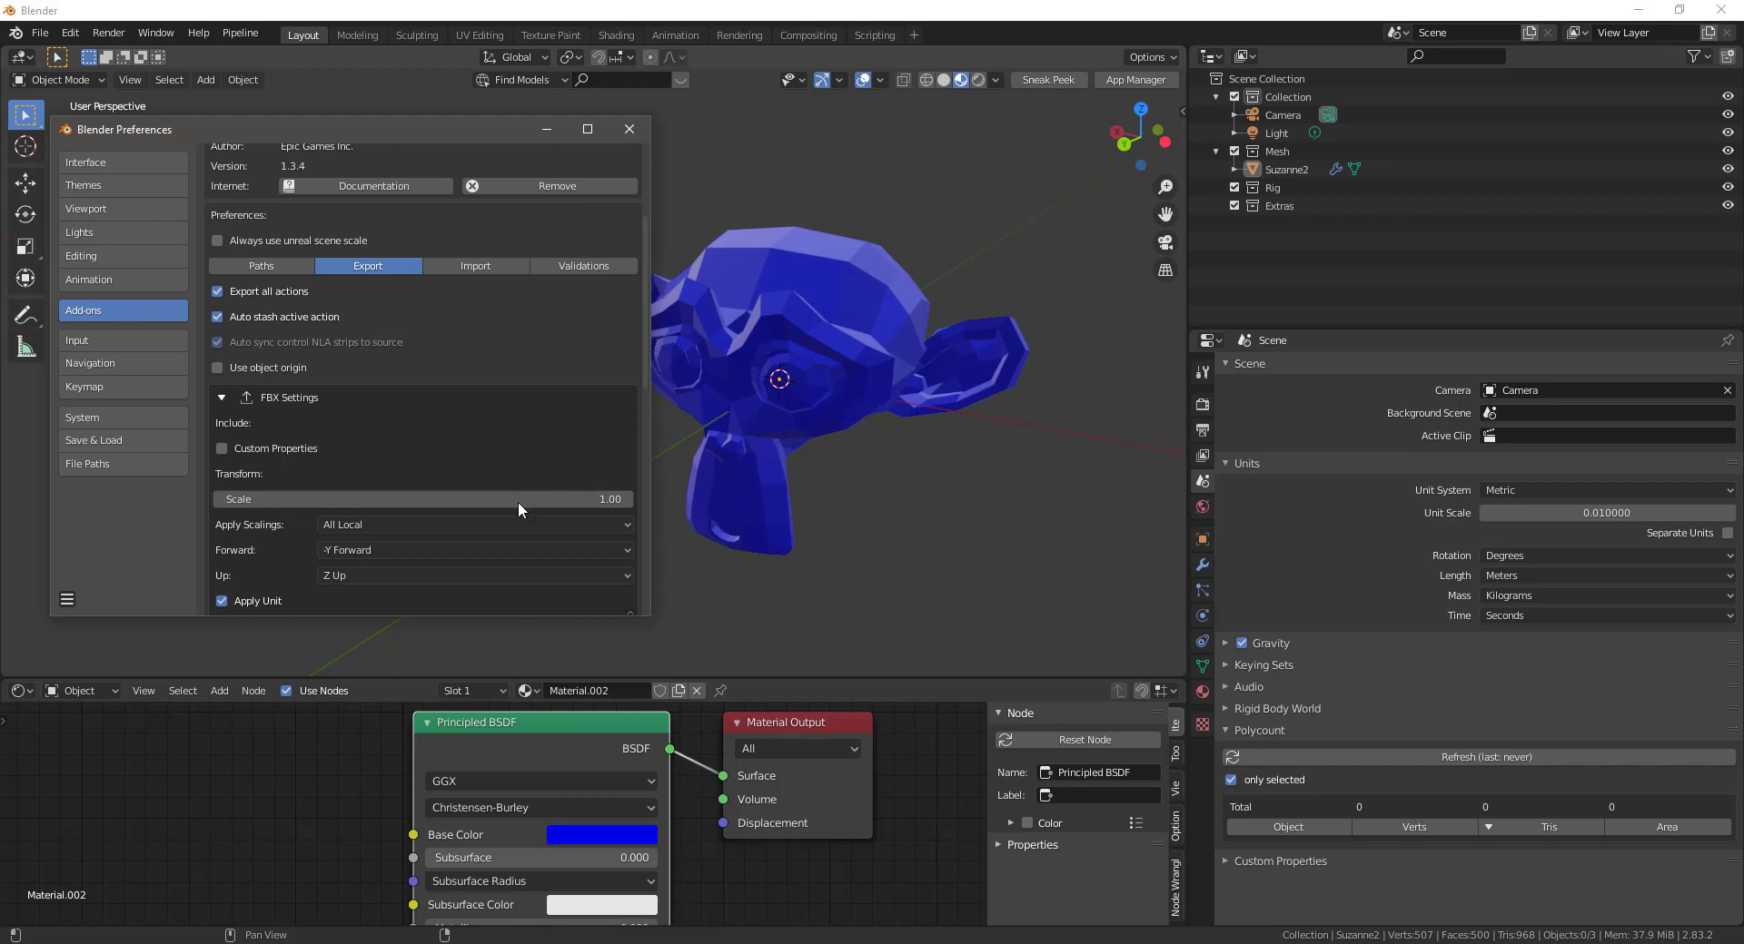
{"action": "mouse_move", "coordinate": [326, 329]}
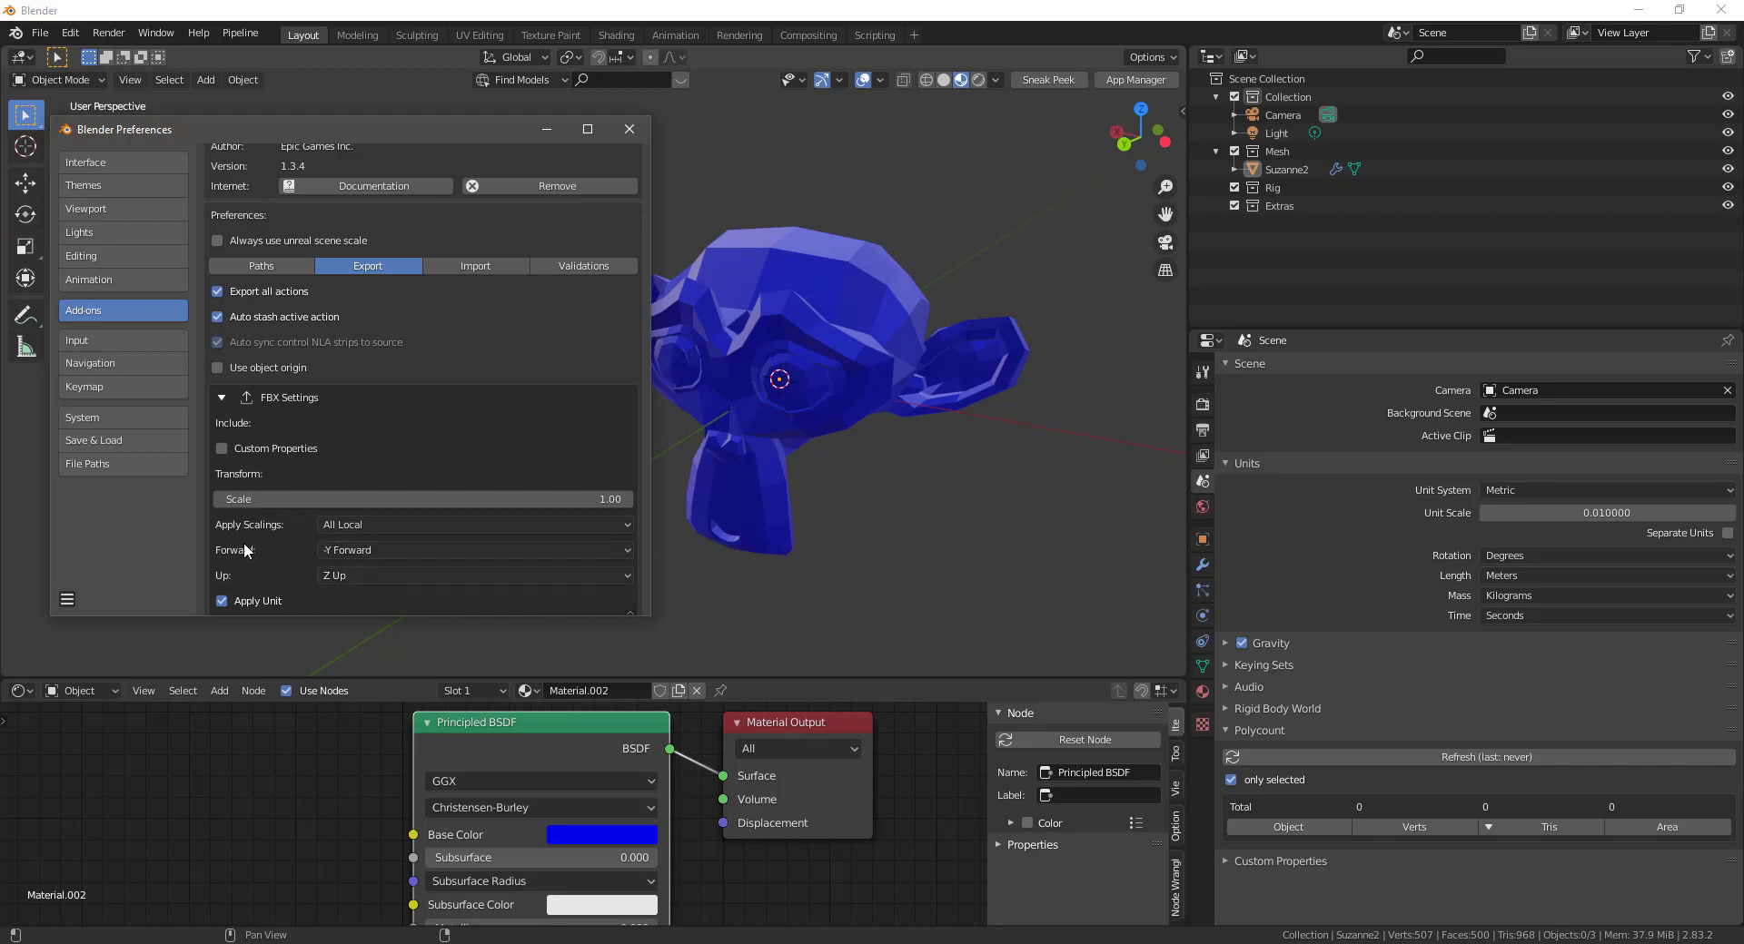
{"action": "mouse_move", "coordinate": [294, 540]}
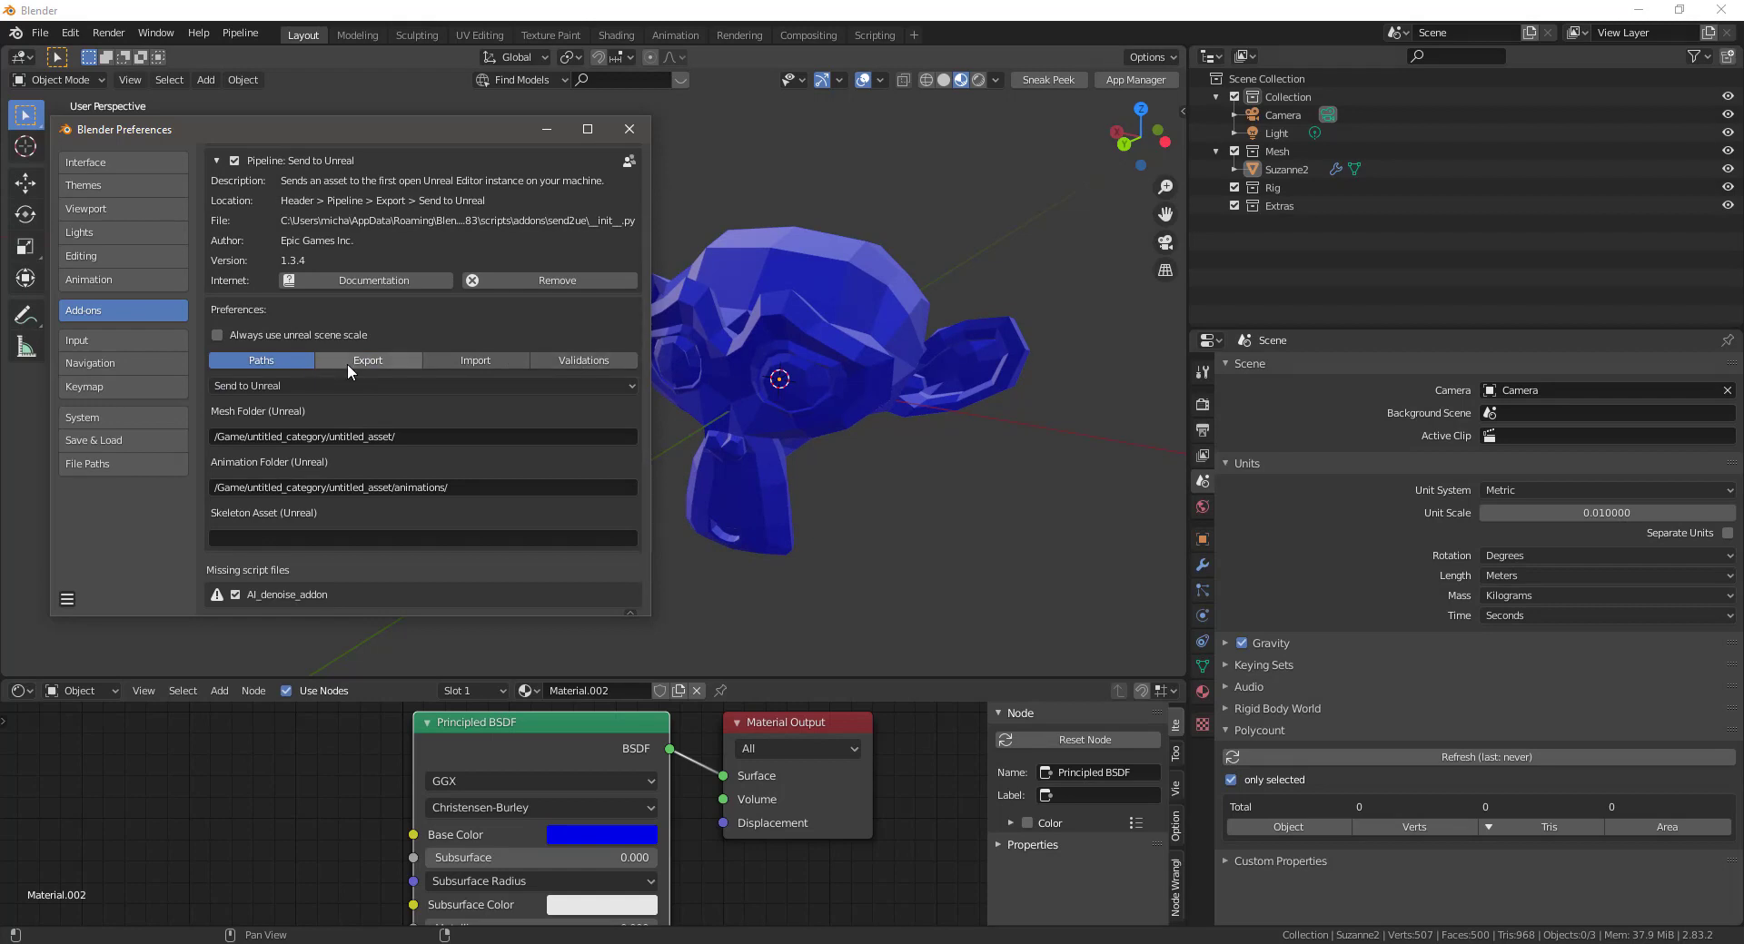
Return to the Export options and scroll through the FBX transform and geometry settings.
{"action": "left_click", "coordinate": [367, 360]}
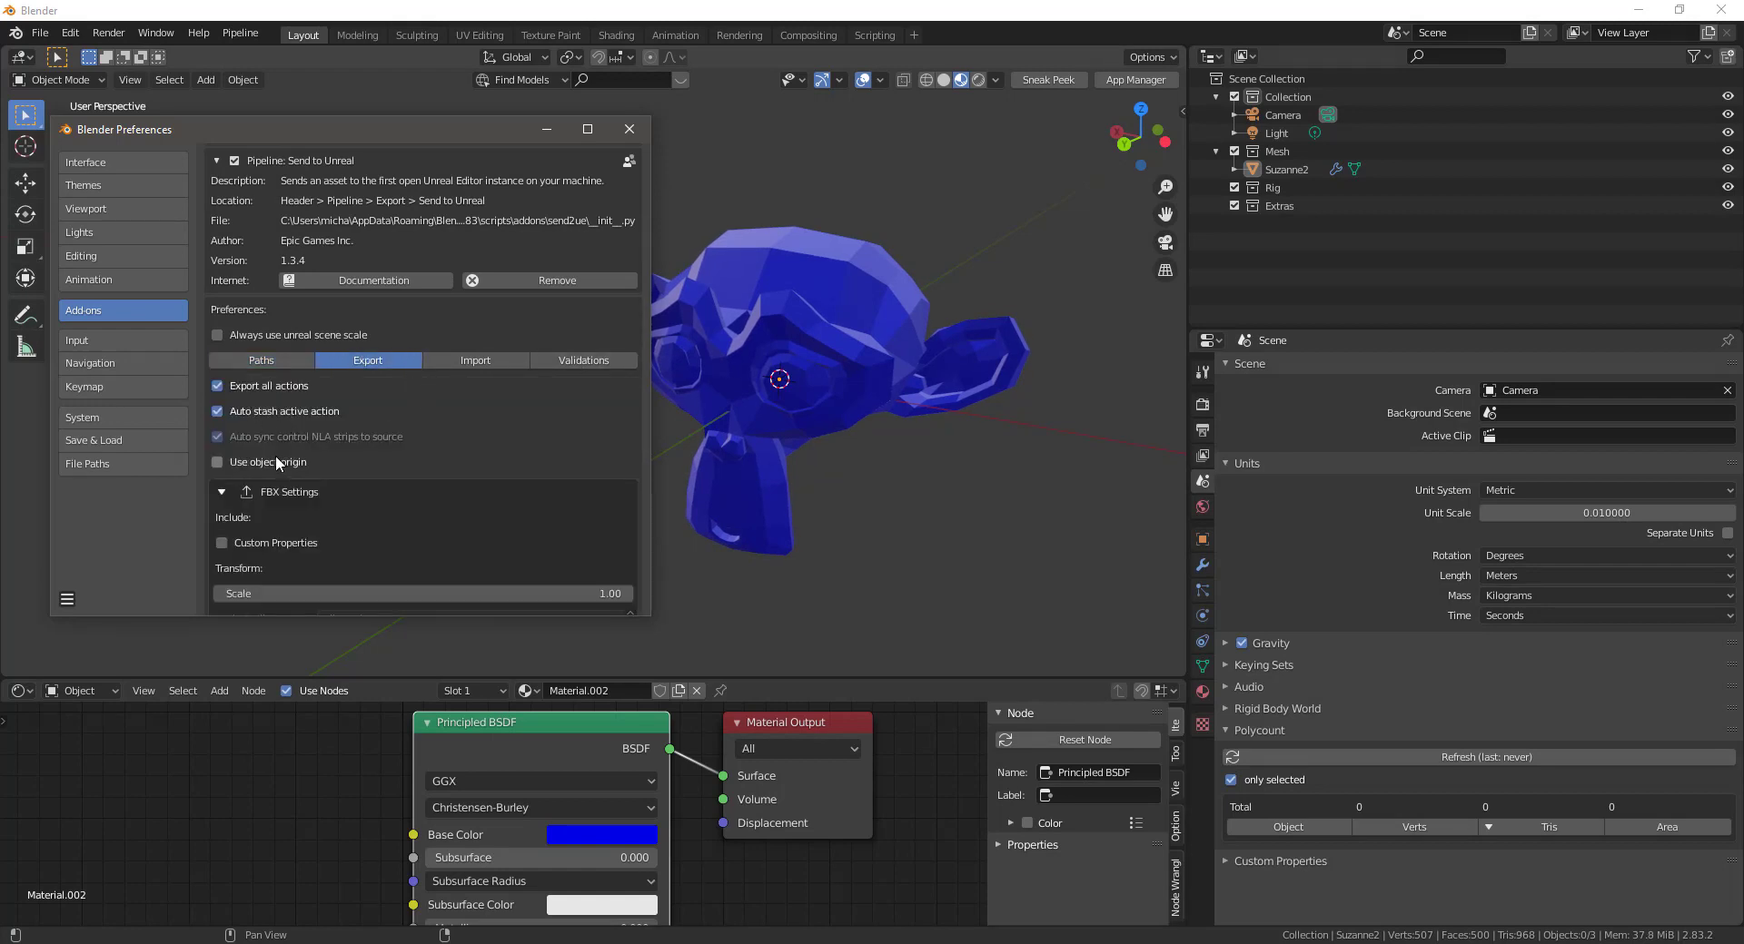
{"action": "mouse_move", "coordinate": [267, 462]}
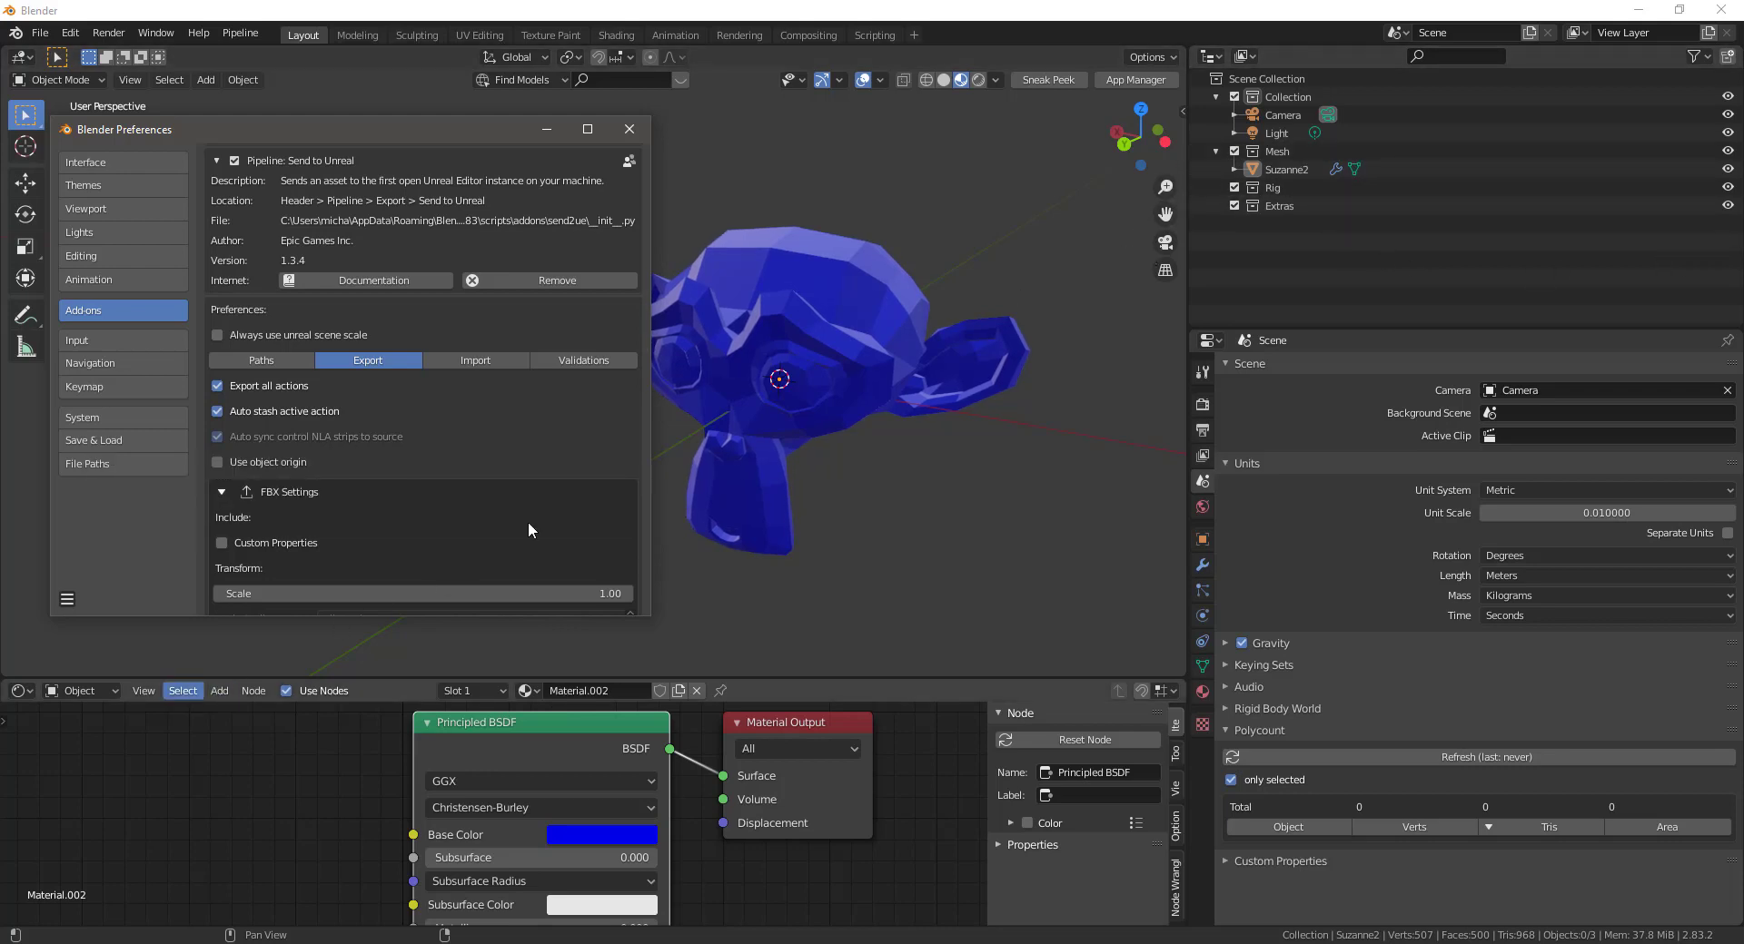
{"action": "scroll", "scroll_direction": "down", "scroll_amount": 3}
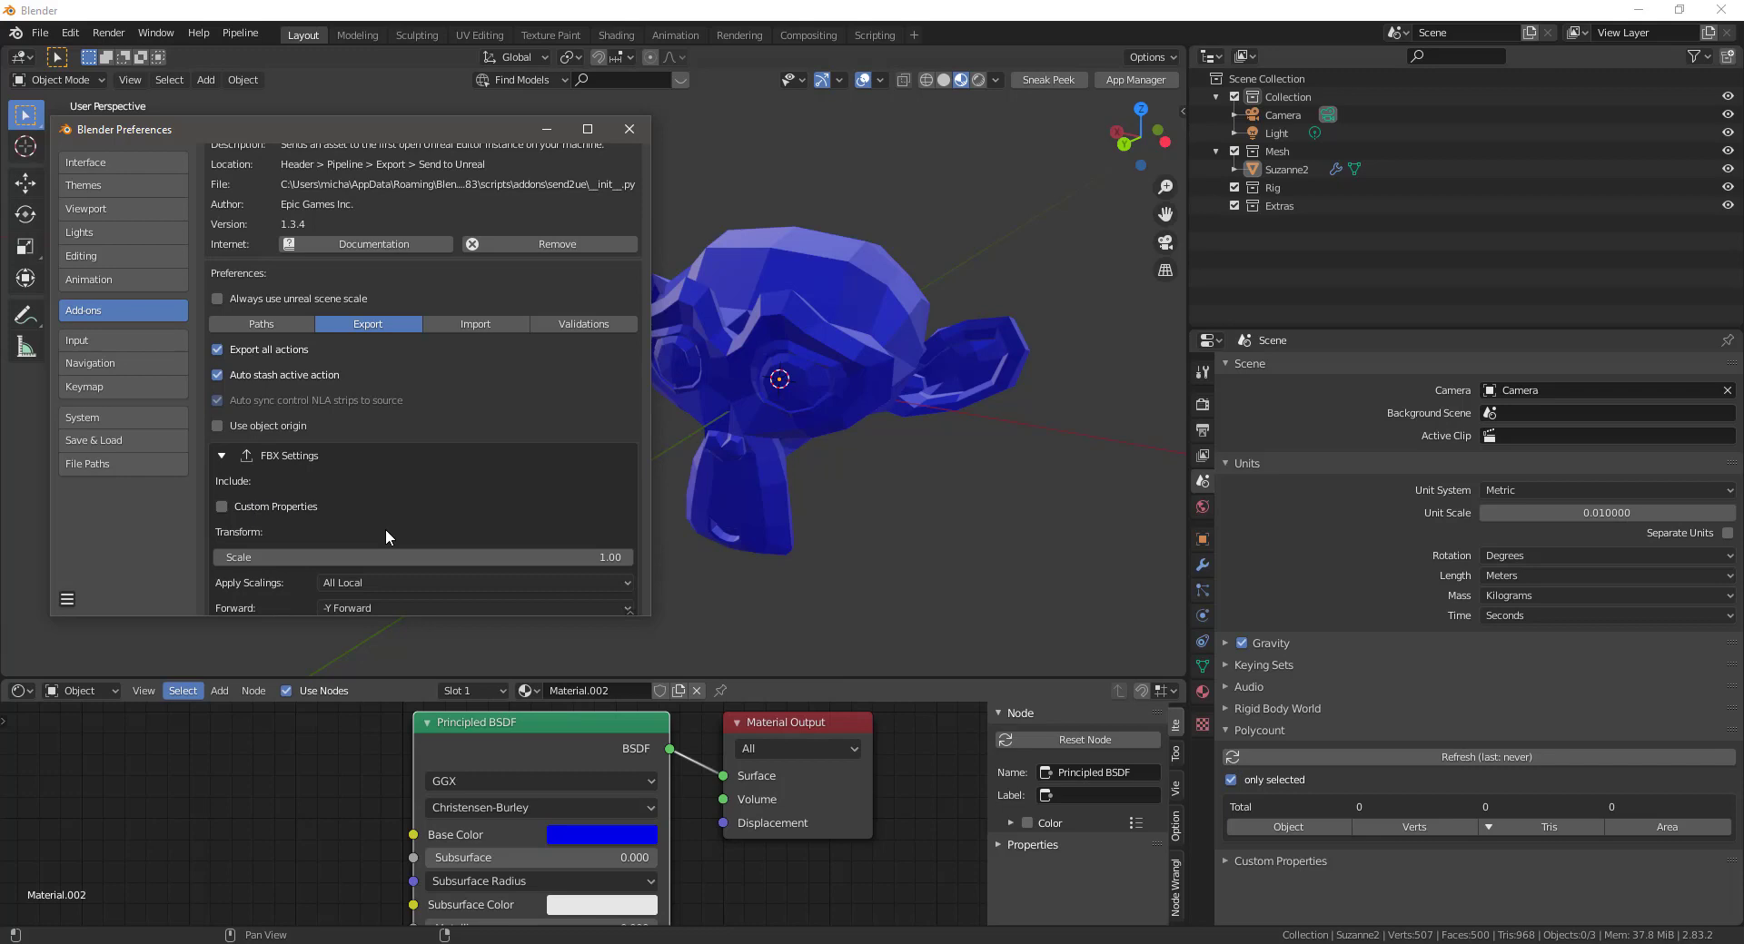
{"action": "scroll", "scroll_direction": "down", "scroll_amount": 3}
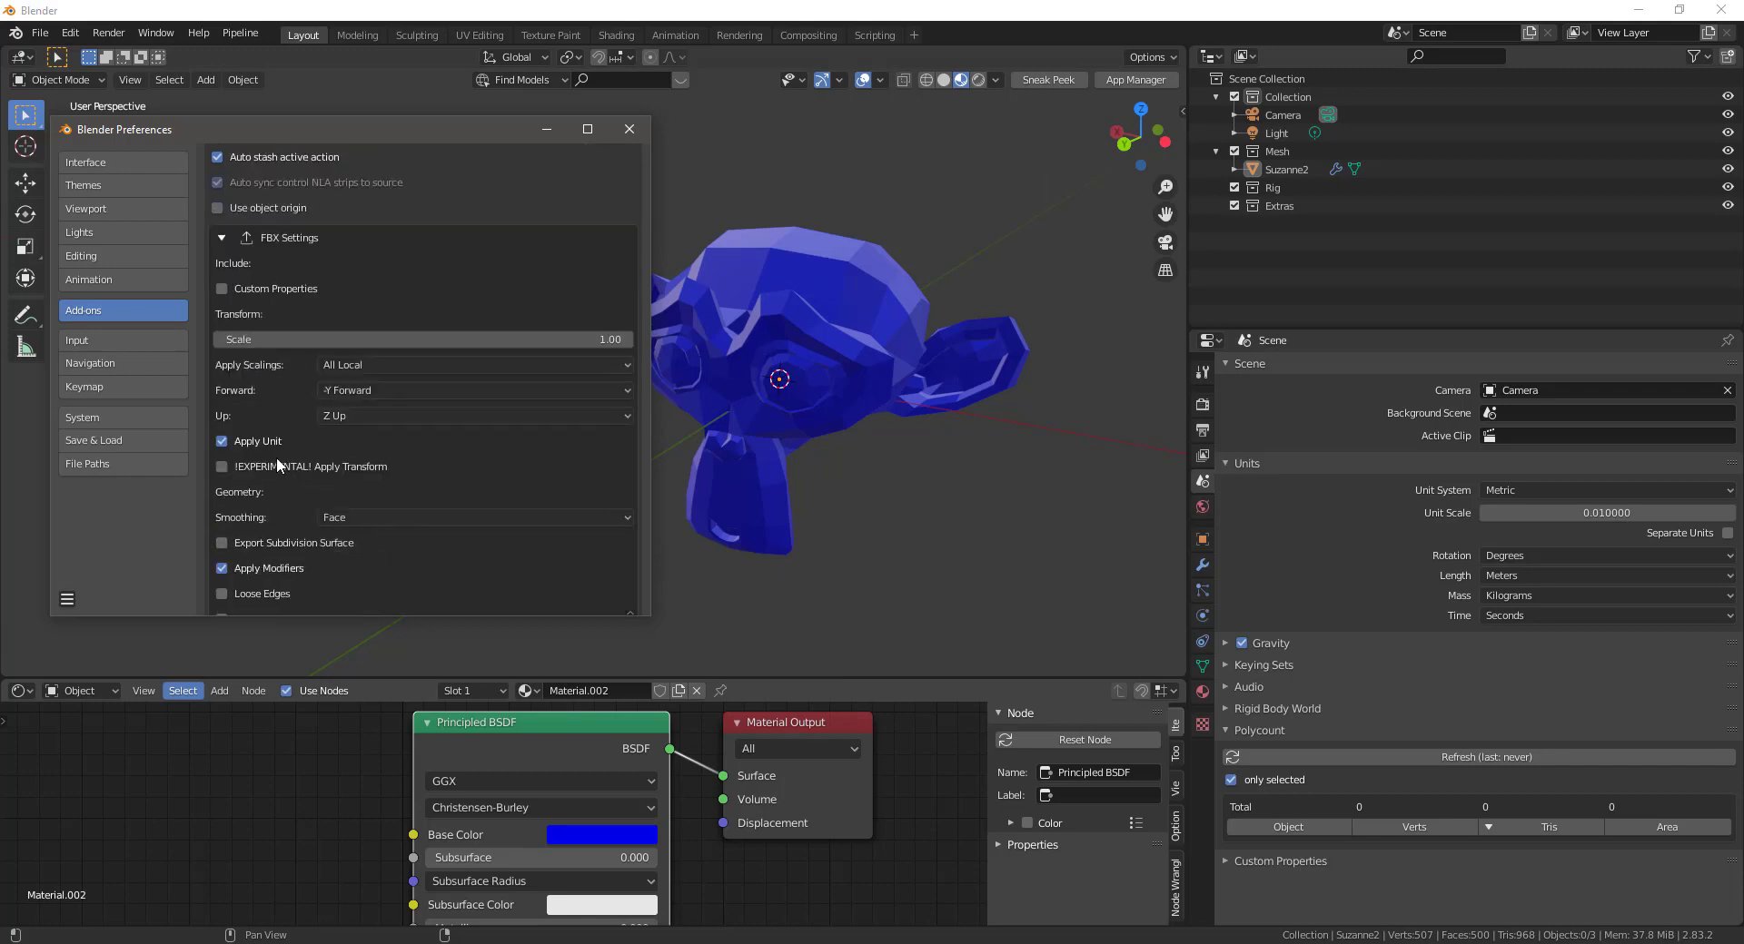
{"action": "scroll", "scroll_direction": "down", "scroll_amount": 3}
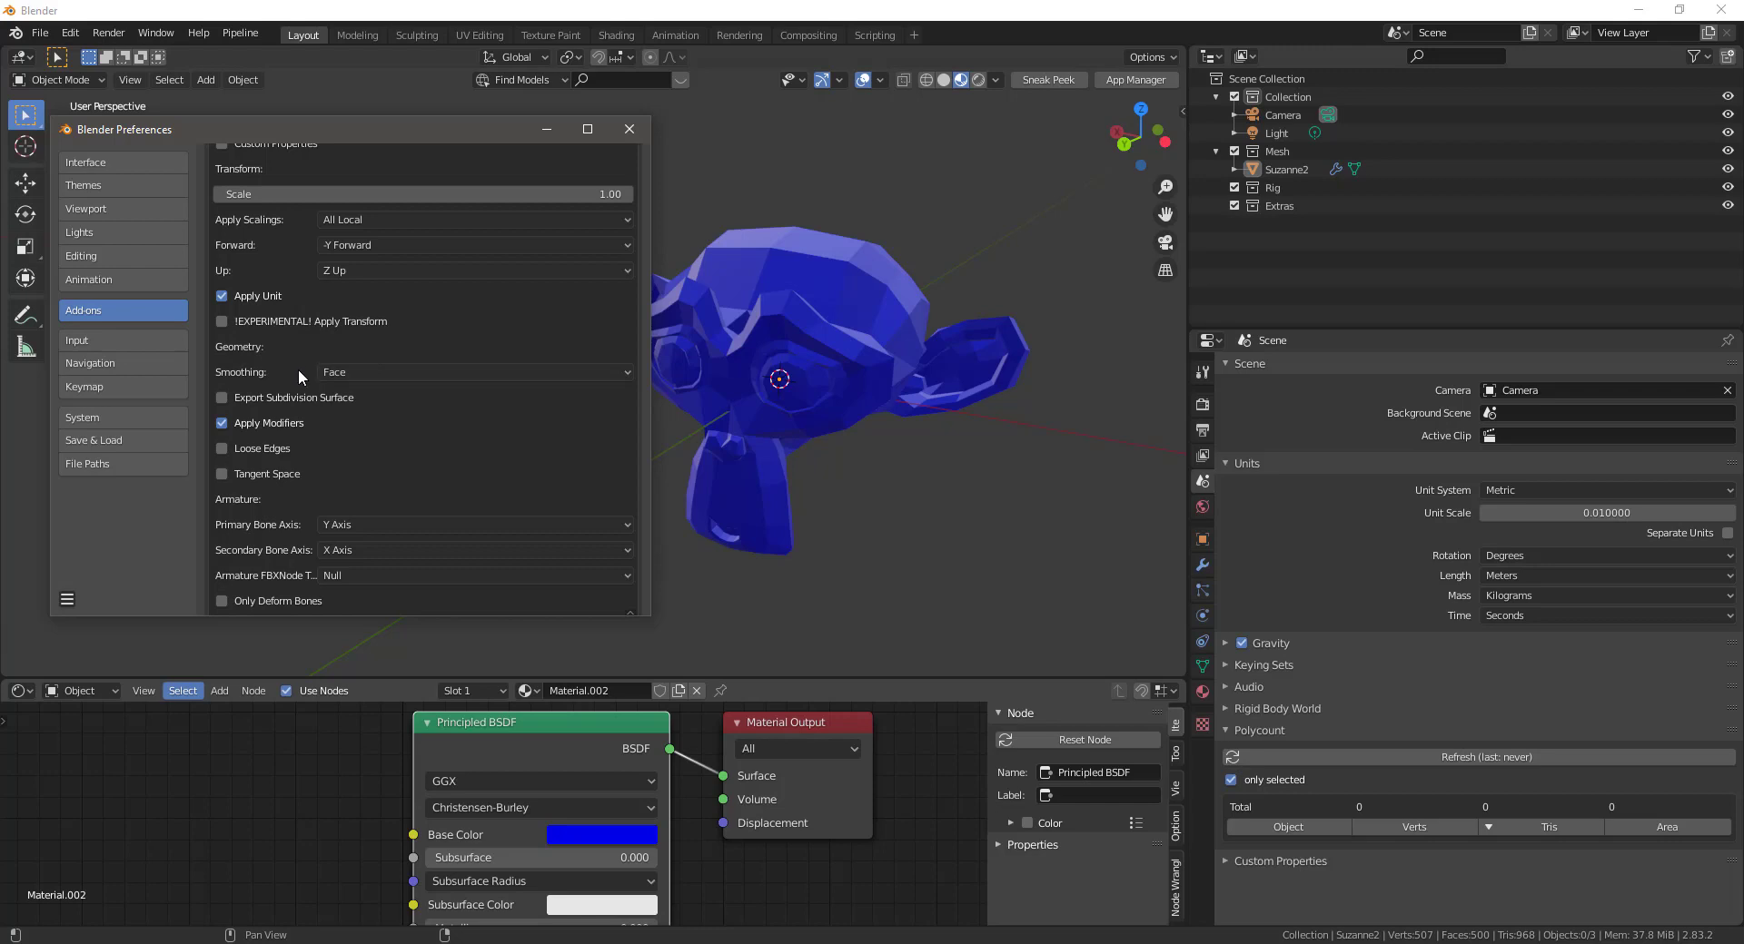
{"action": "mouse_move", "coordinate": [256, 283]}
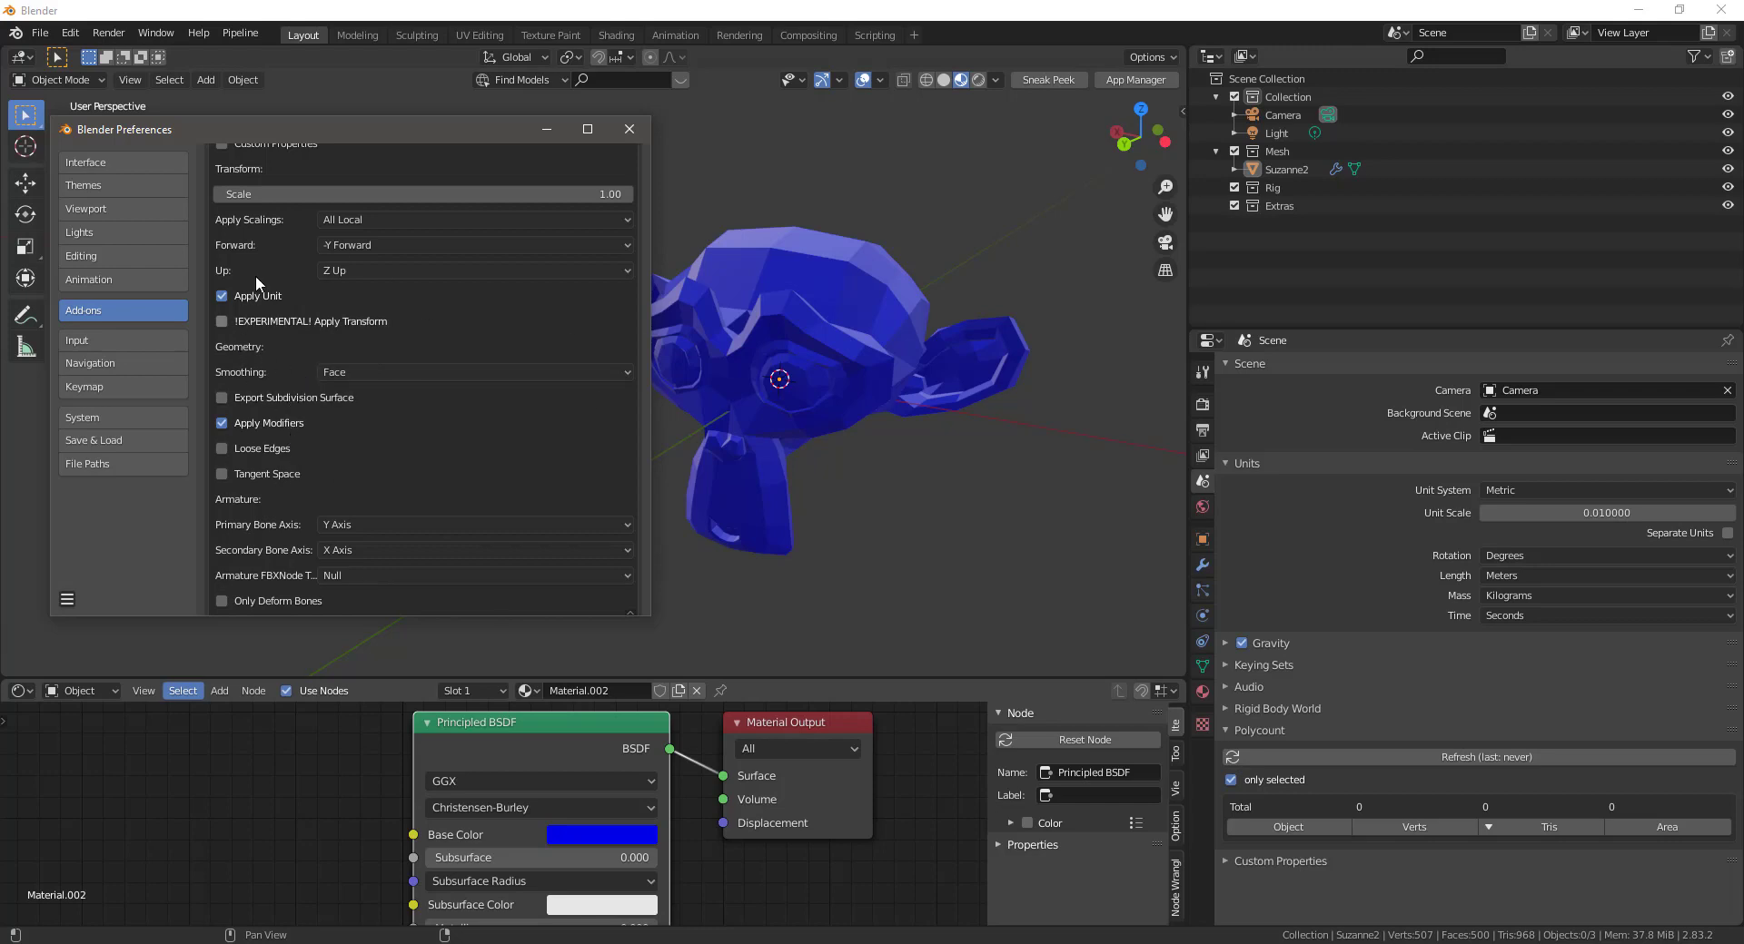
{"action": "scroll", "scroll_direction": "down", "scroll_amount": 3}
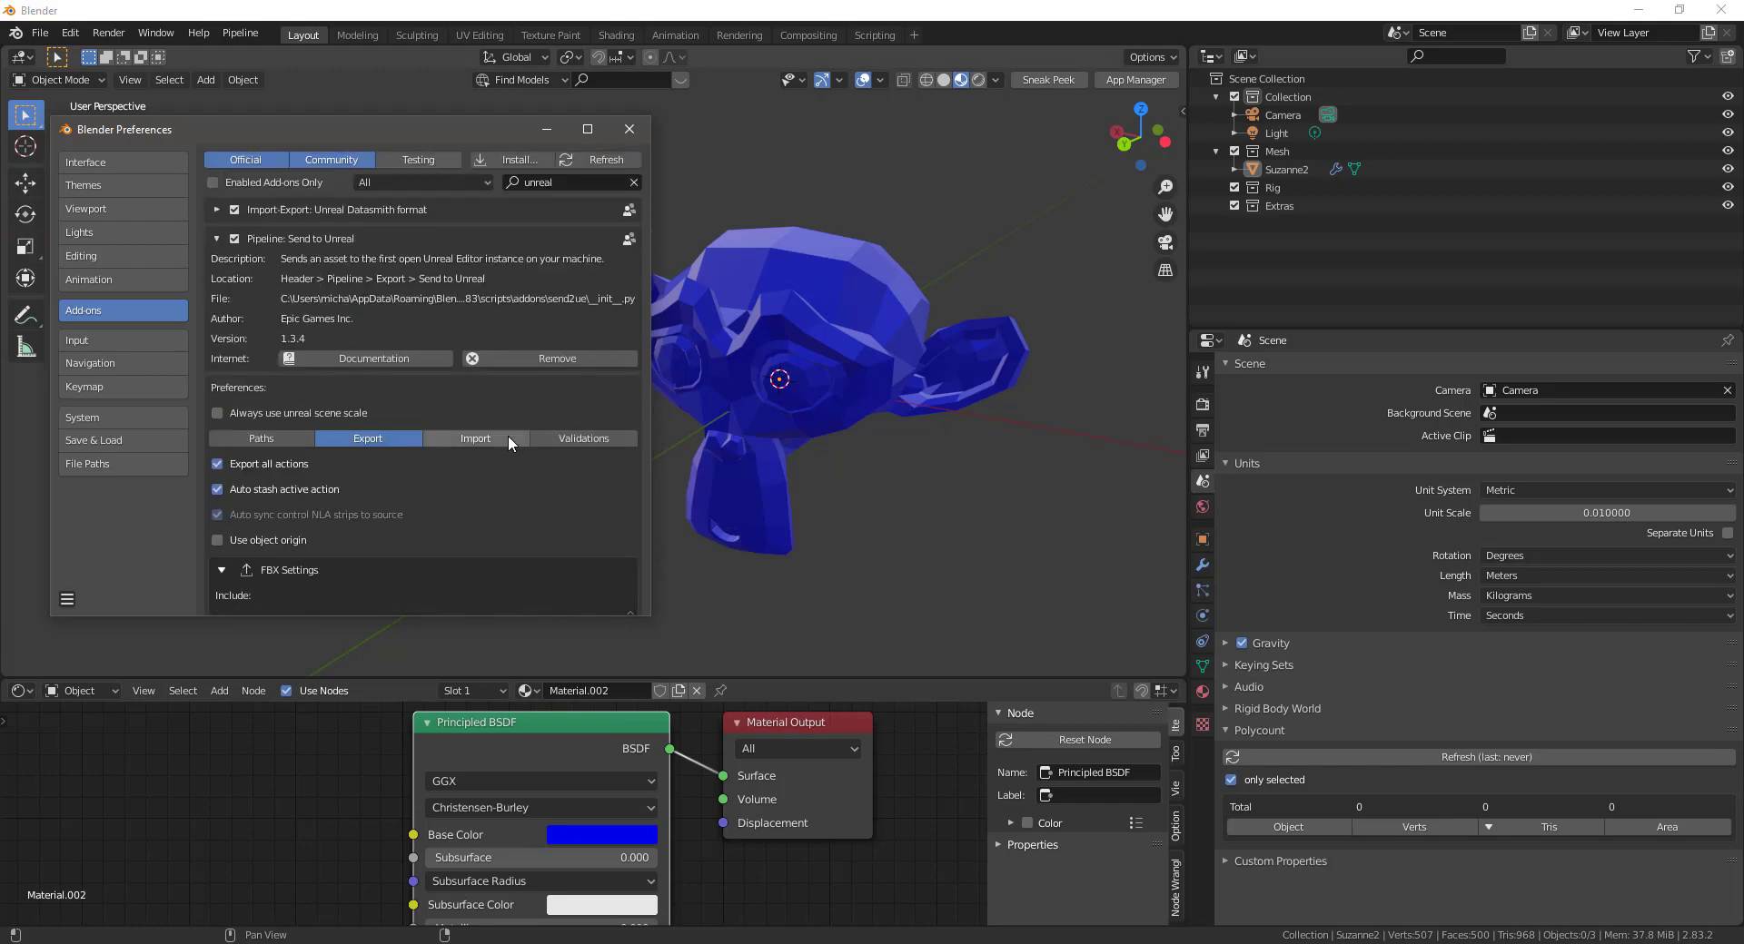
On the Import options, toggle custom LODs on then off, and enable Launch FBX Import UI.
{"action": "left_click", "coordinate": [475, 437]}
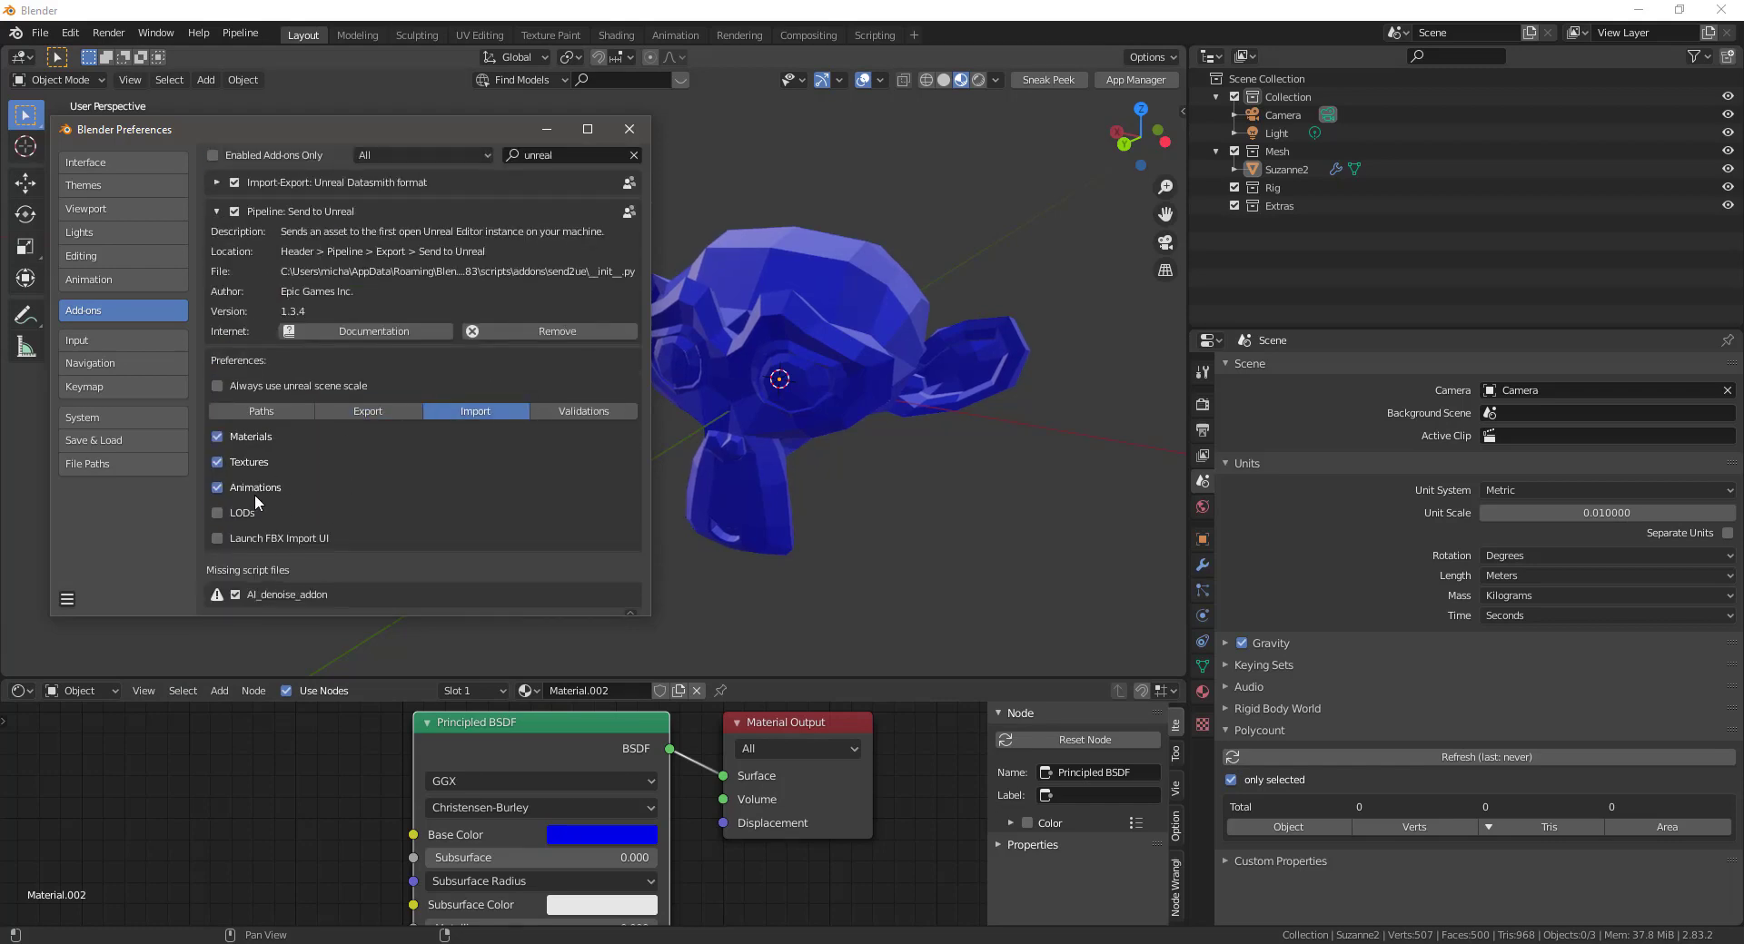
{"action": "mouse_move", "coordinate": [406, 493]}
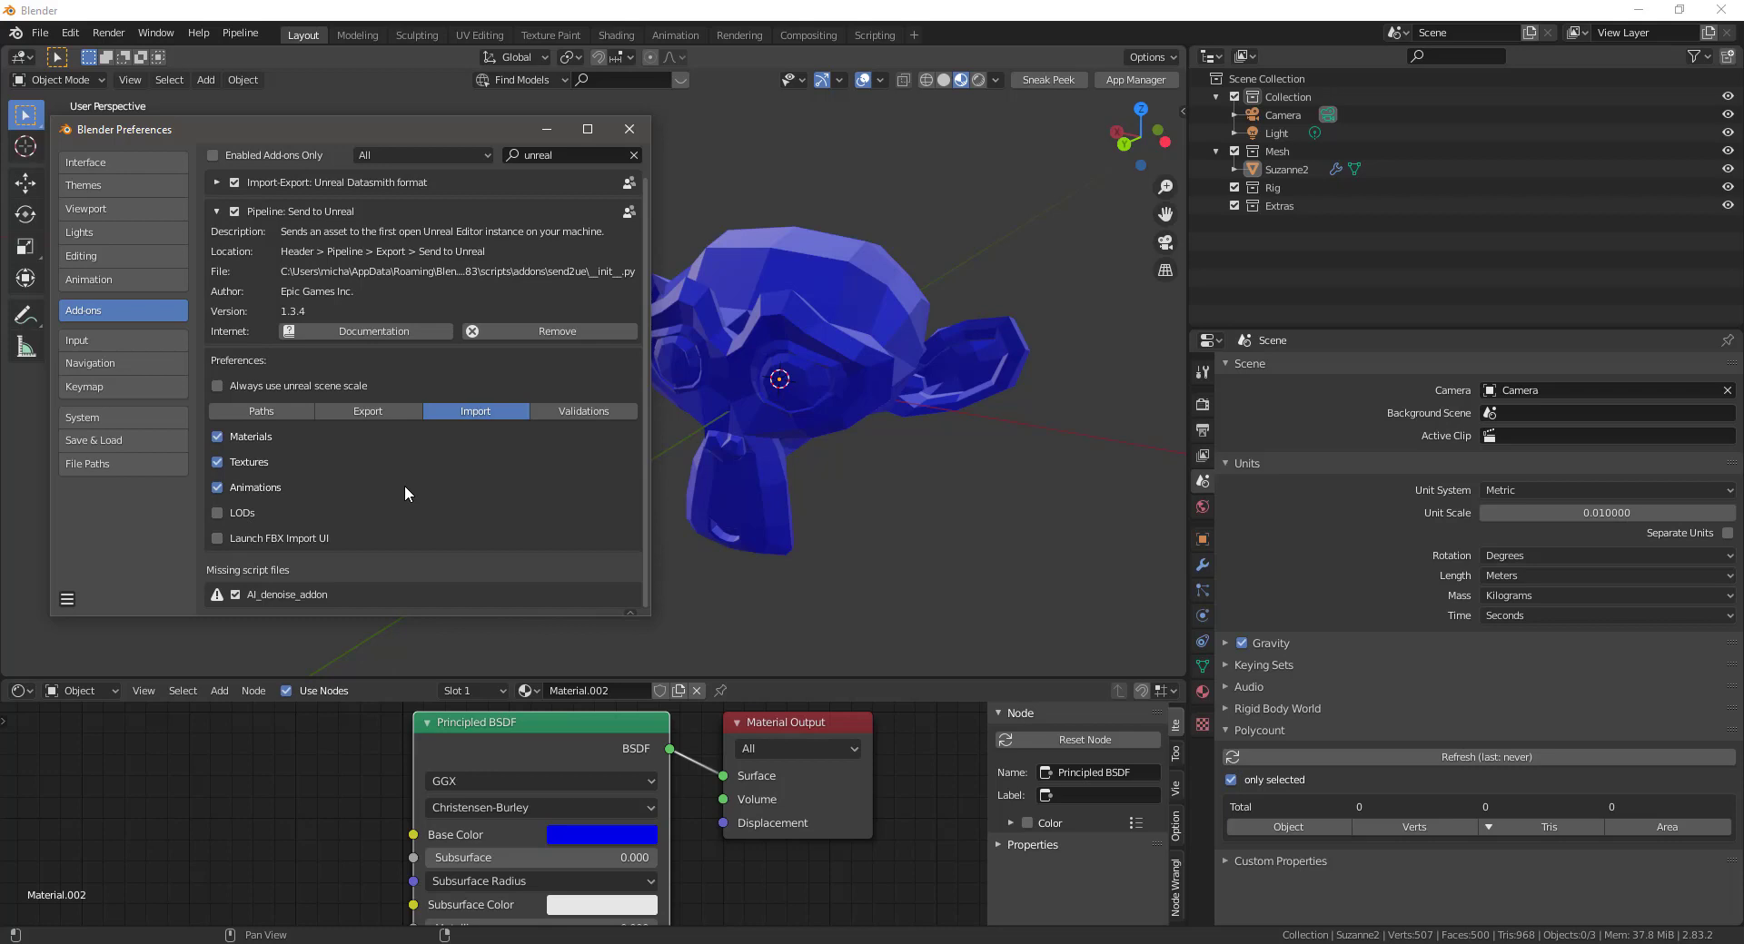
{"action": "mouse_move", "coordinate": [233, 443]}
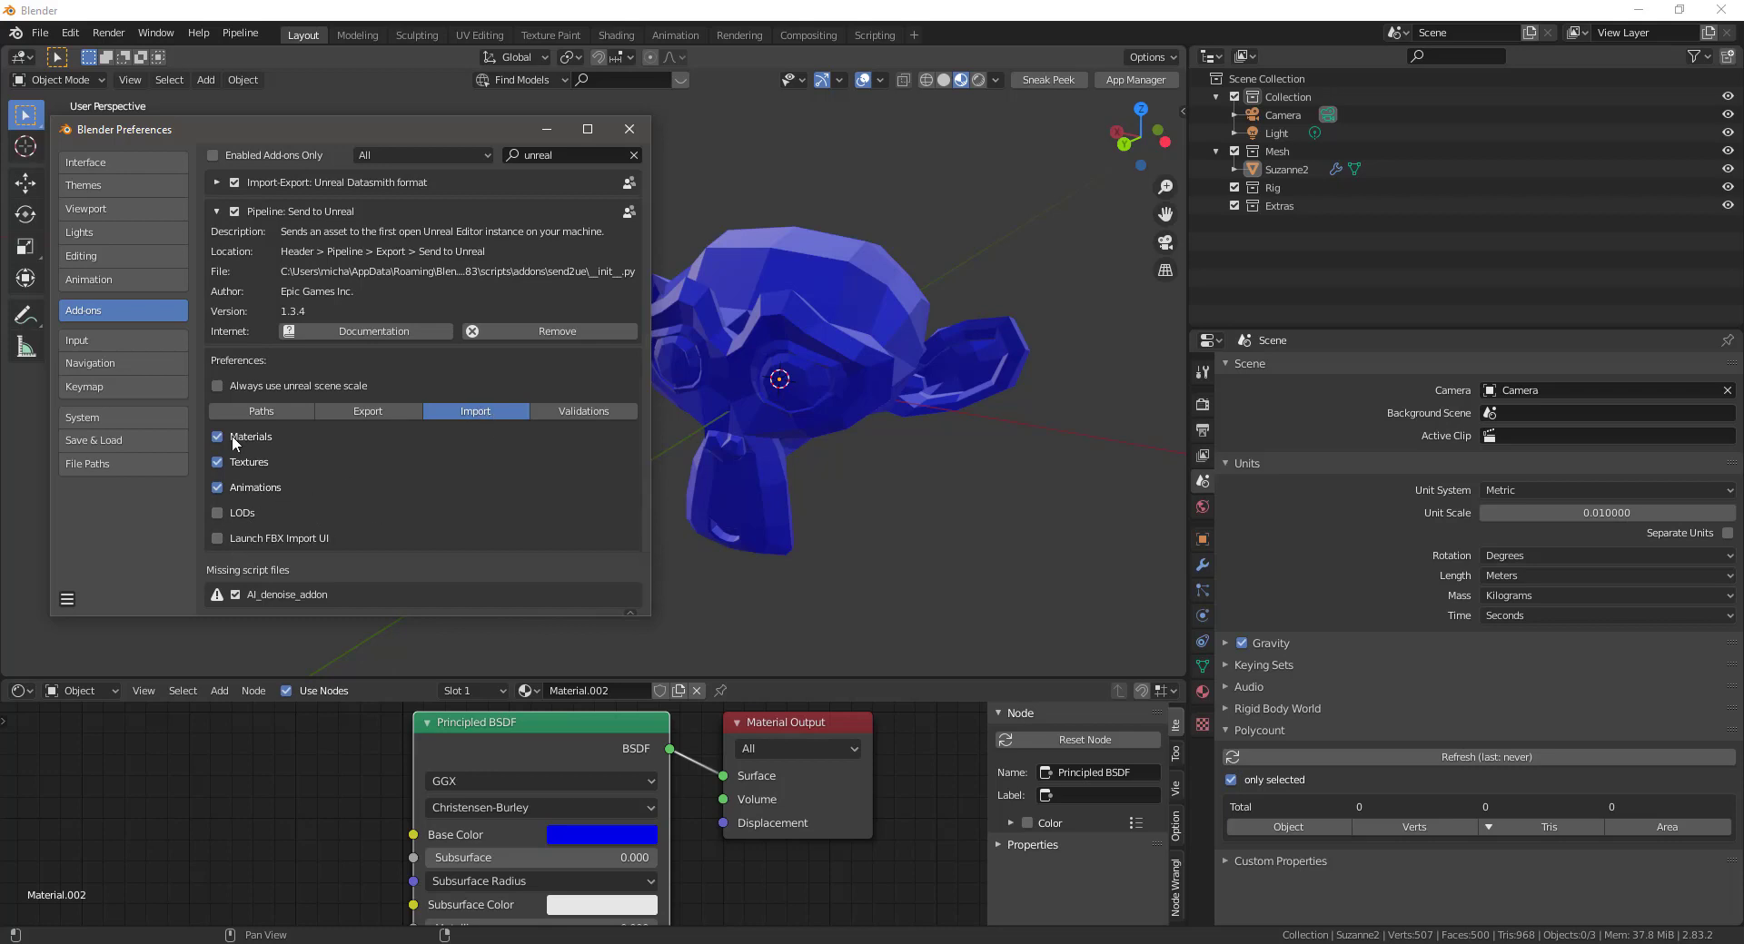
{"action": "mouse_move", "coordinate": [296, 445]}
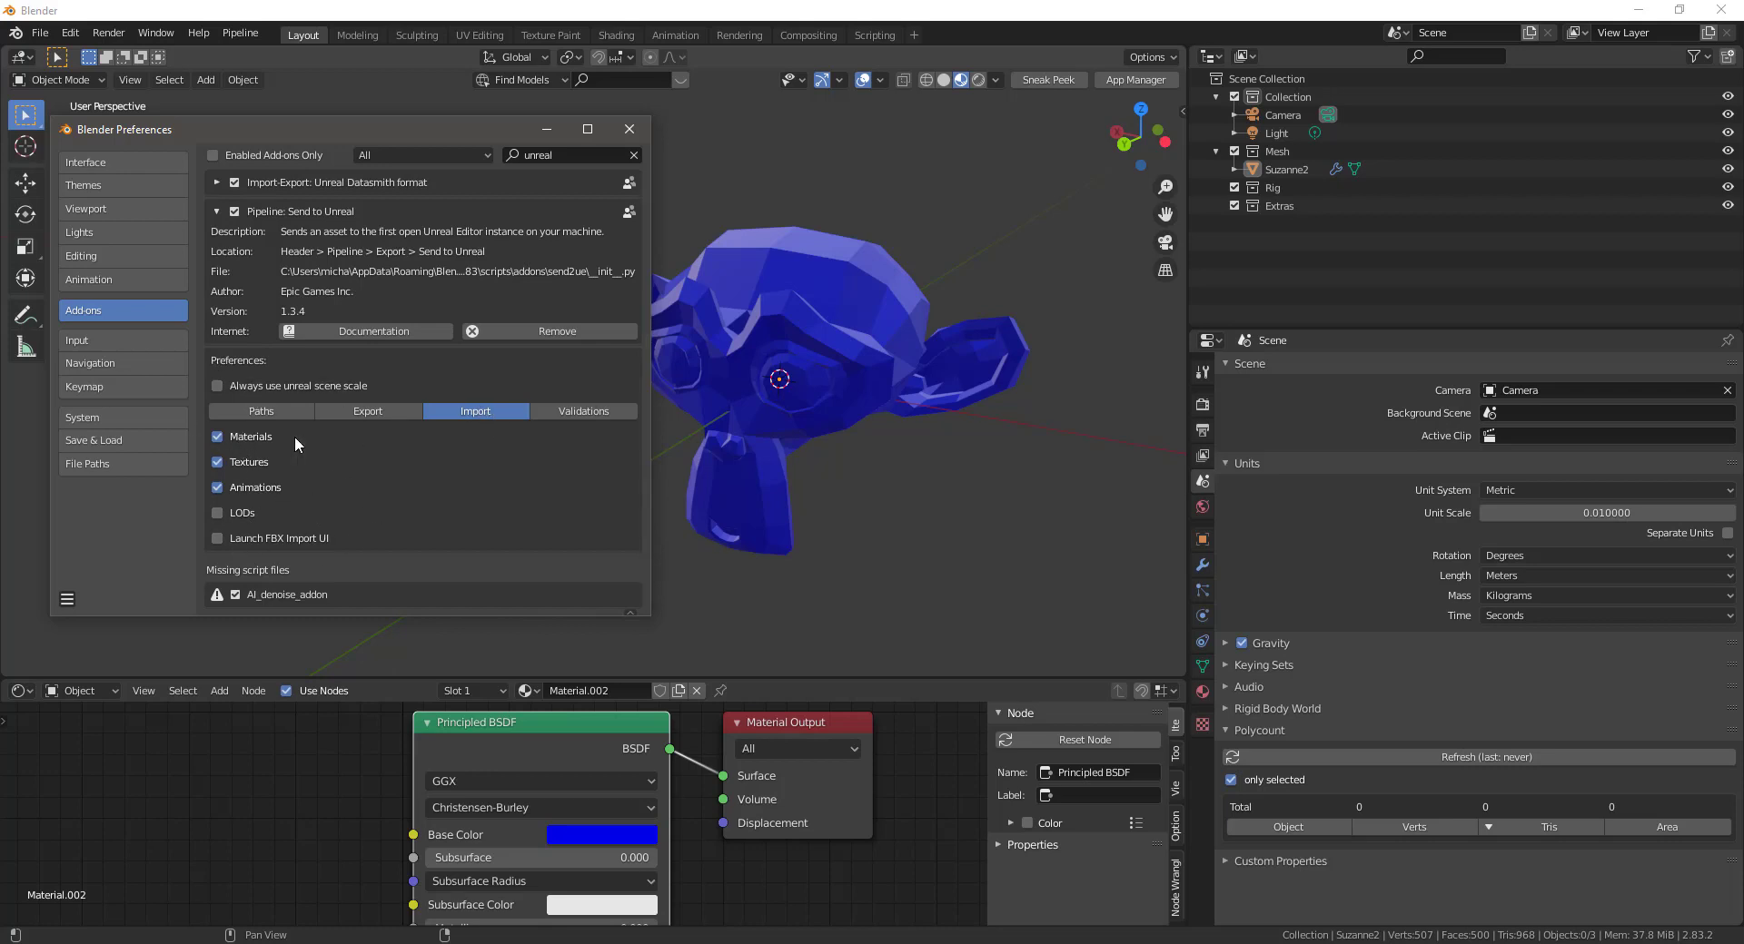
{"action": "mouse_move", "coordinate": [220, 444]}
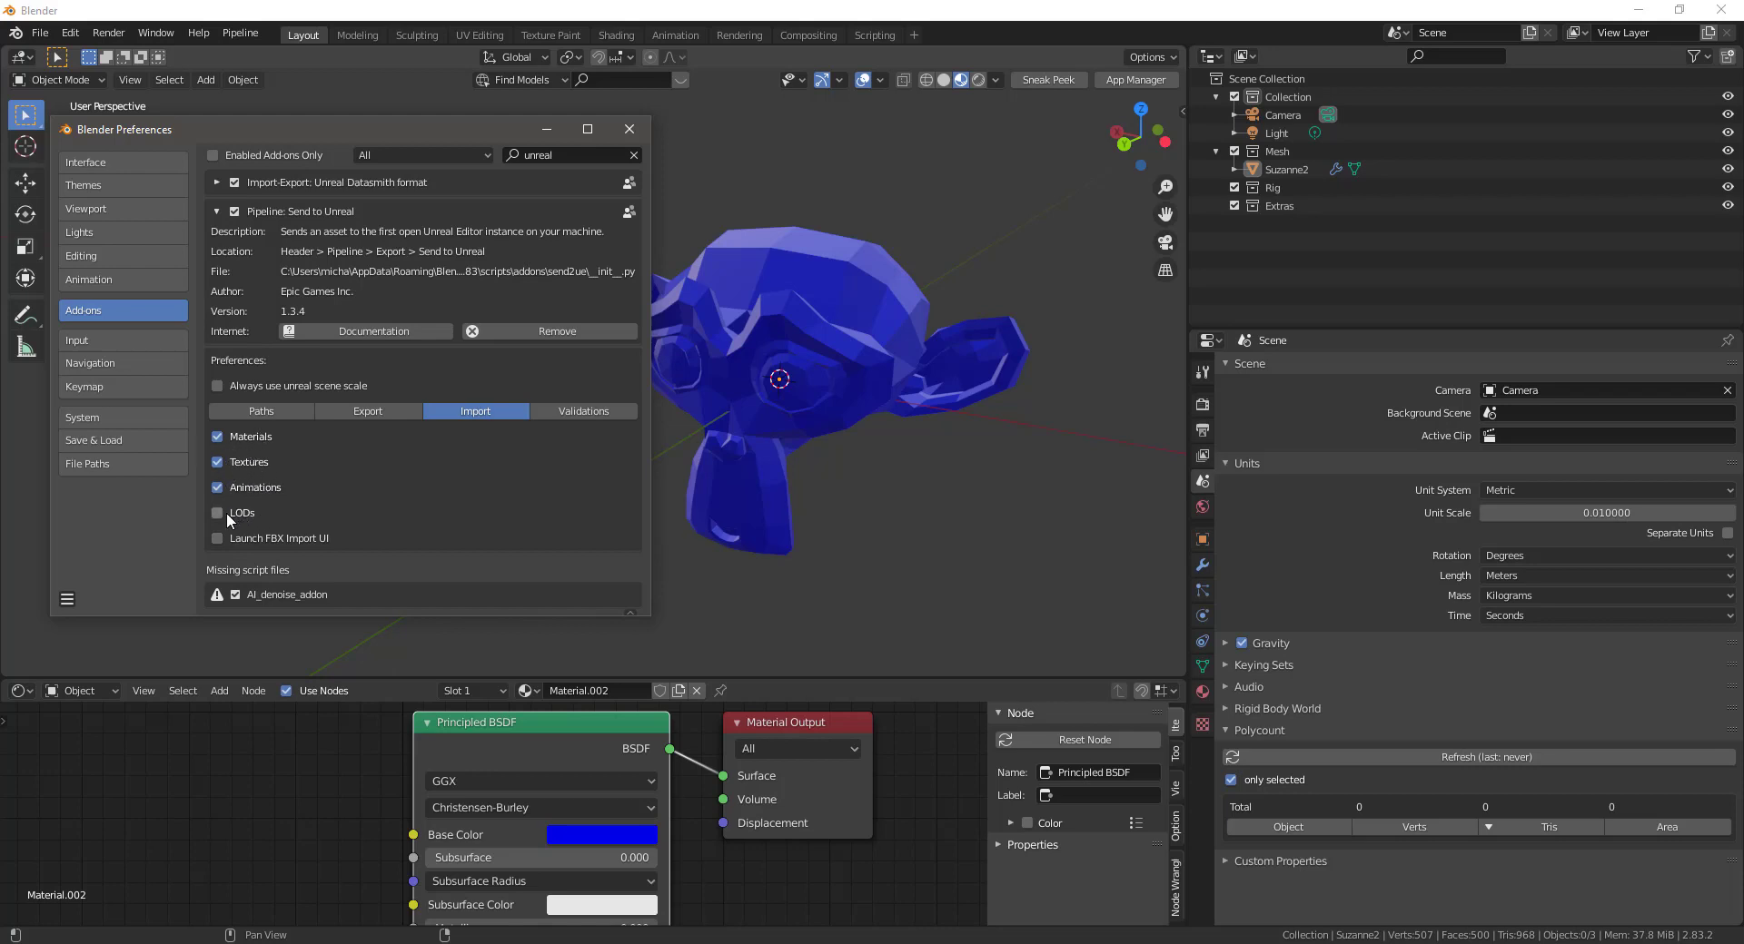
{"action": "mouse_move", "coordinate": [242, 513]}
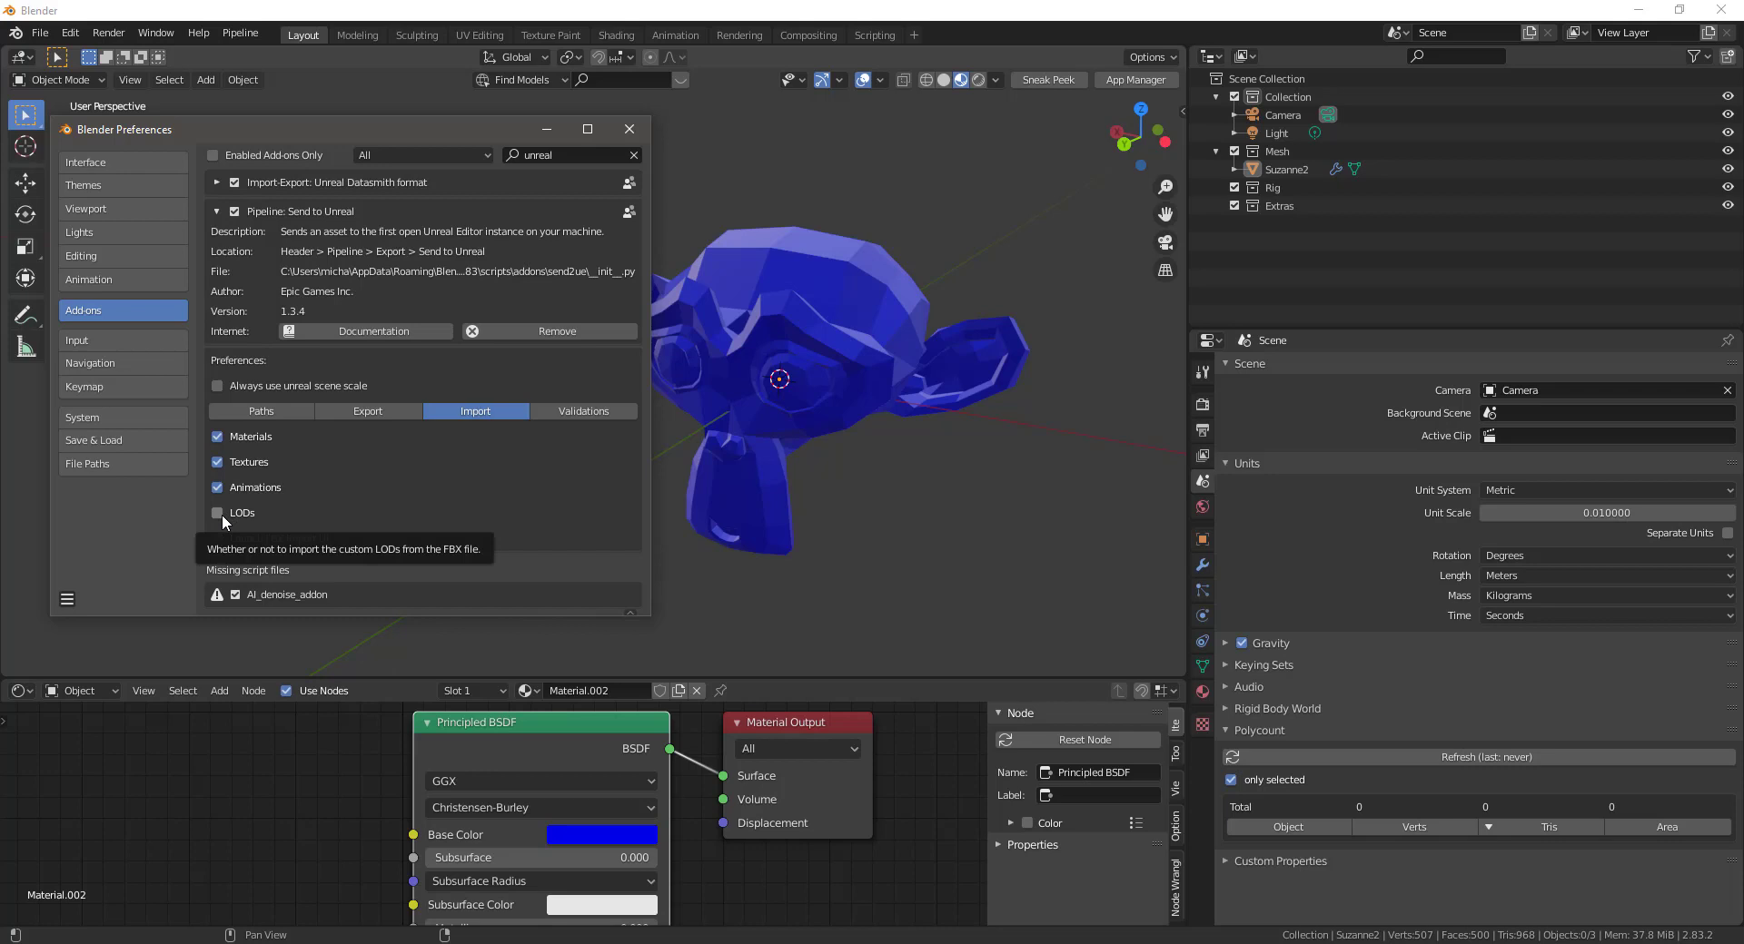
{"action": "left_click", "coordinate": [217, 513]}
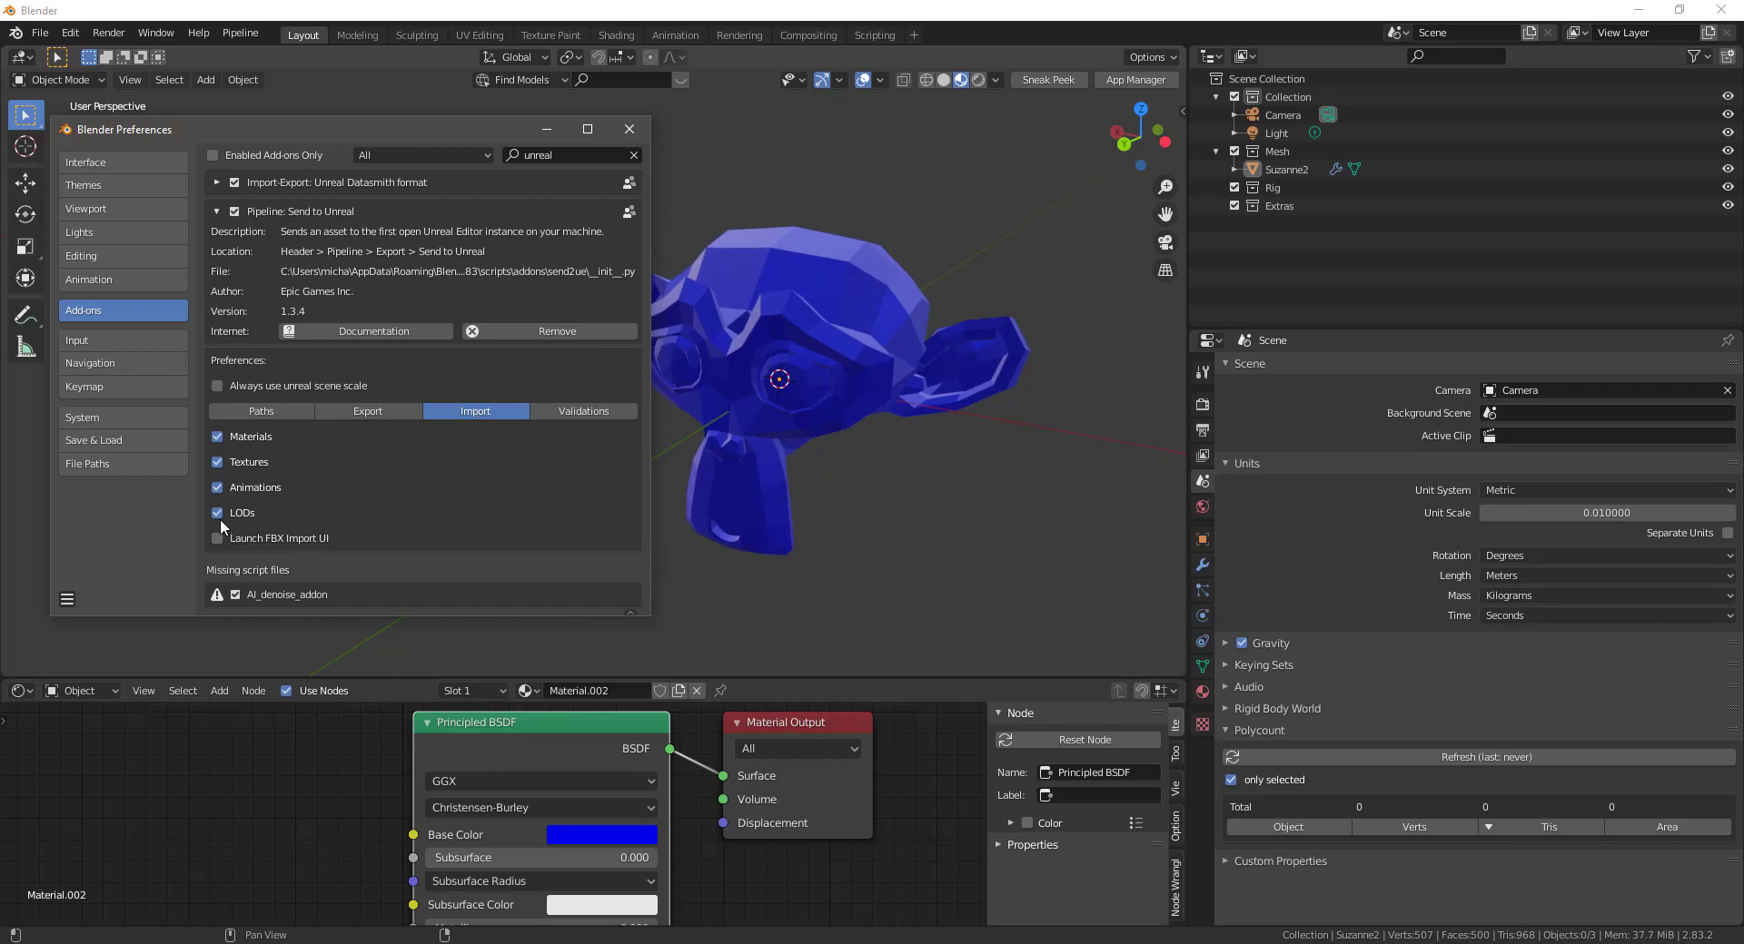
{"action": "left_click", "coordinate": [218, 513]}
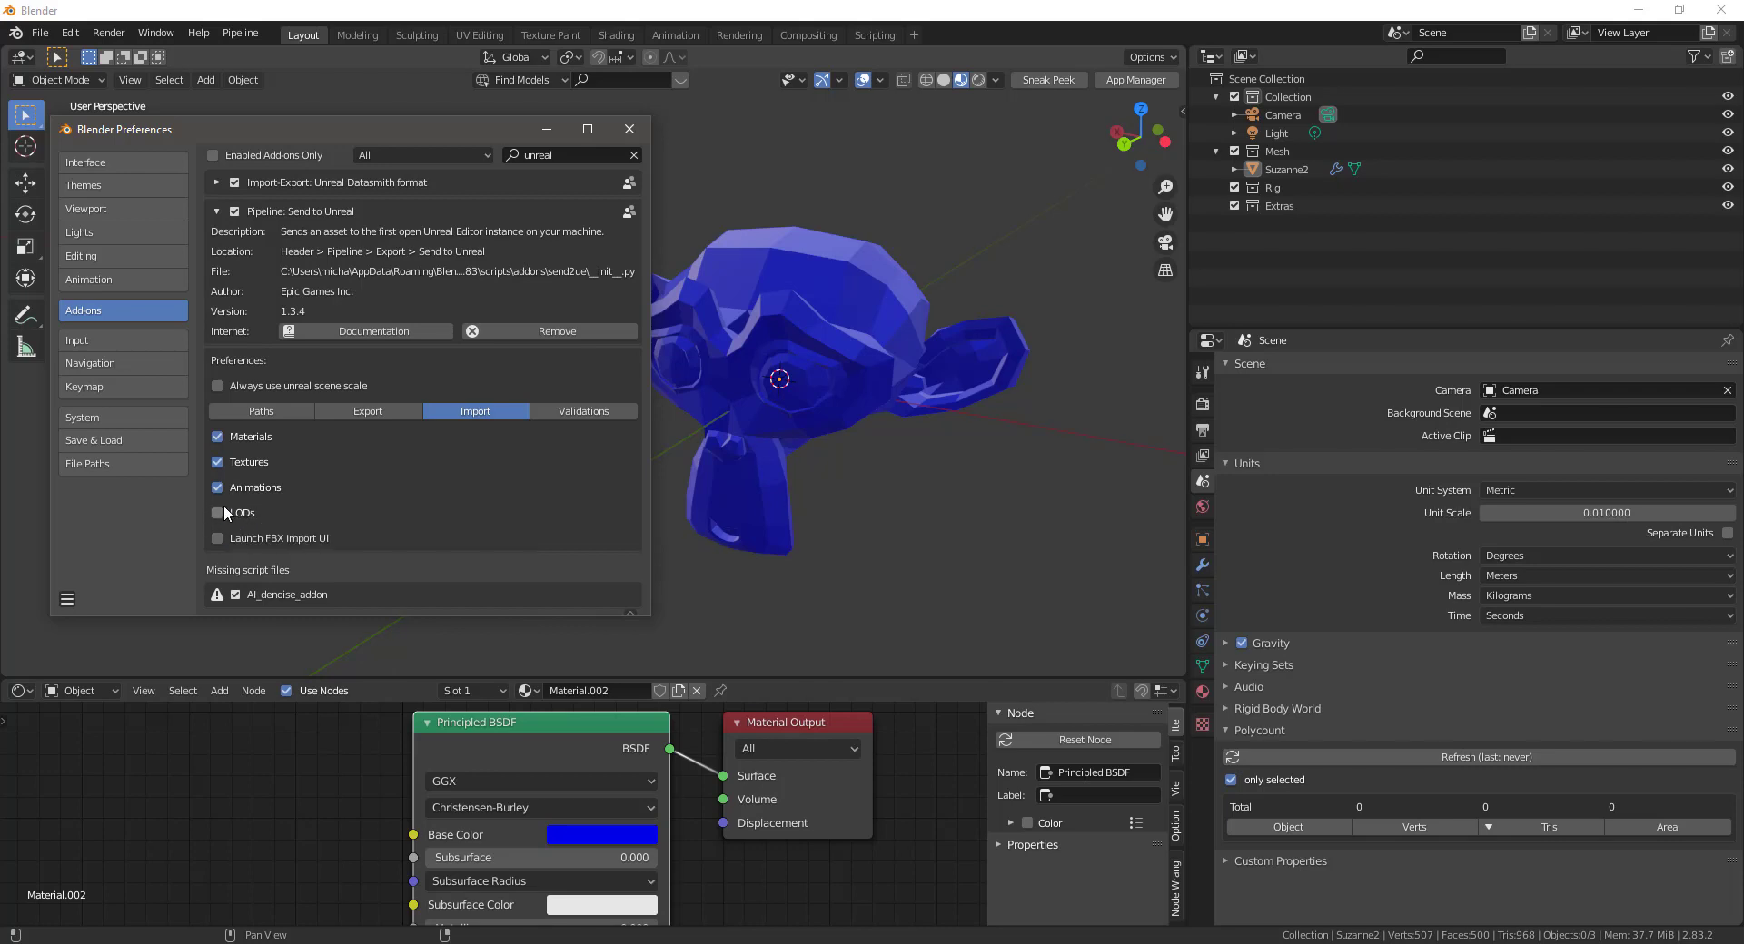
{"action": "mouse_move", "coordinate": [228, 513]}
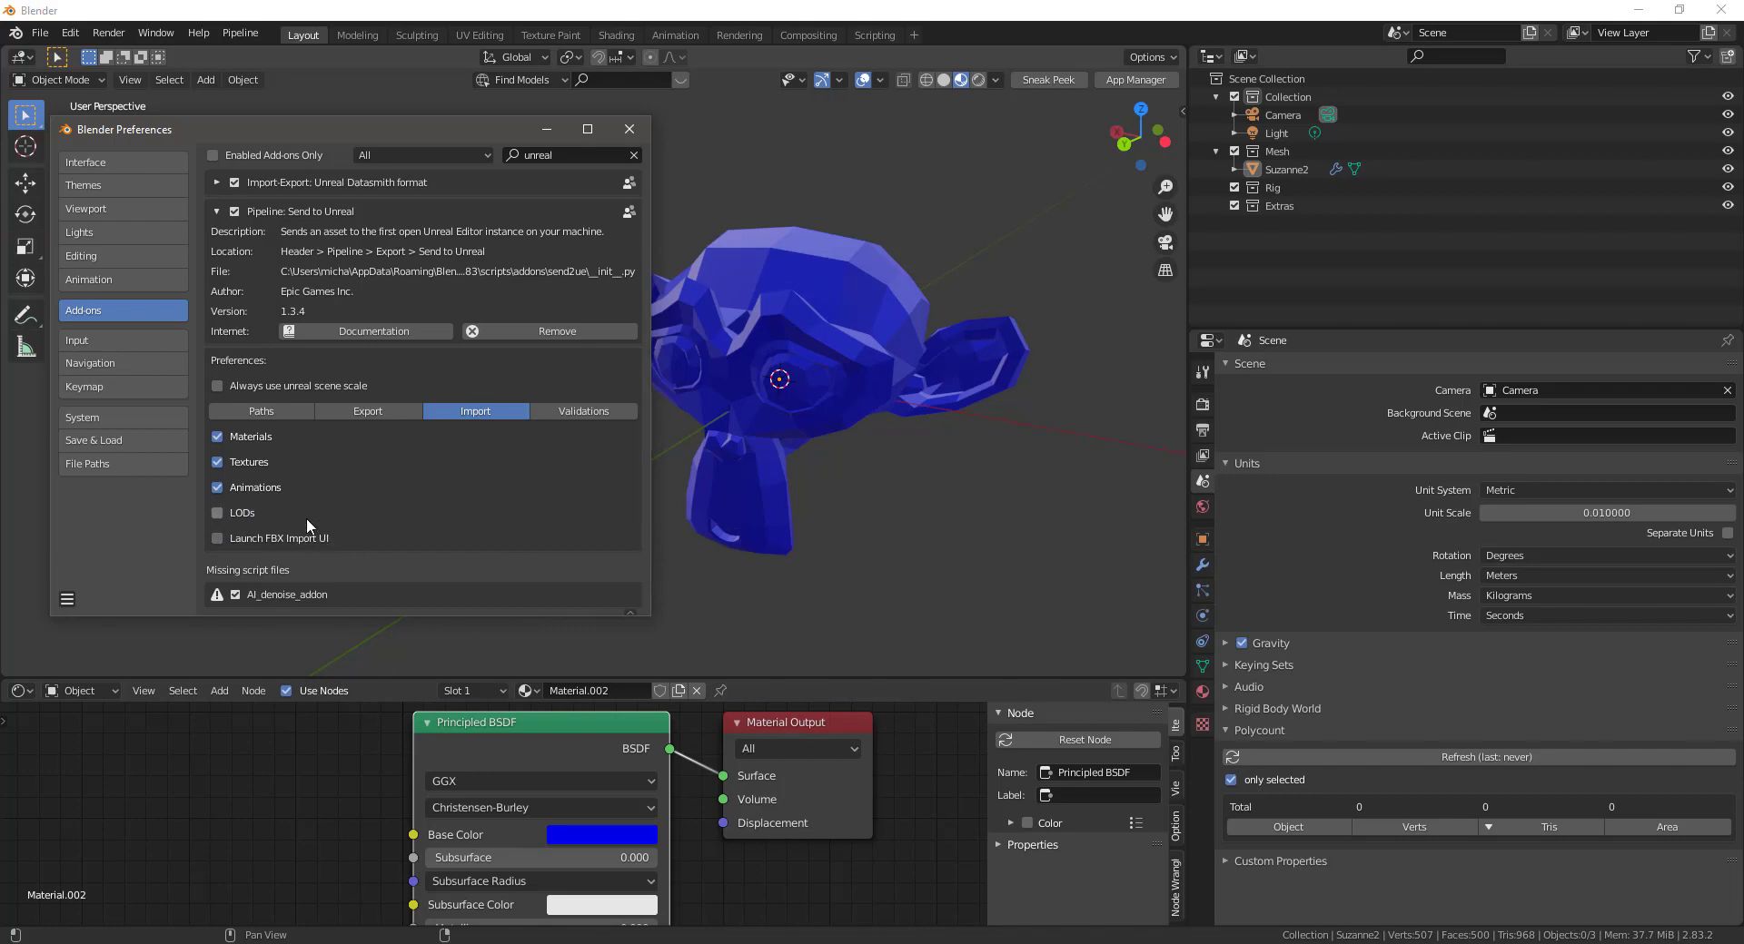
{"action": "mouse_move", "coordinate": [267, 543]}
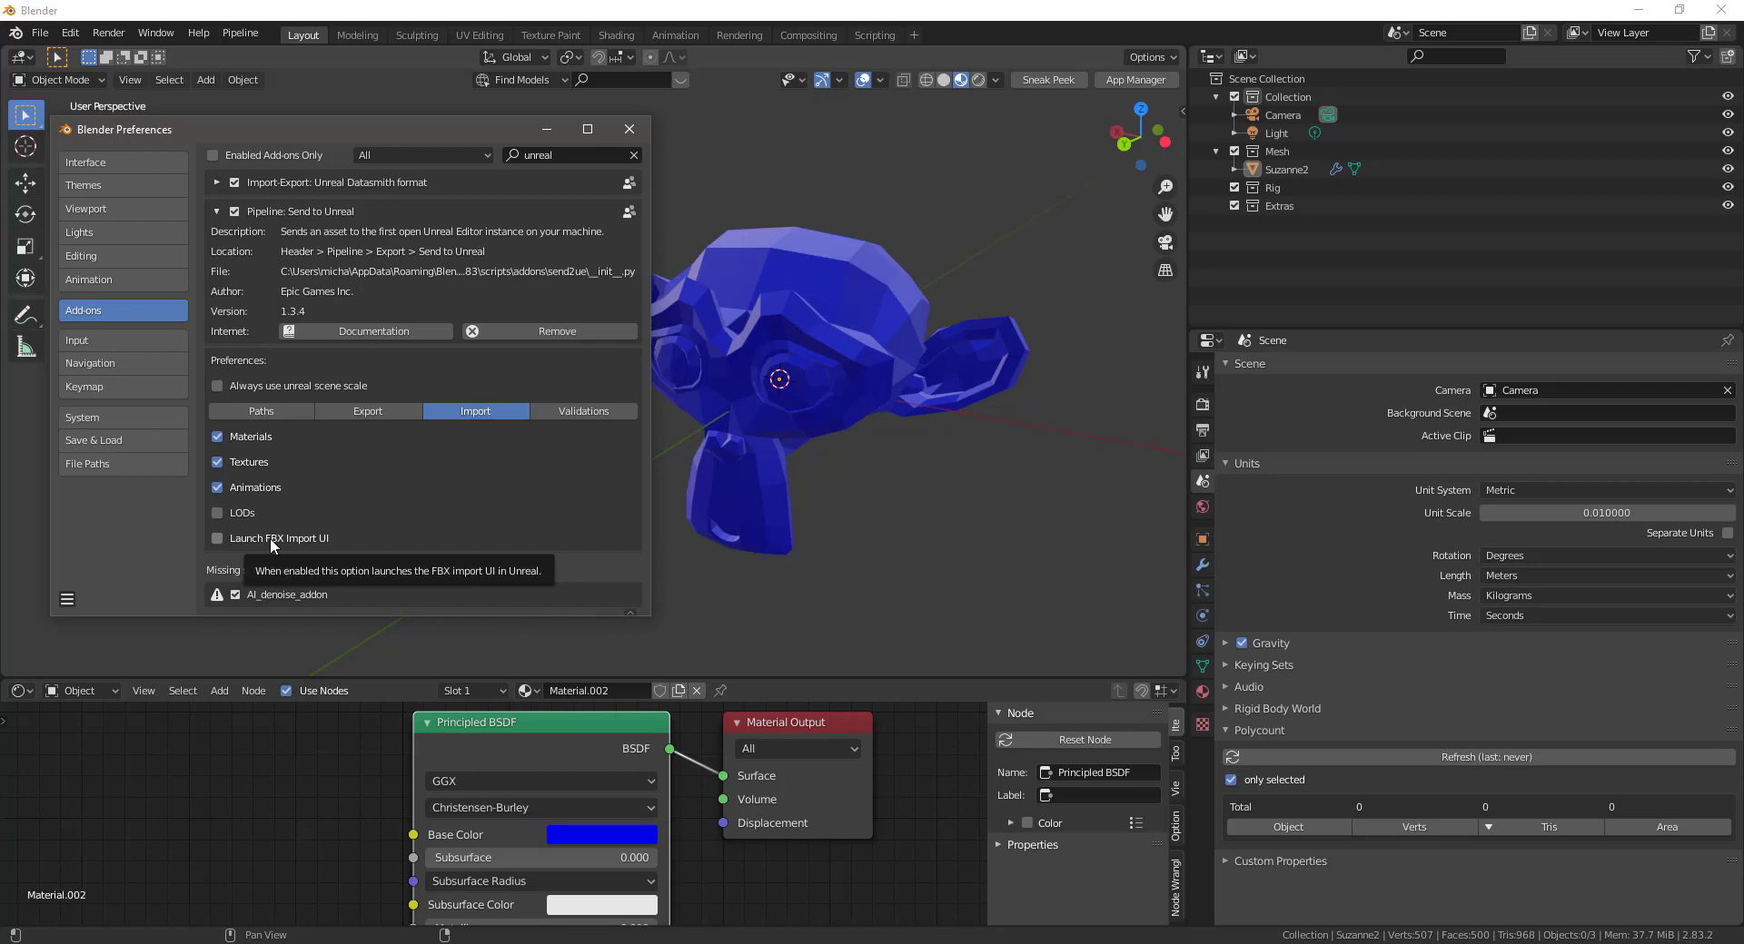
{"action": "left_click", "coordinate": [218, 539]}
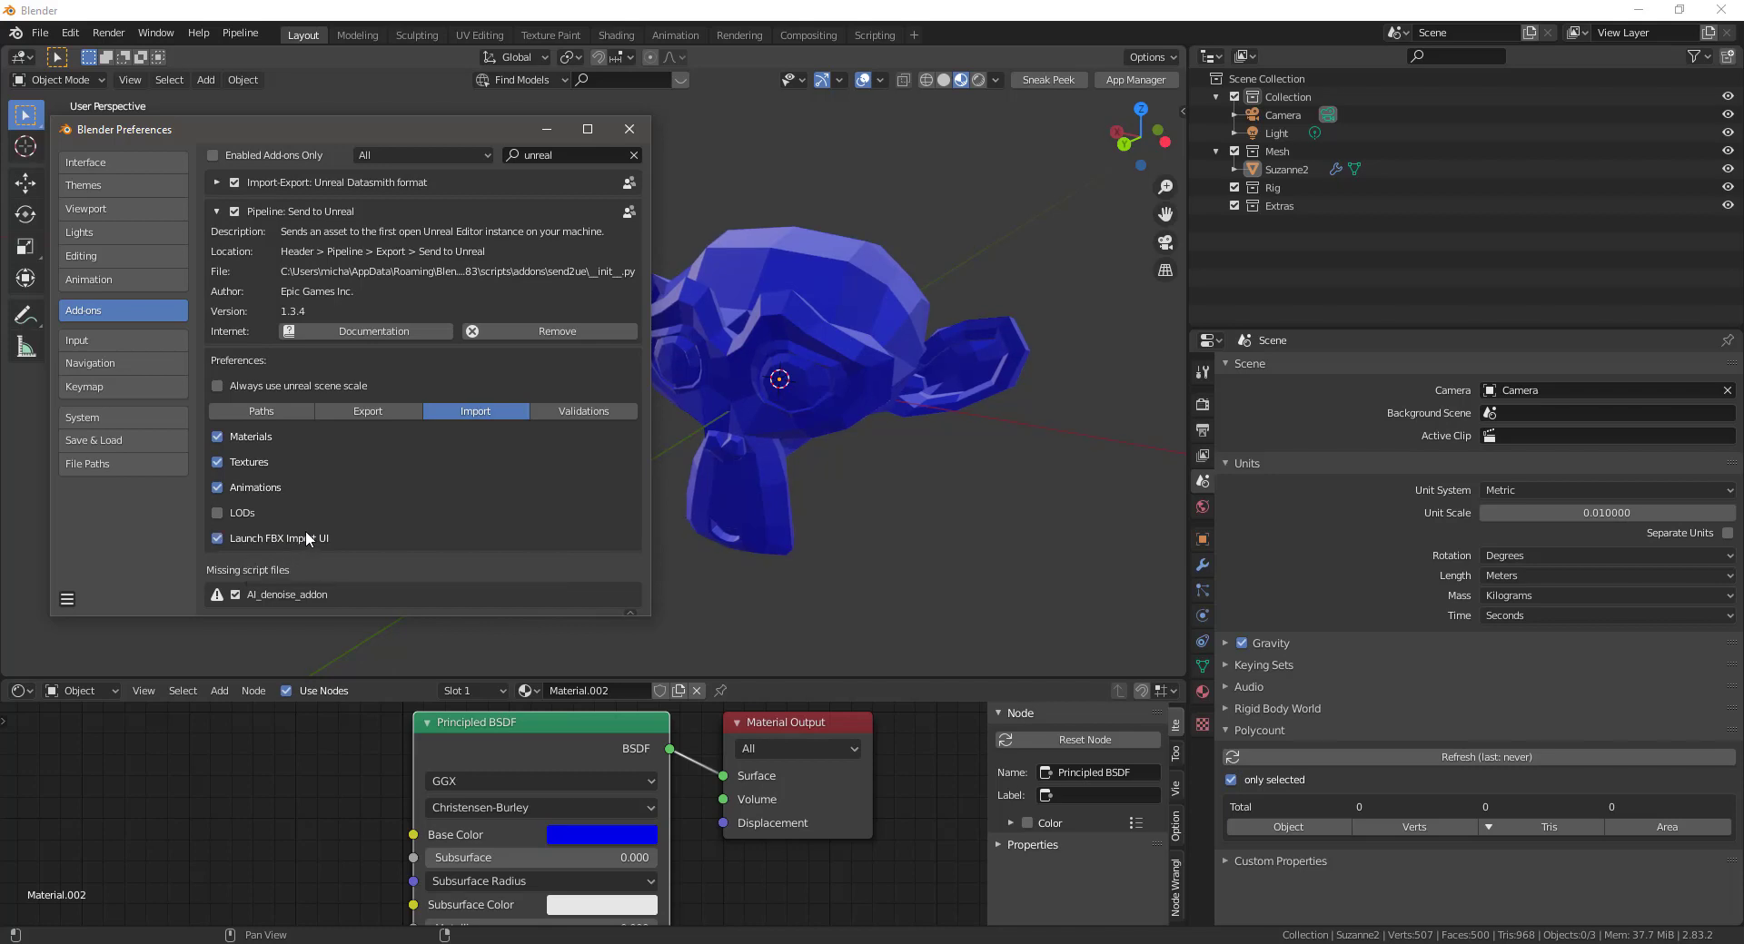
{"action": "left_click", "coordinate": [628, 129]}
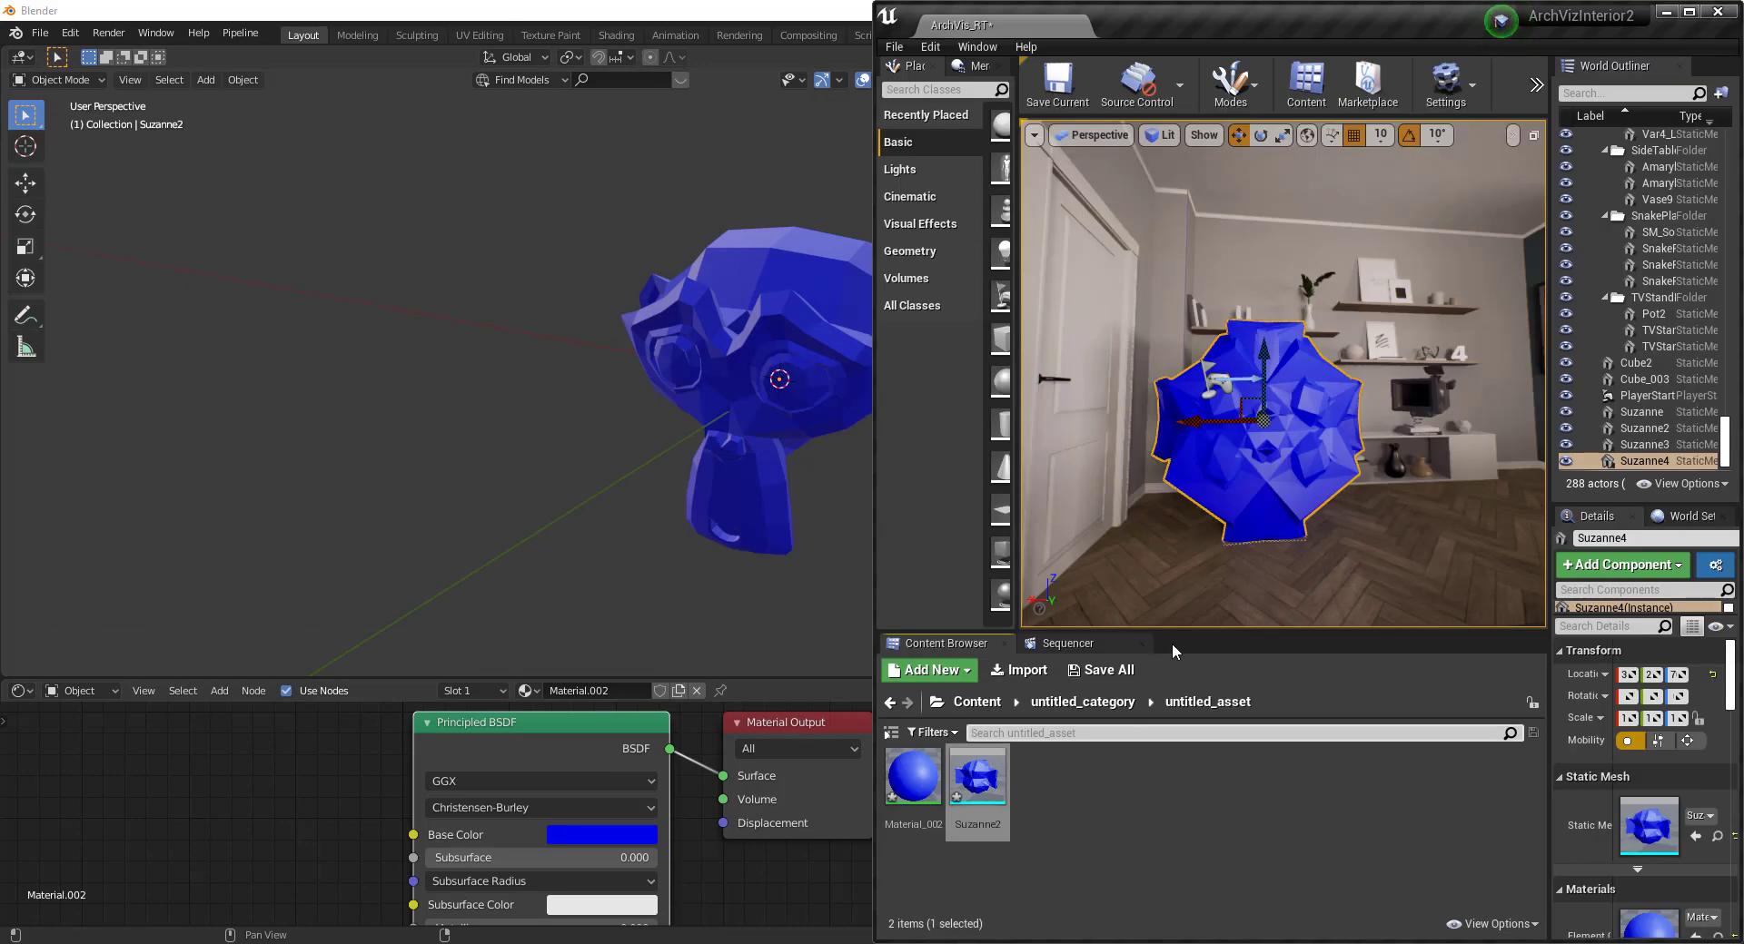
{"action": "mouse_move", "coordinate": [1098, 775]}
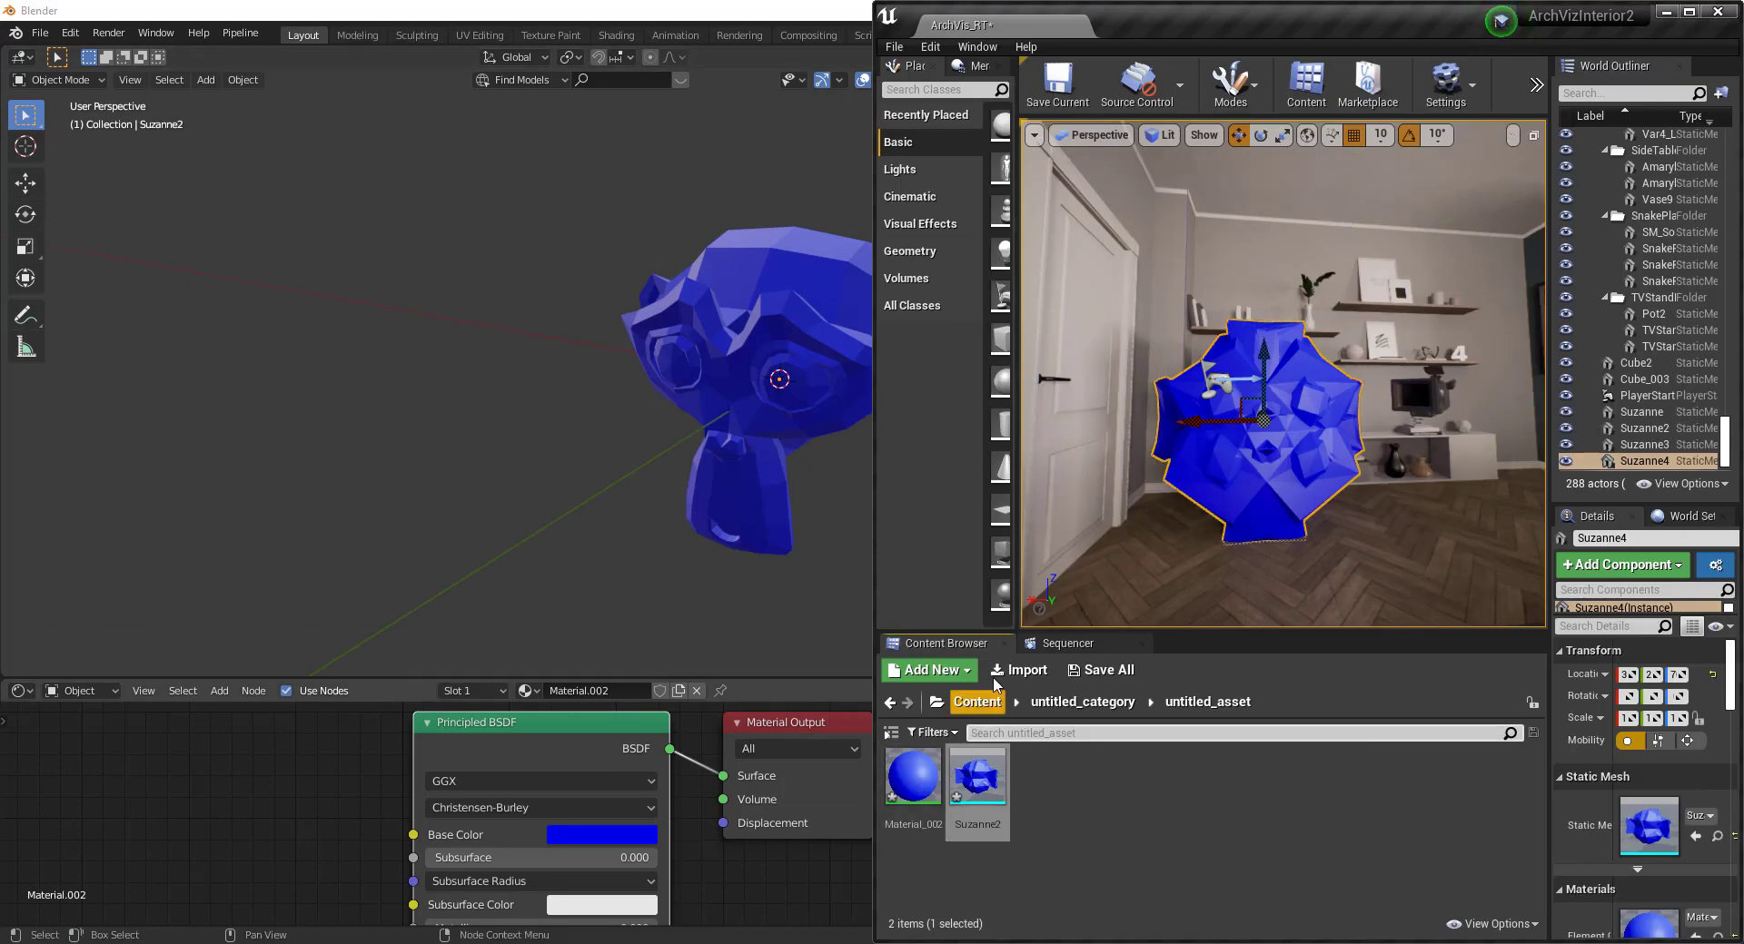
{"action": "mouse_move", "coordinate": [1019, 669]}
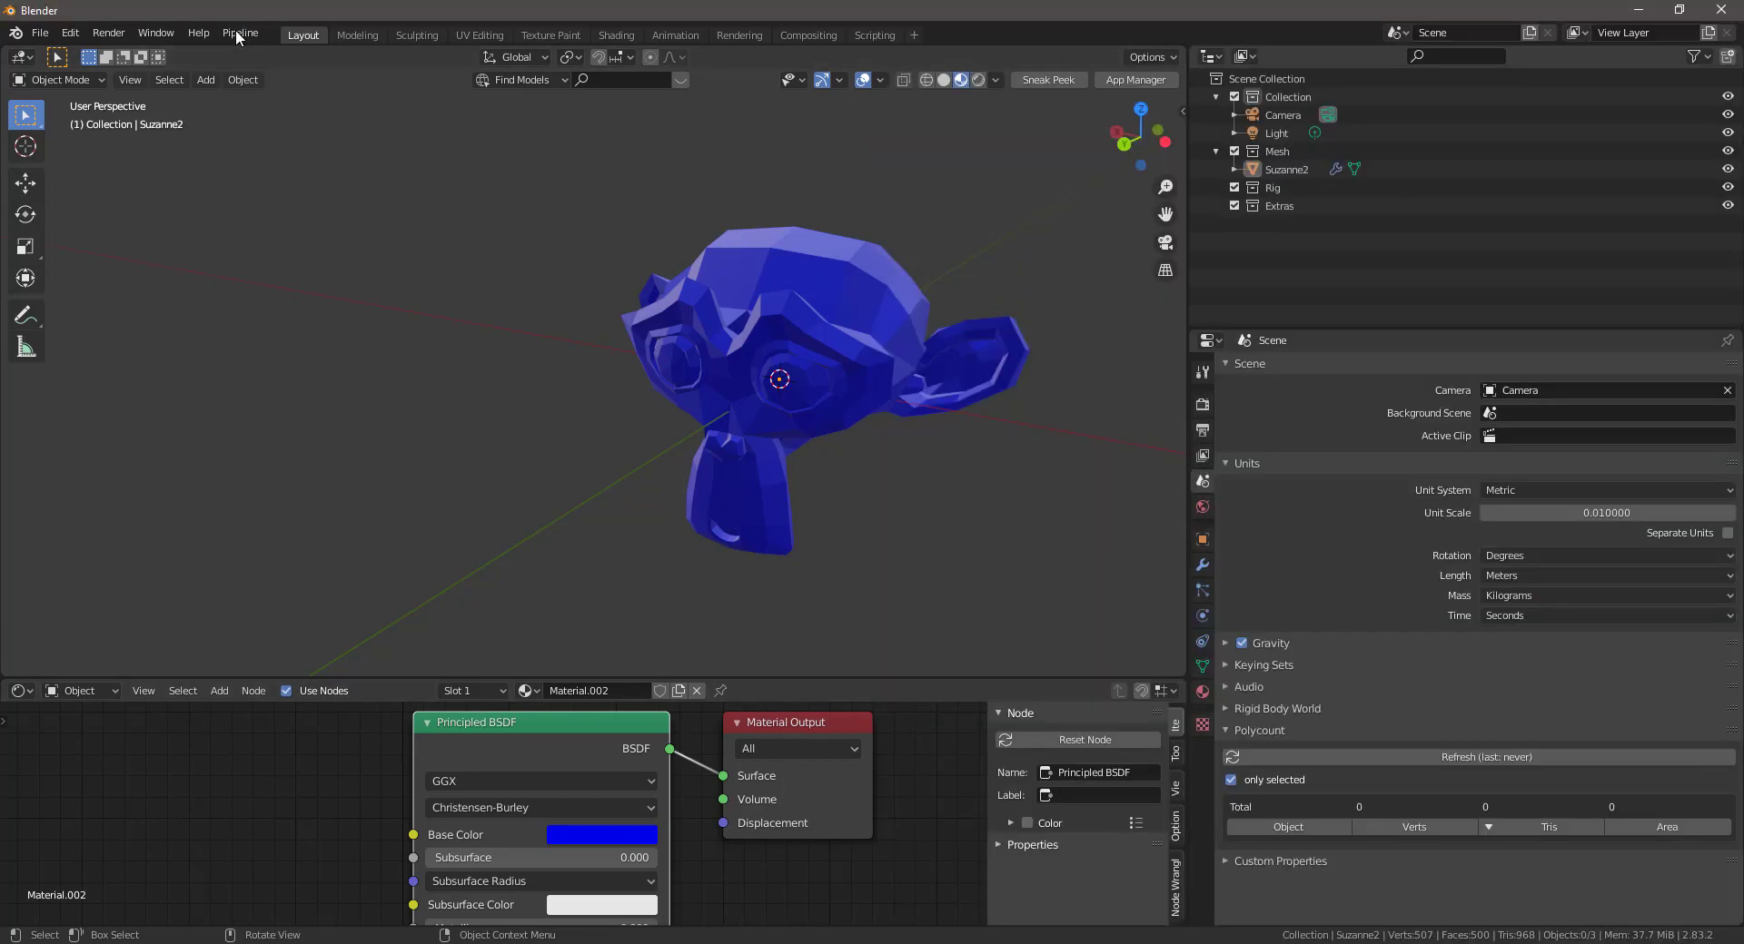
Open Pipeline > Export, Alt+Tab between windows, and return to Blender.
{"action": "left_click", "coordinate": [240, 33]}
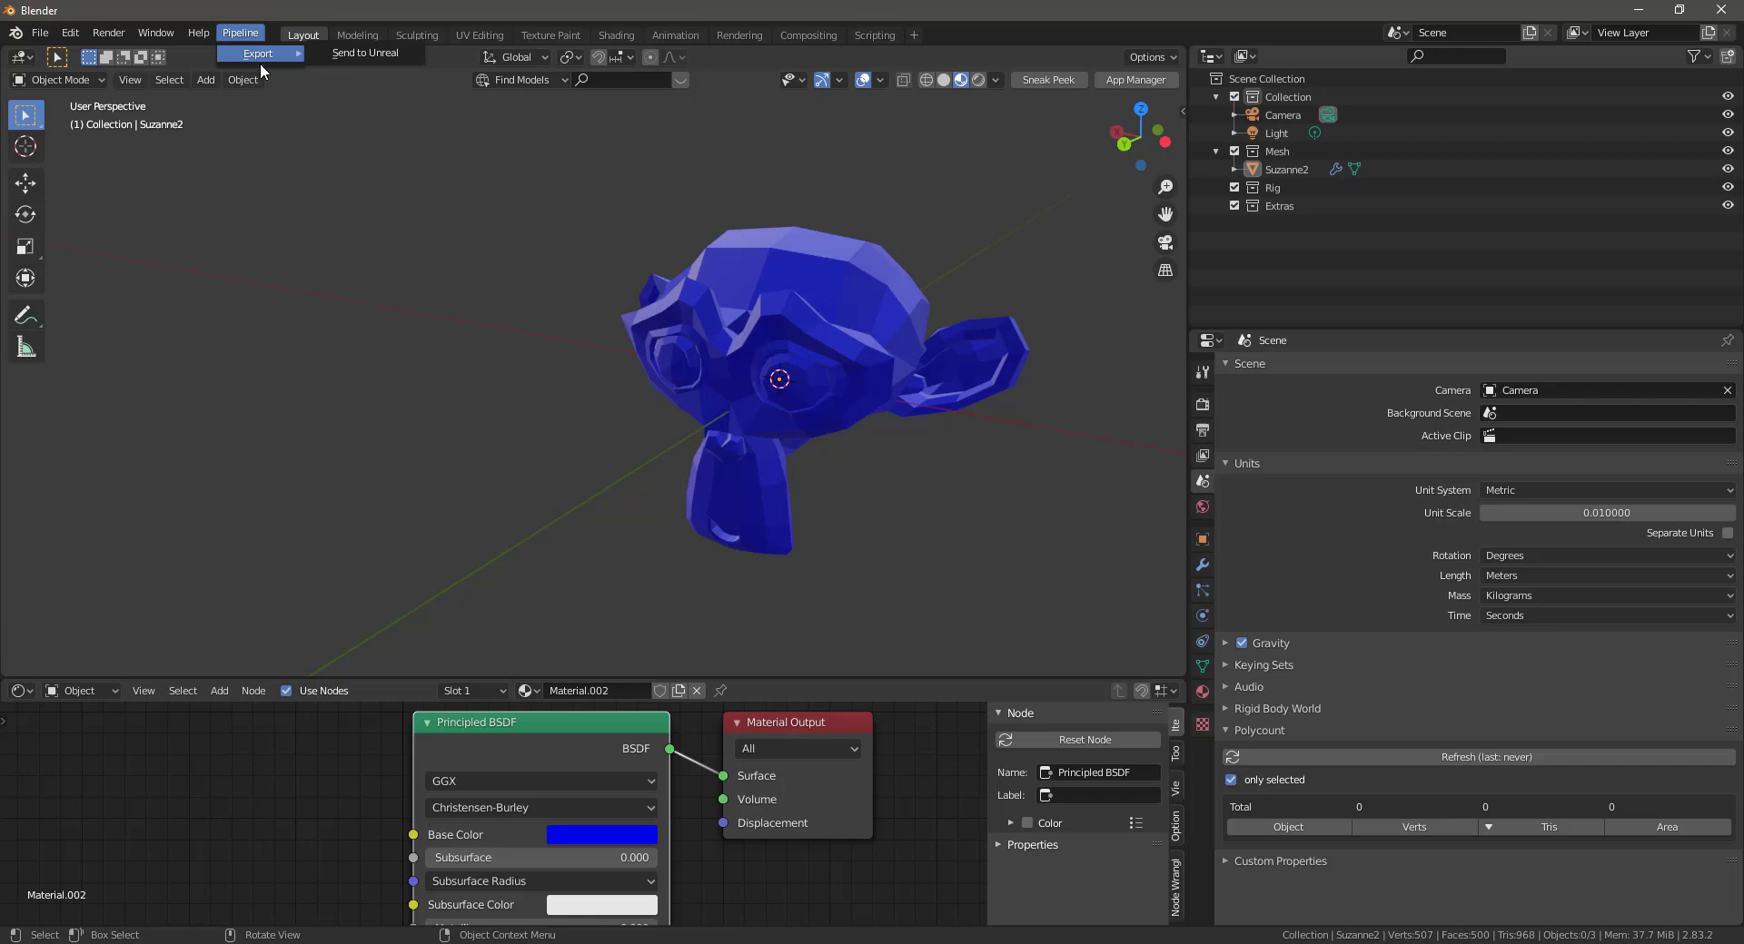
{"action": "key", "text": "alt+tab"}
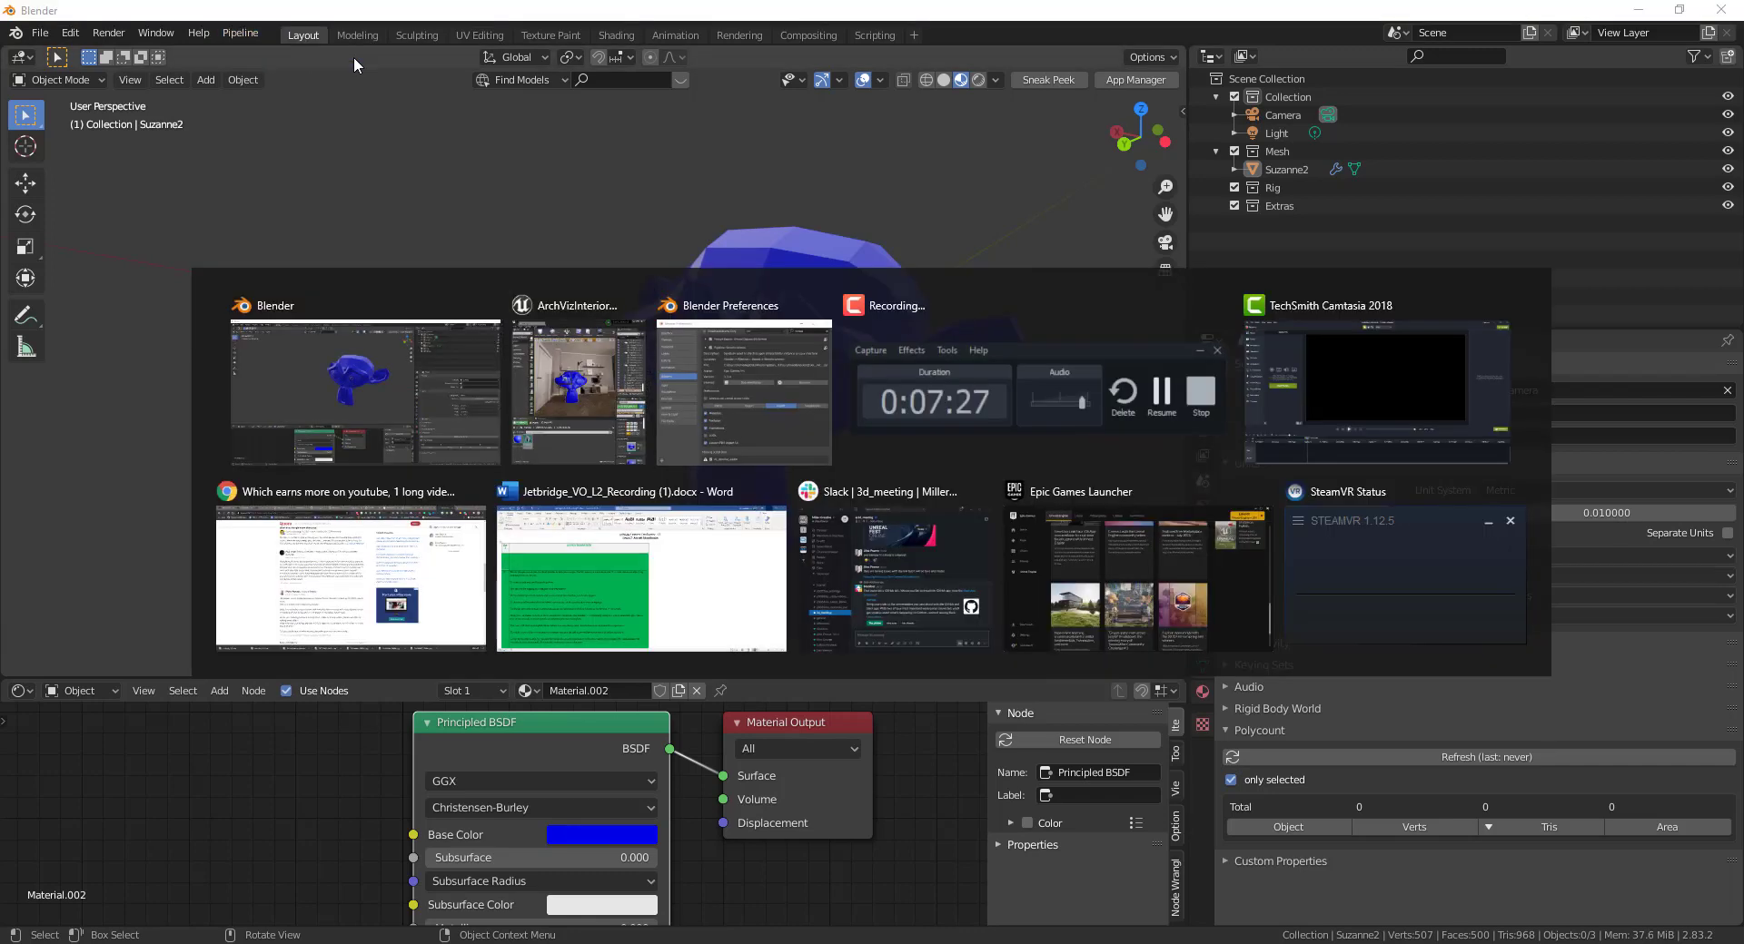
{"action": "left_click", "coordinate": [574, 390]}
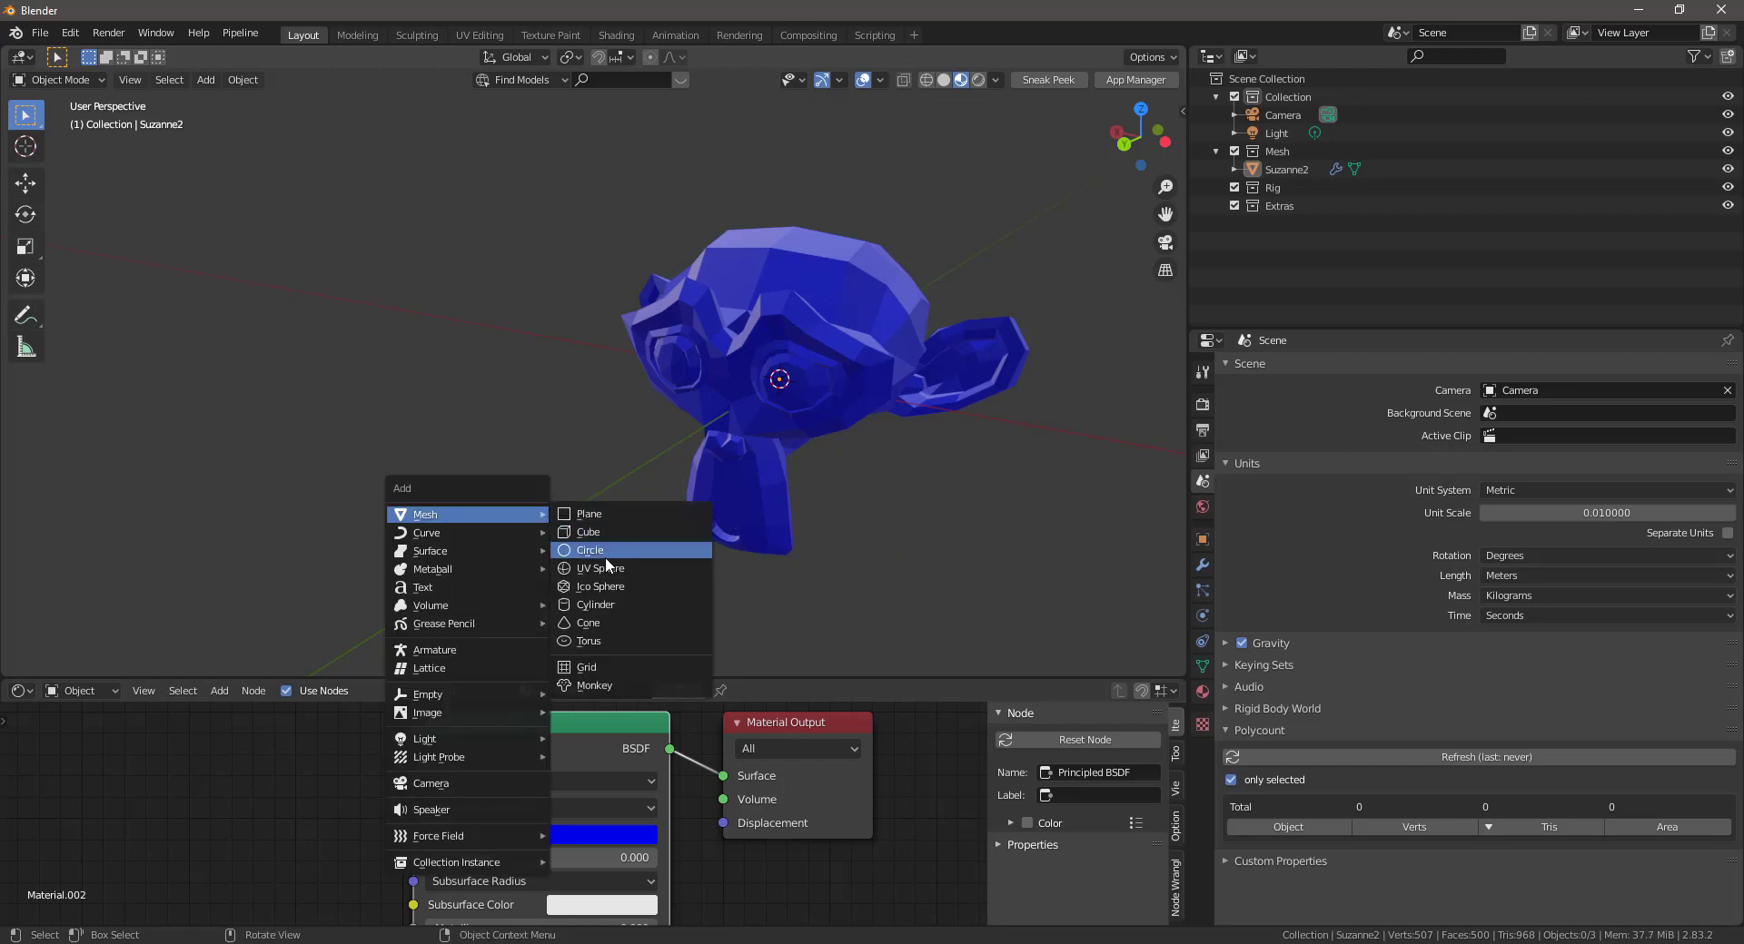
Add an Ico Sphere and send it to Unreal, bringing up the FBX import options.
{"action": "left_click", "coordinate": [599, 587]}
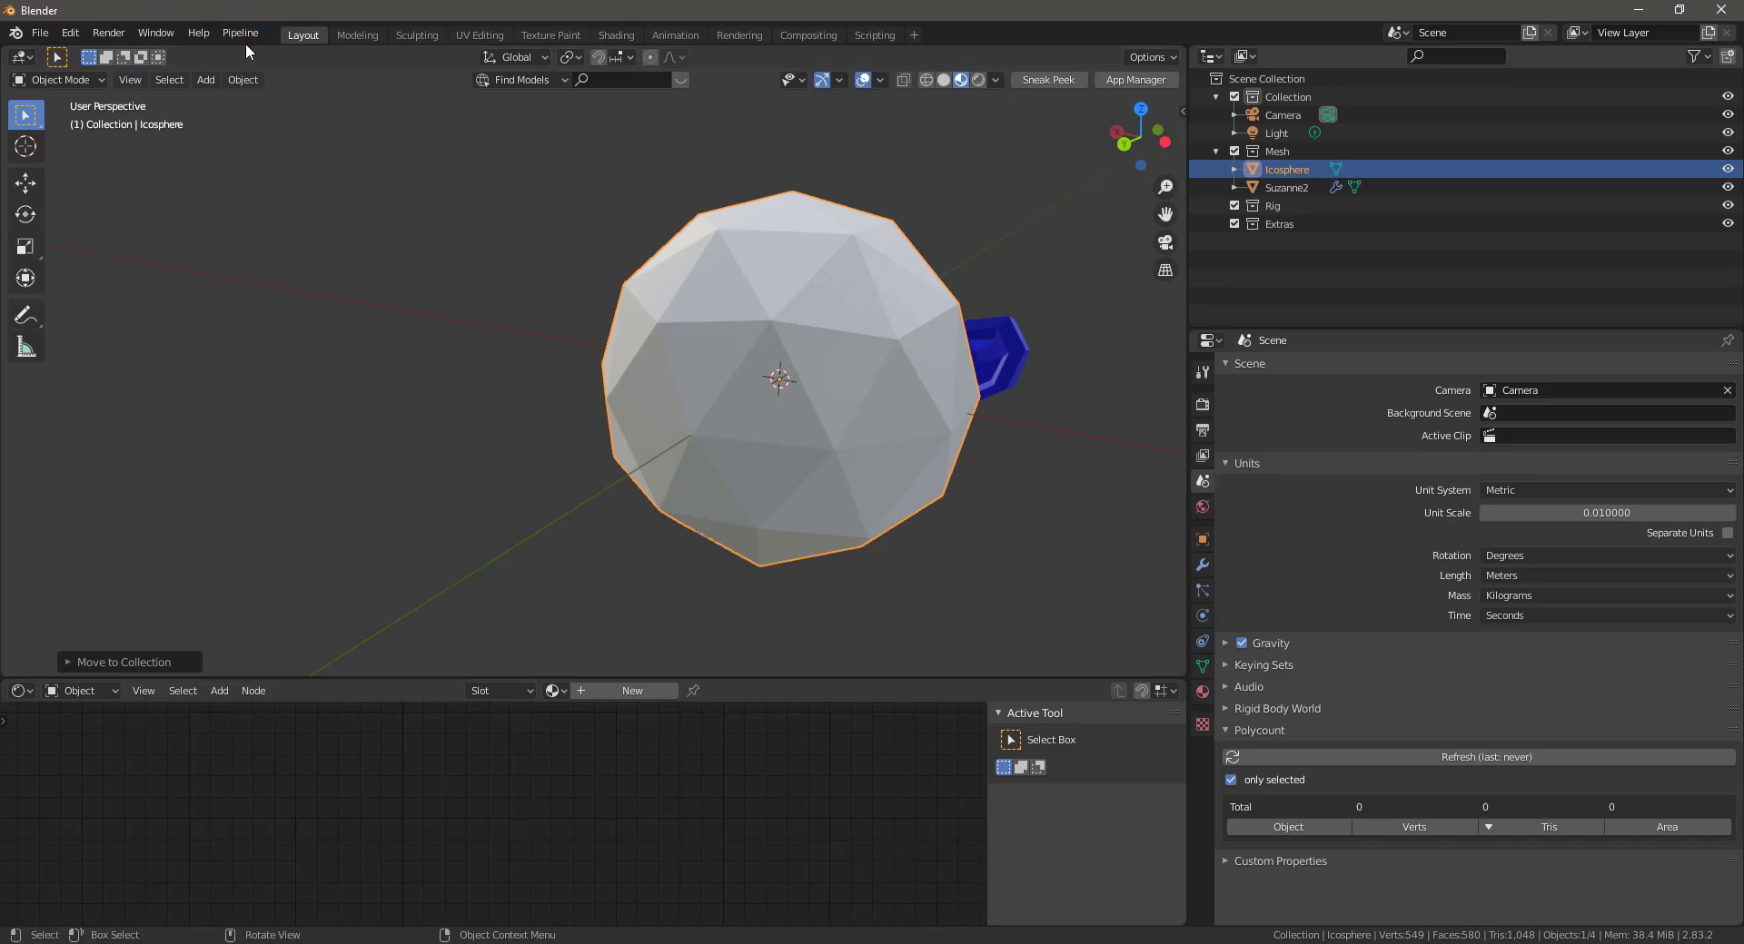
{"action": "left_click", "coordinate": [240, 33]}
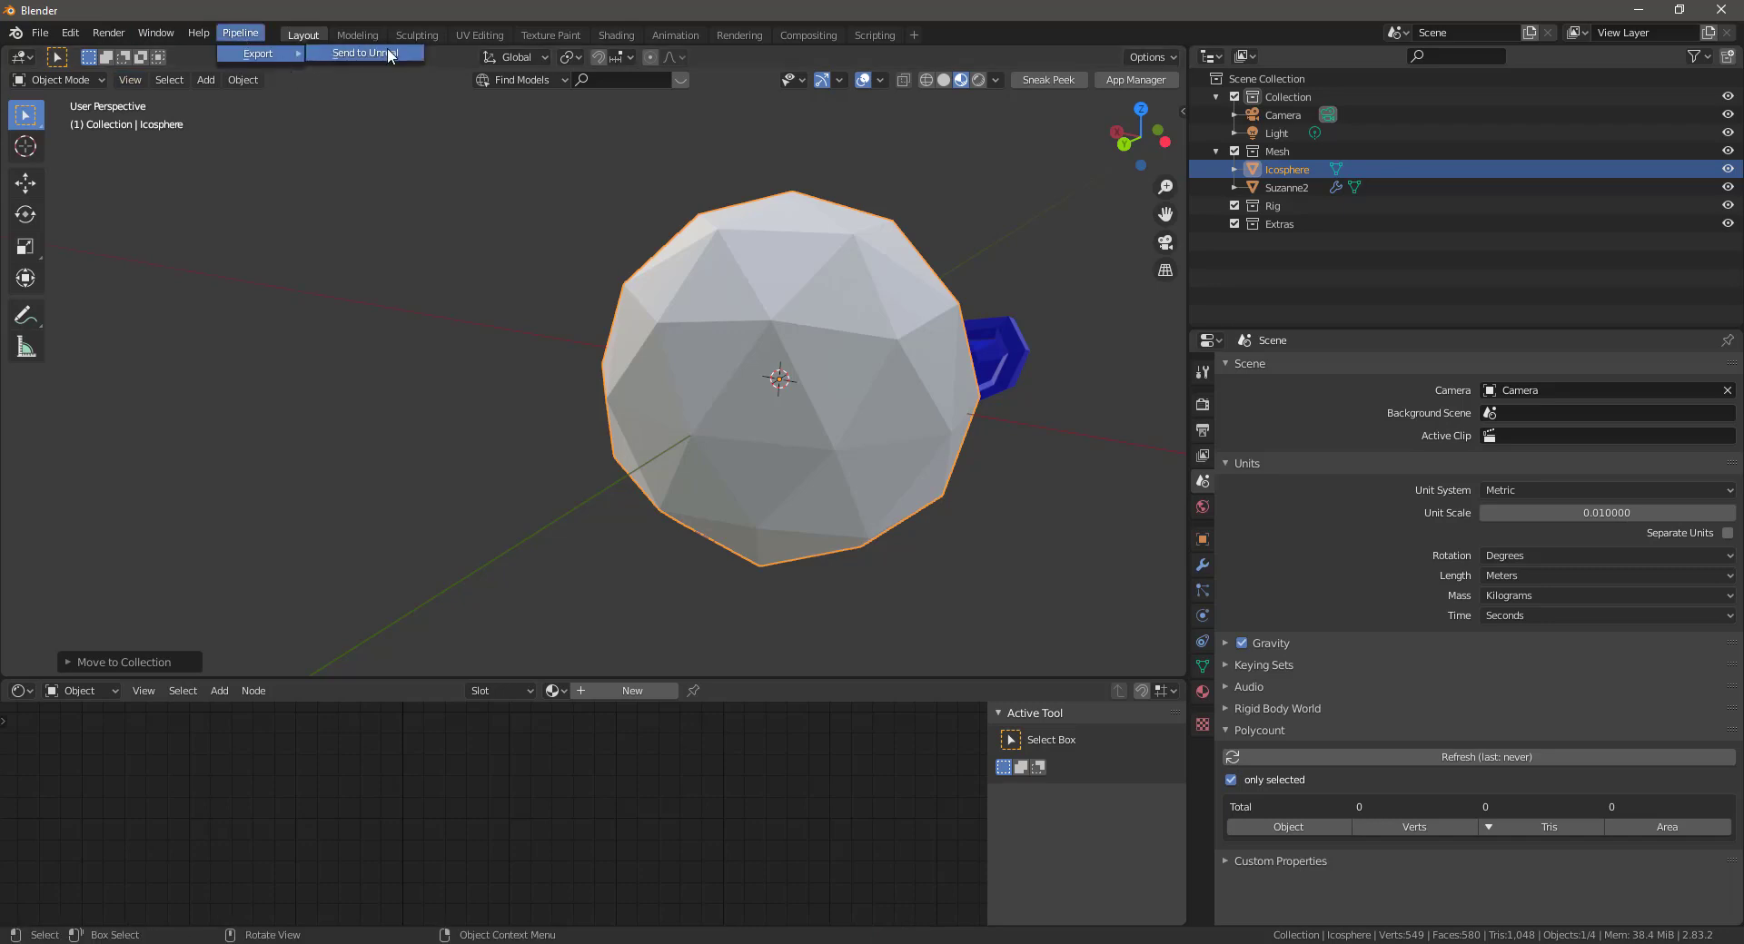
{"action": "left_click", "coordinate": [365, 53]}
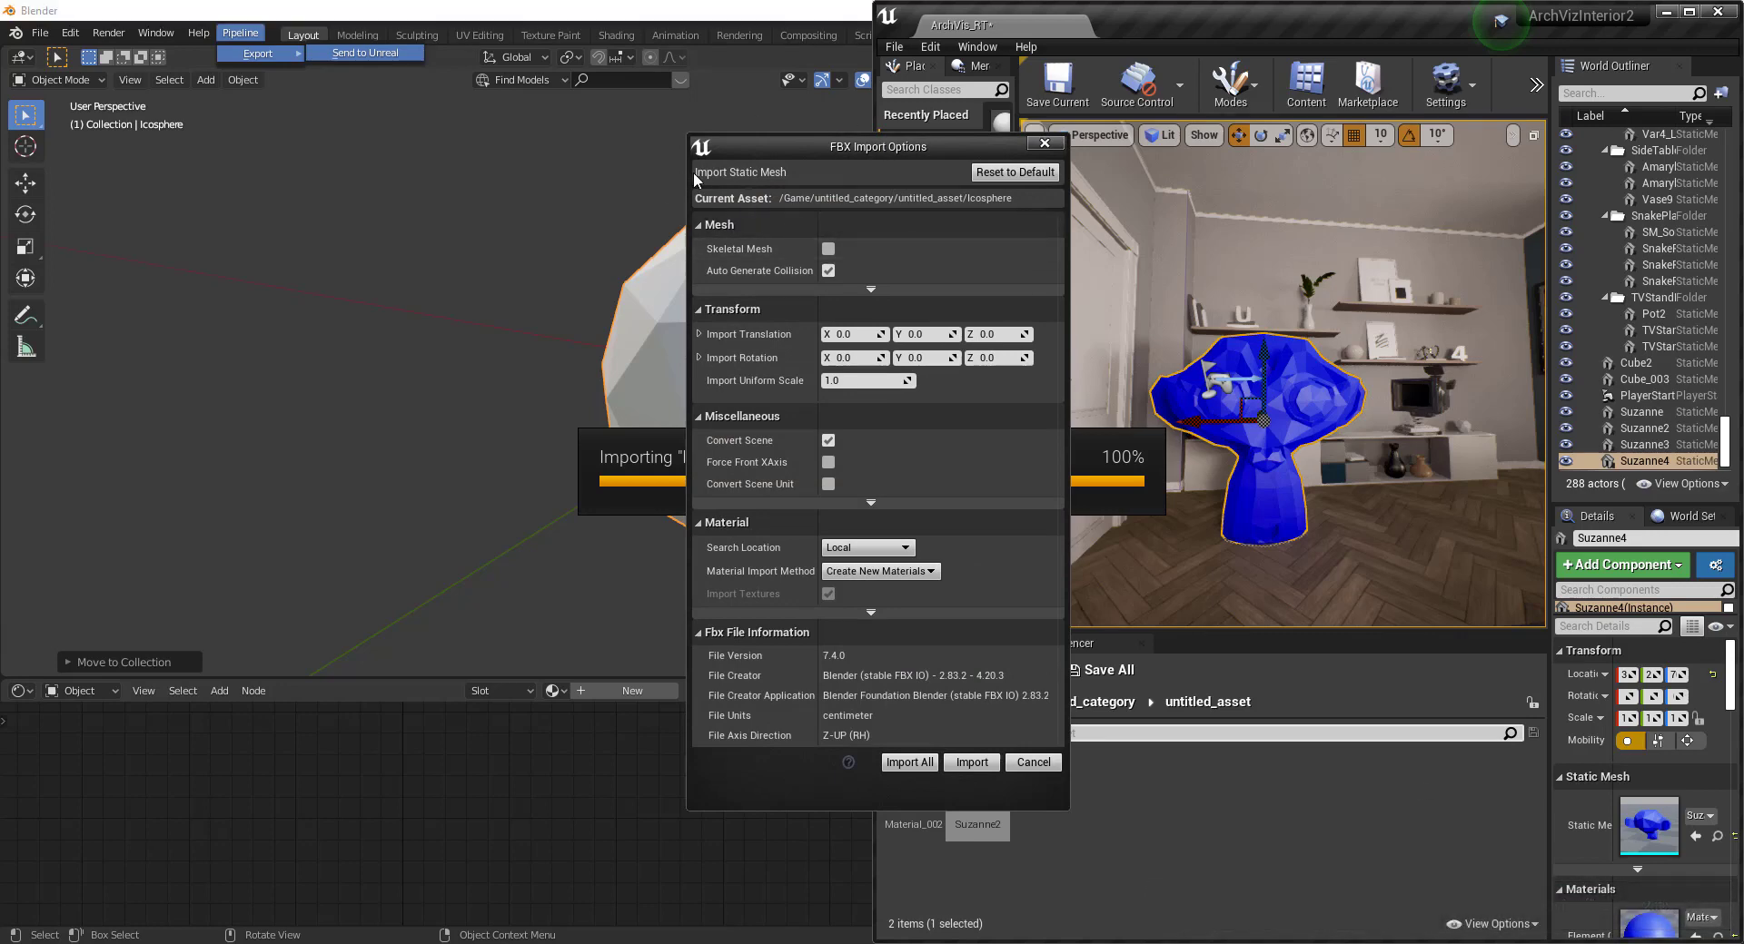
{"action": "mouse_move", "coordinate": [807, 354]}
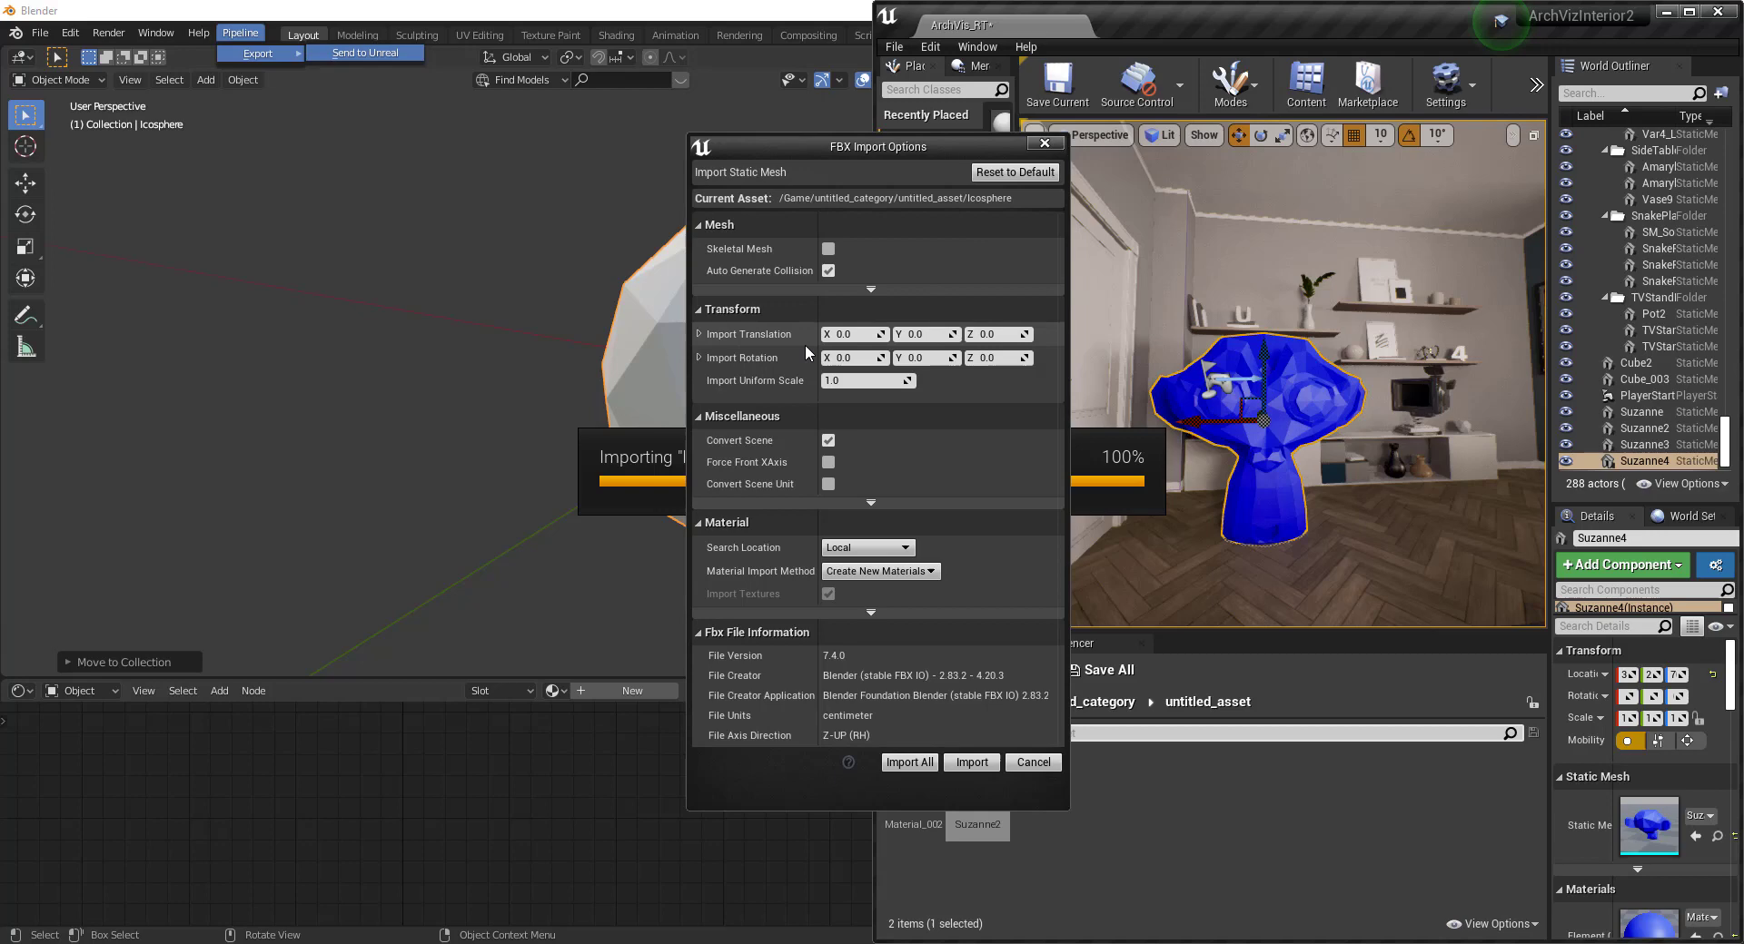
{"action": "mouse_move", "coordinate": [928, 397]}
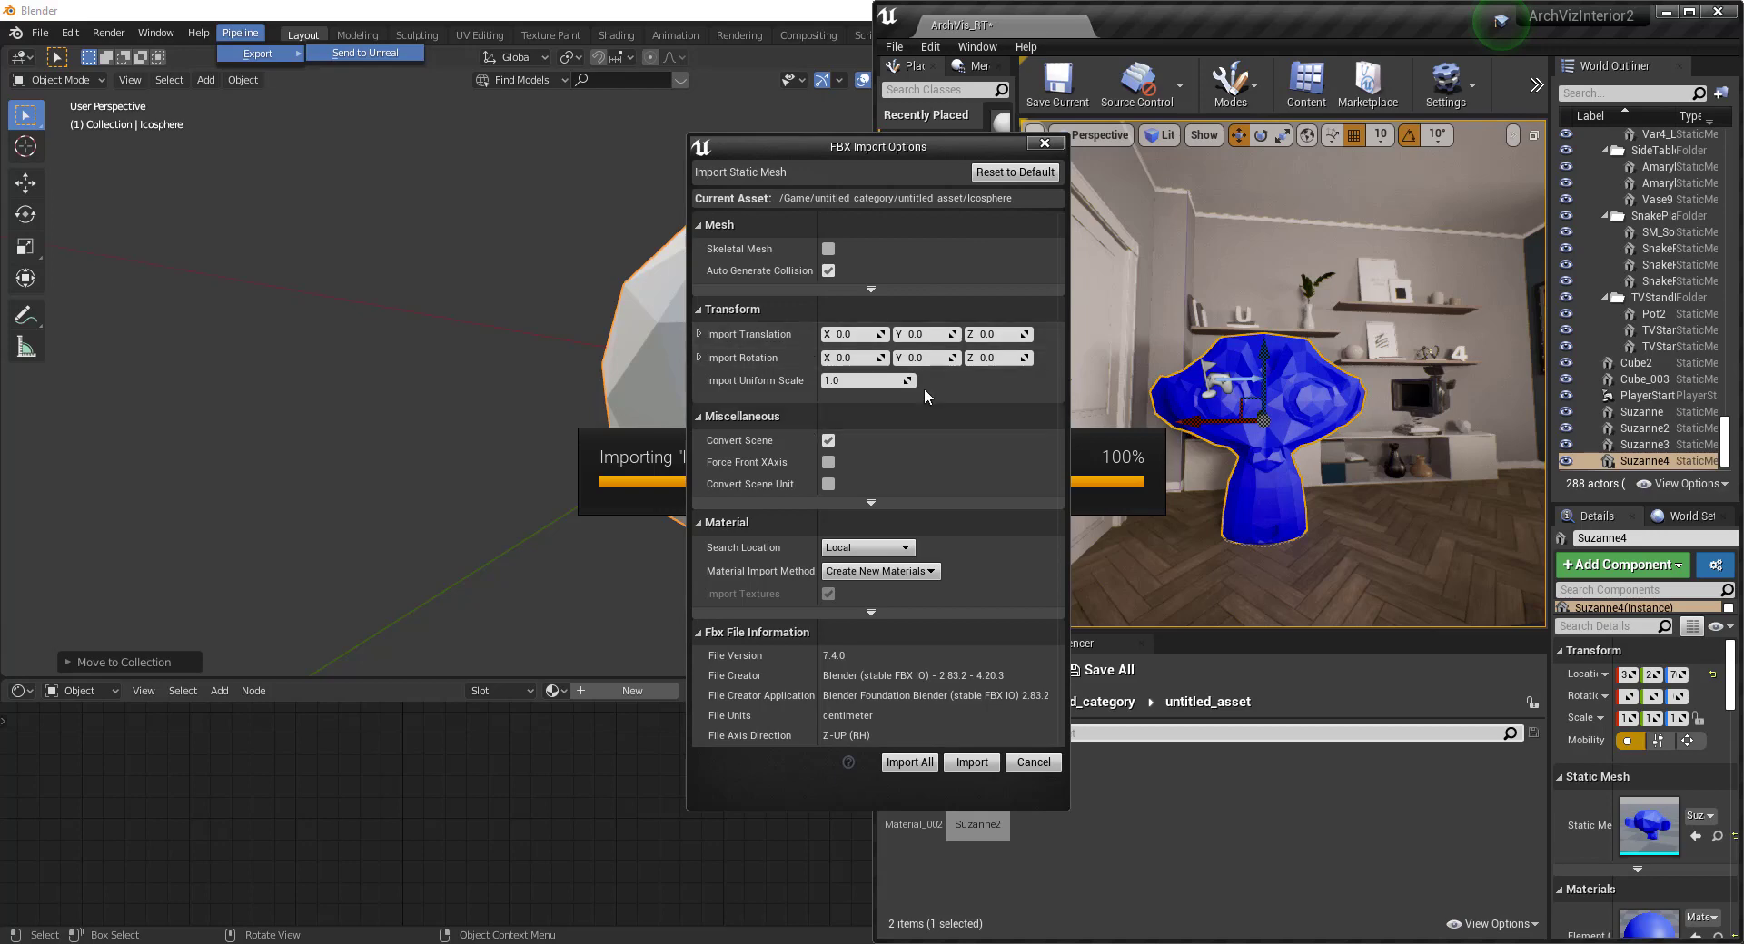
{"action": "mouse_move", "coordinate": [1099, 756]}
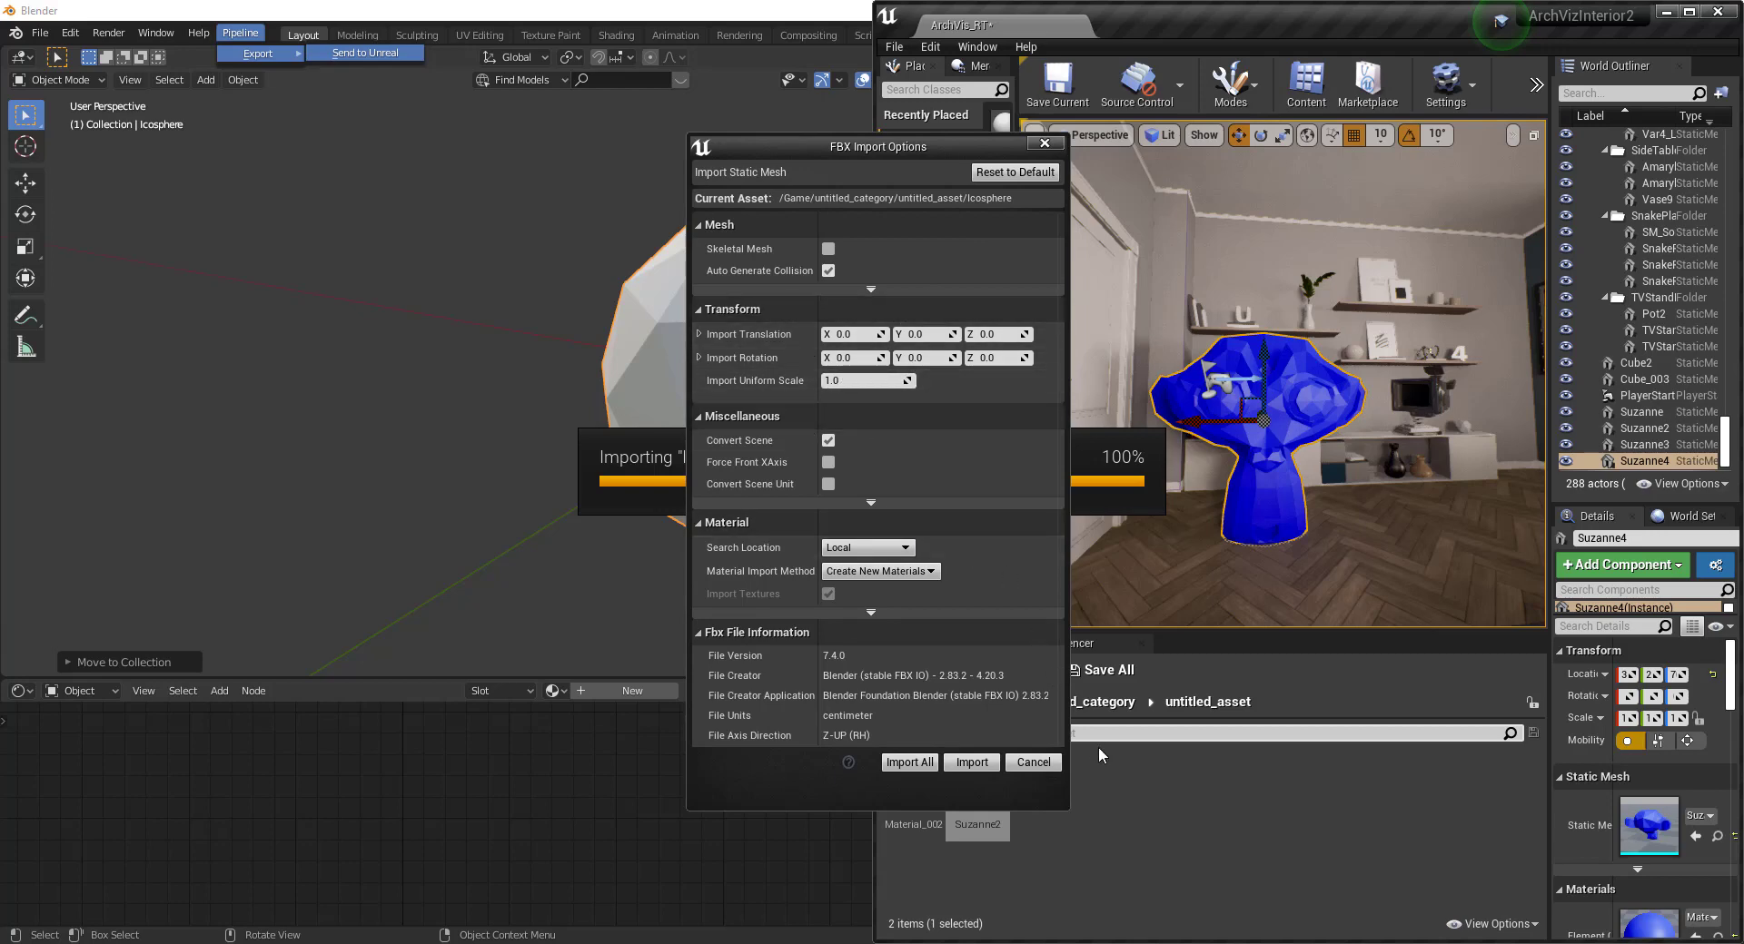
{"action": "mouse_move", "coordinate": [951, 491]}
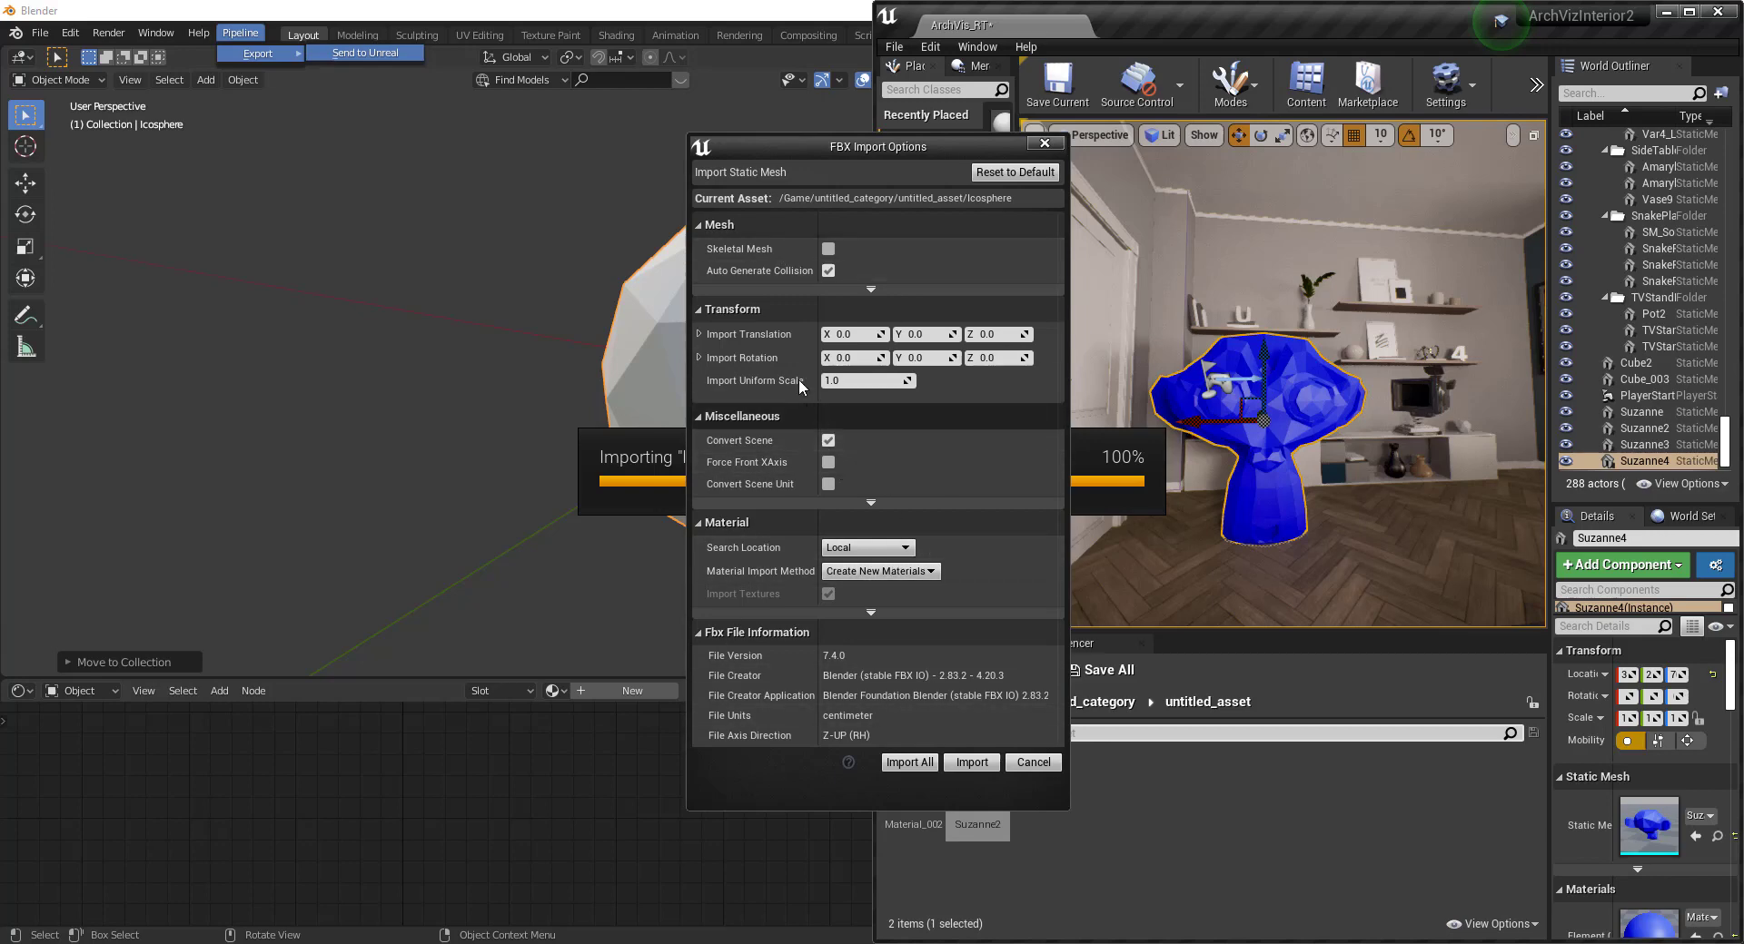
{"action": "mouse_move", "coordinate": [742, 349]}
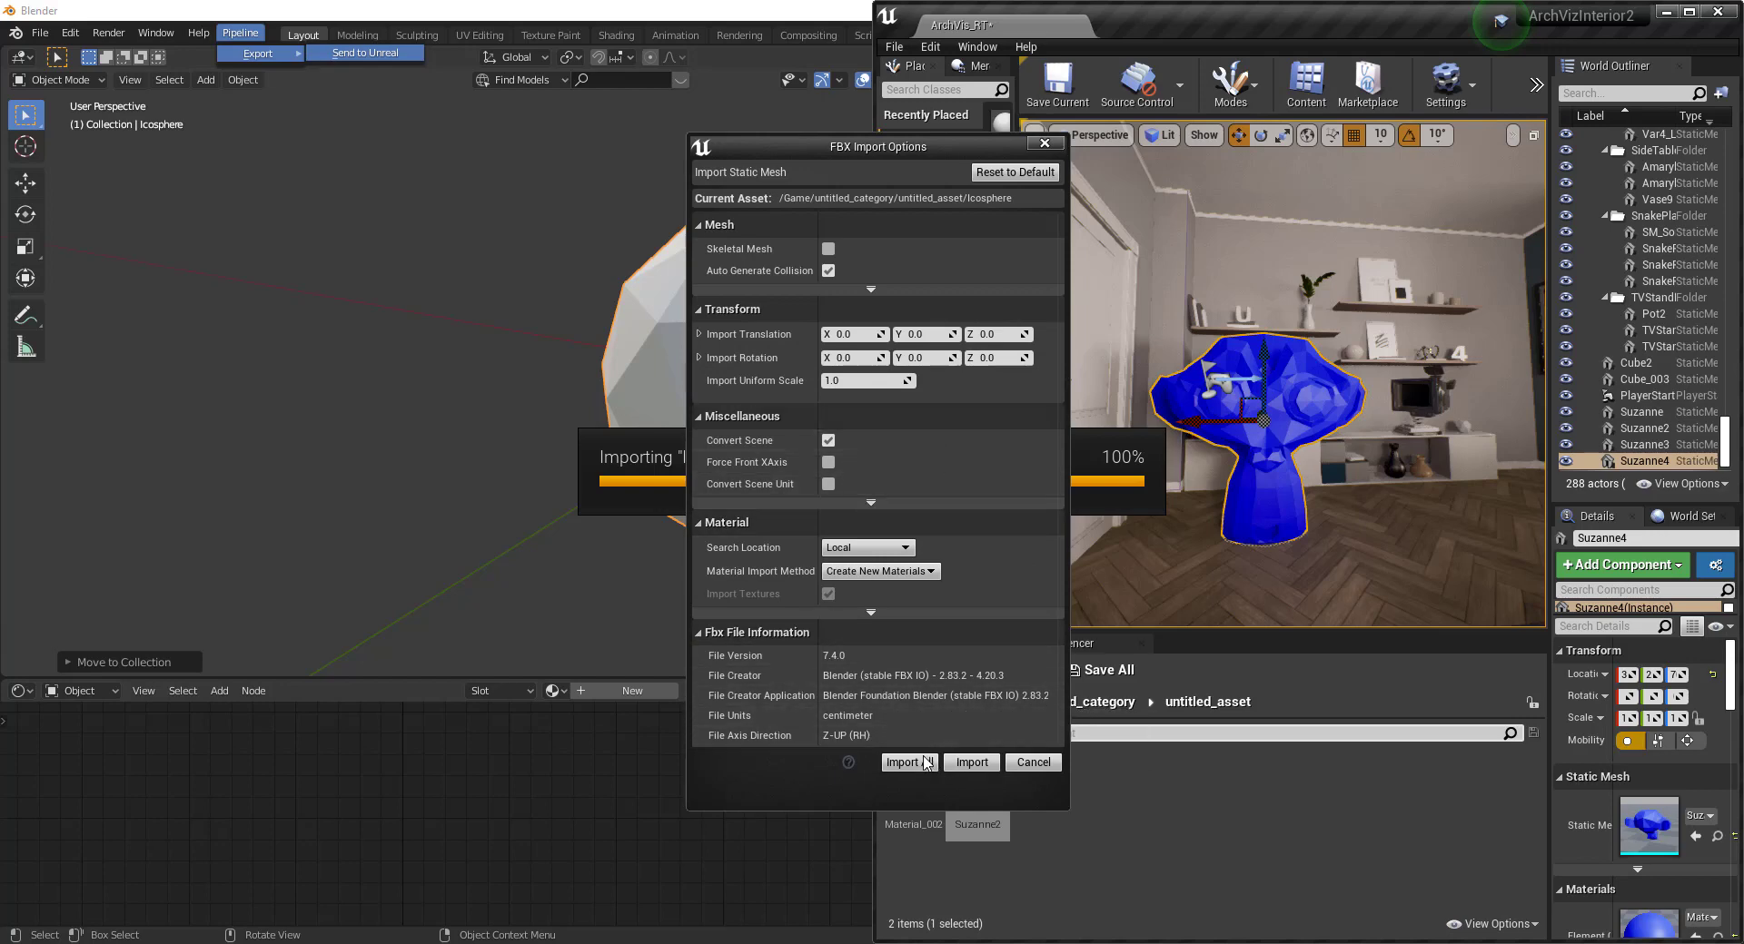
Import the icosphere into Unreal Engine with the default FBX options via Import All.
{"action": "left_click", "coordinate": [901, 762]}
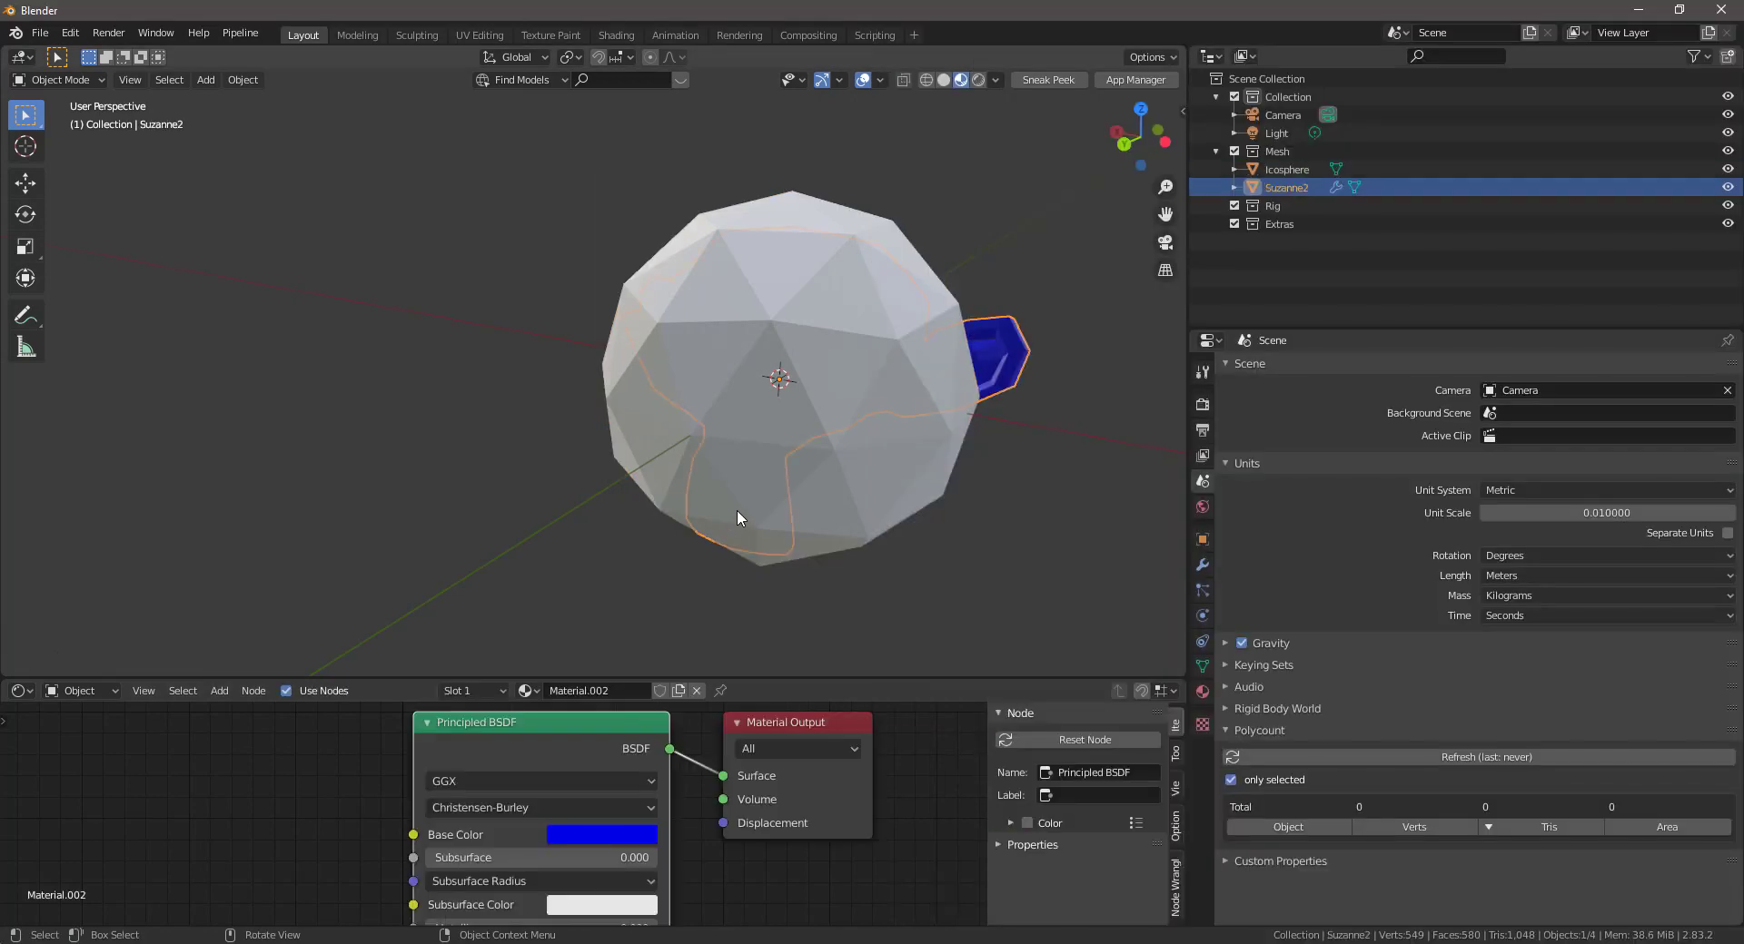
Delete the Icosphere and open the Send to Unreal add-on preferences.
{"action": "left_click", "coordinate": [1287, 169]}
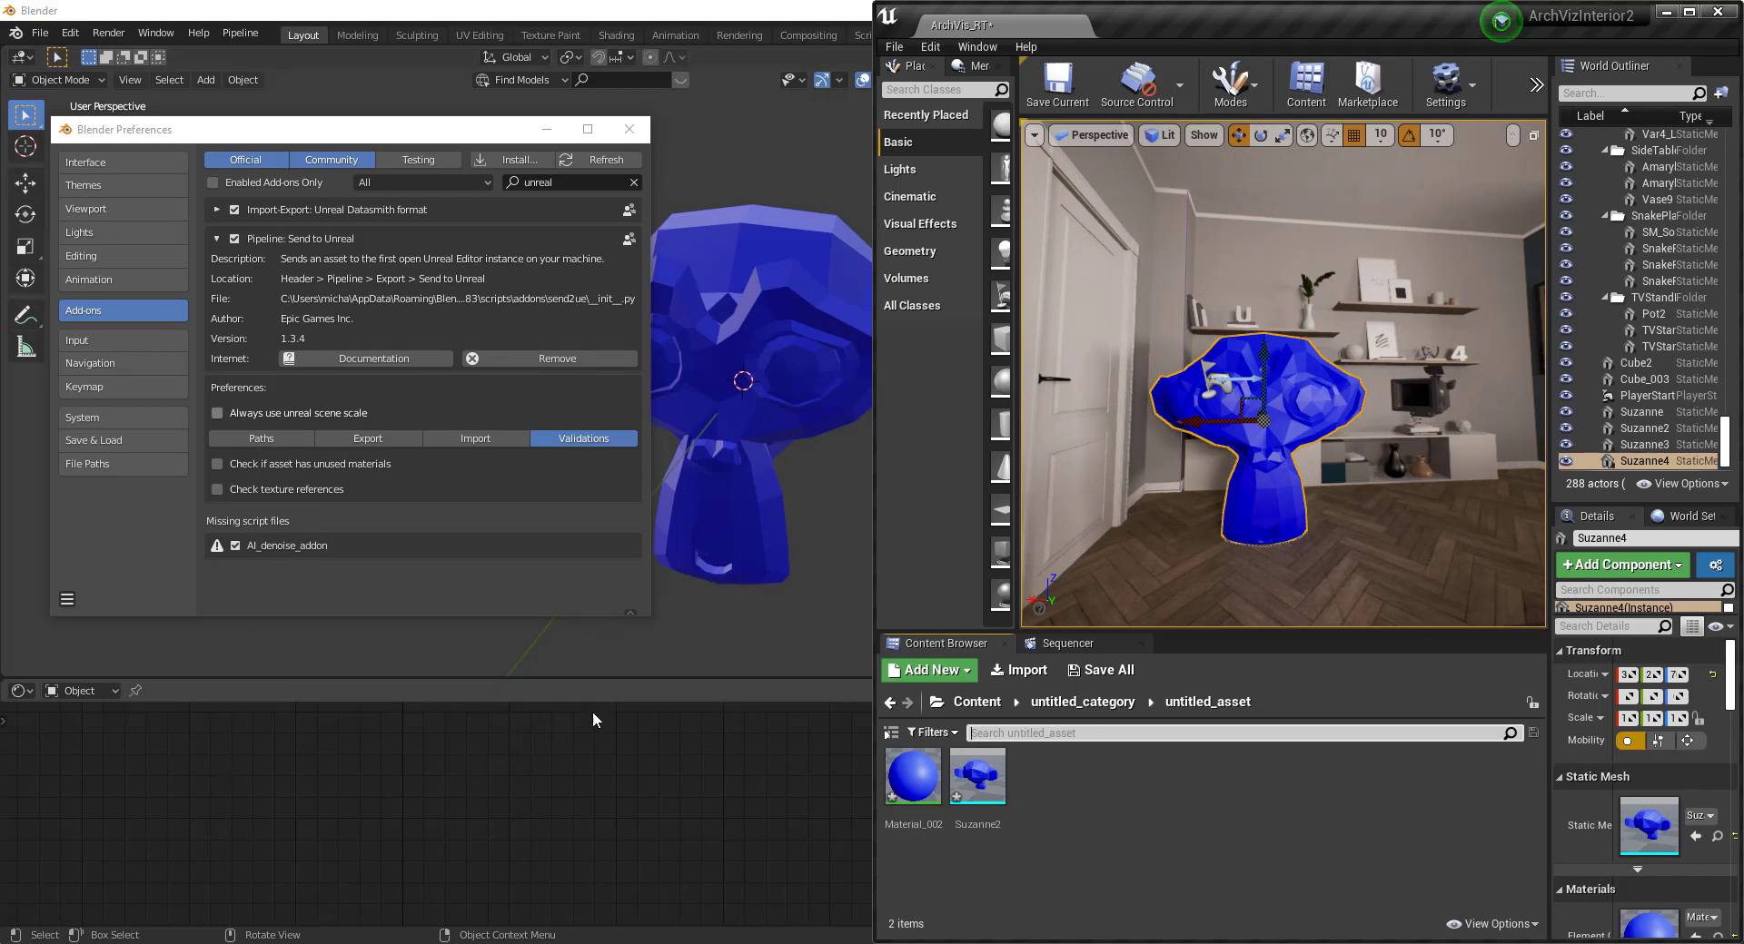
{"action": "mouse_move", "coordinate": [742, 556]}
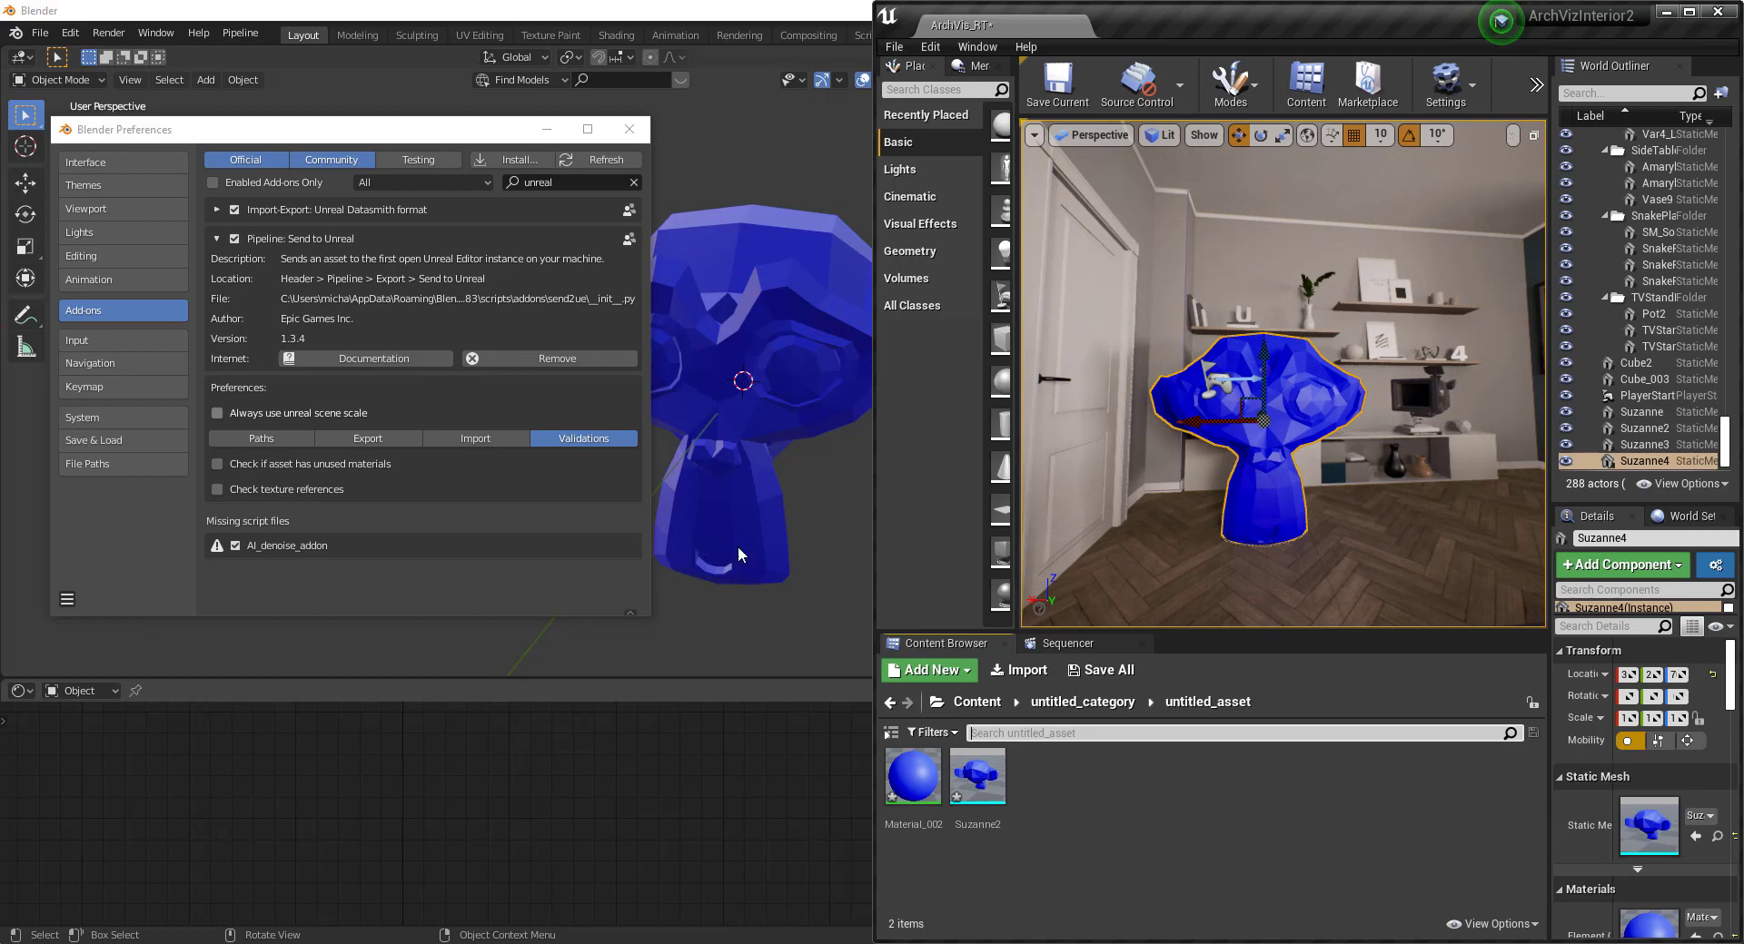
{"action": "mouse_move", "coordinate": [1085, 785]}
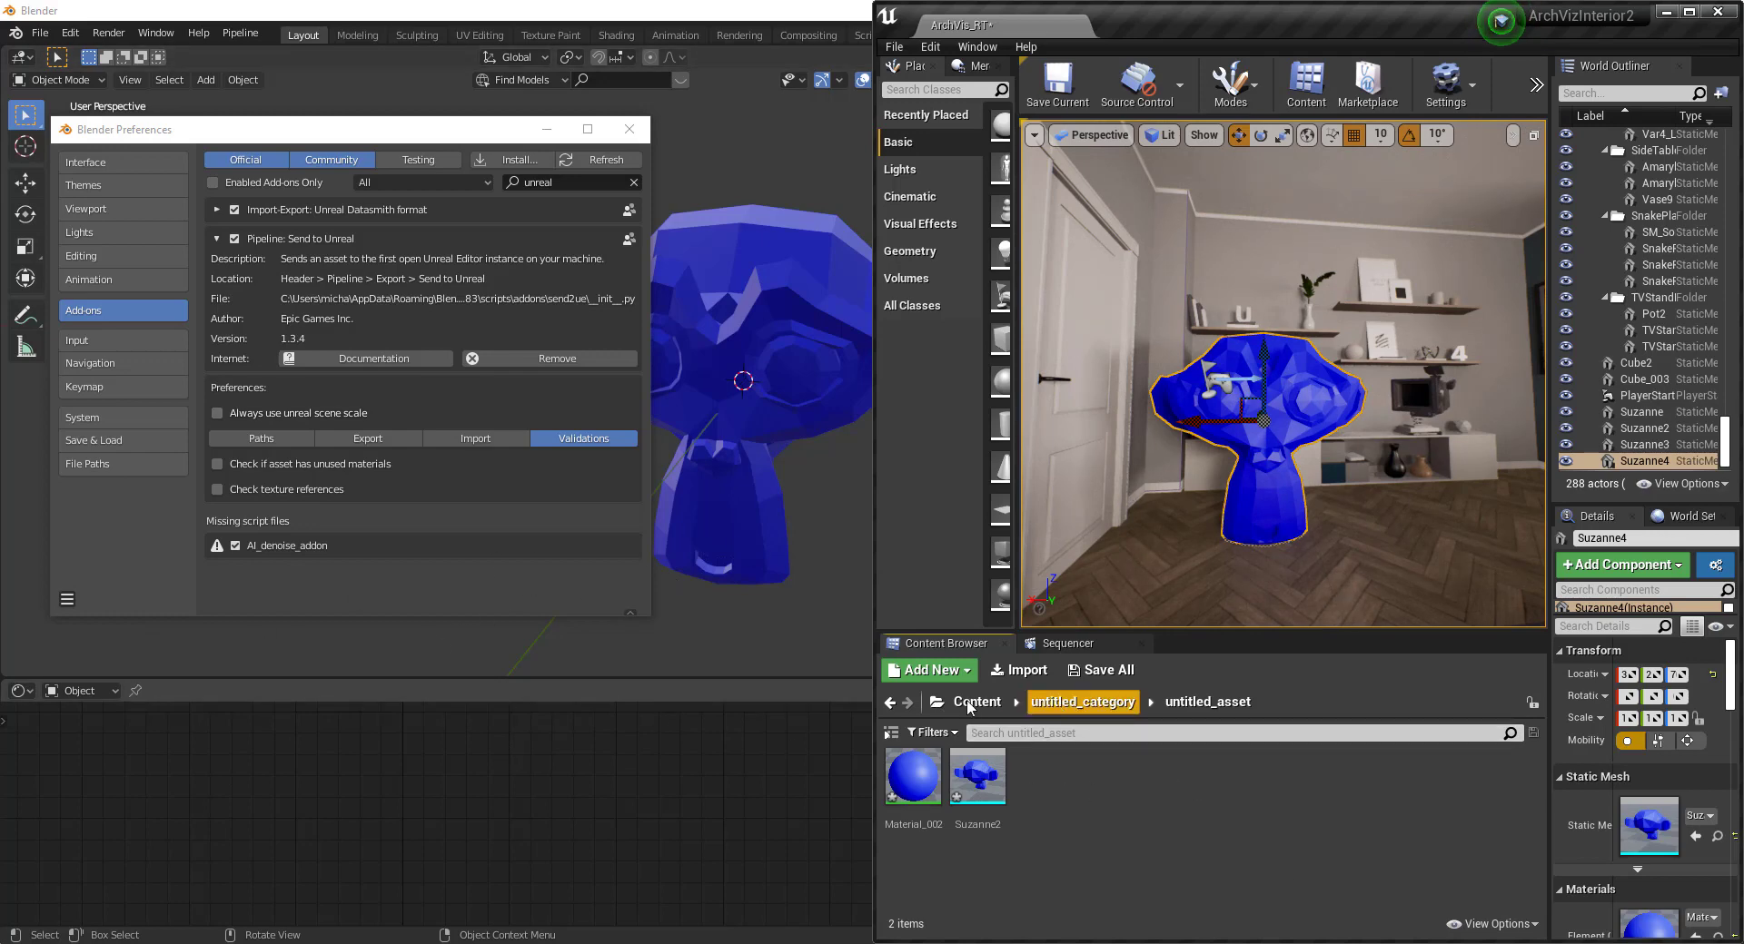
Search the Content root for 'mater', apply MI_Wood Veneer to Suzanne4, and return to Blender.
{"action": "left_click", "coordinate": [974, 702]}
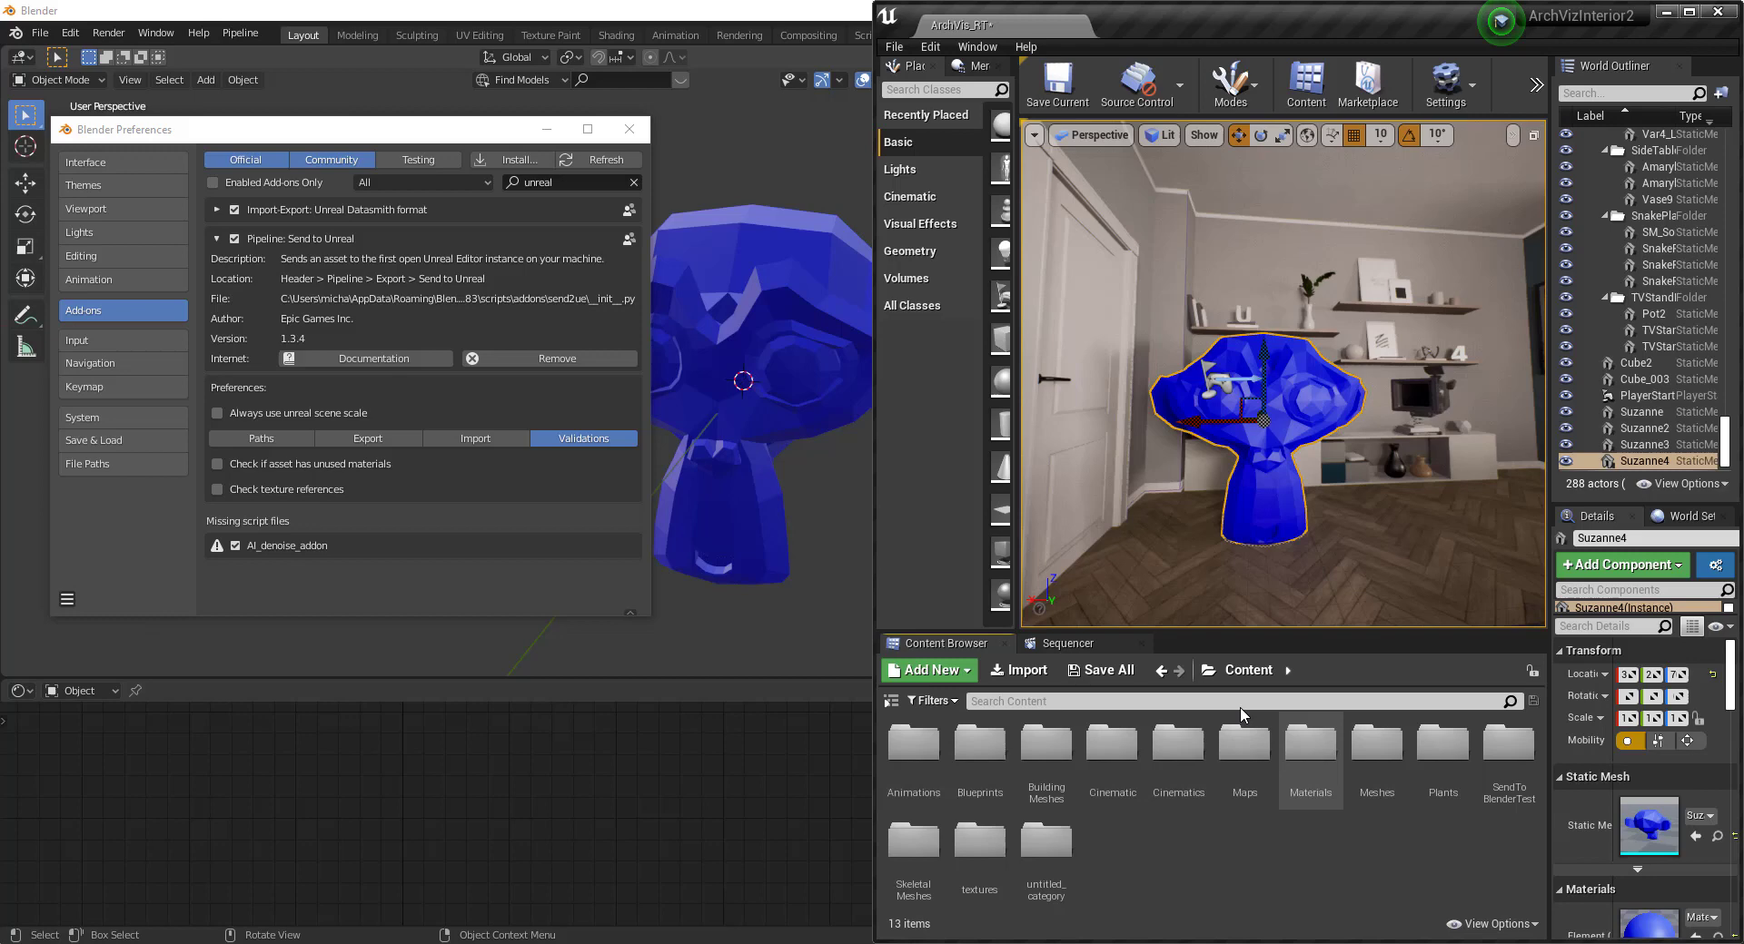
{"action": "type", "text": "mater"}
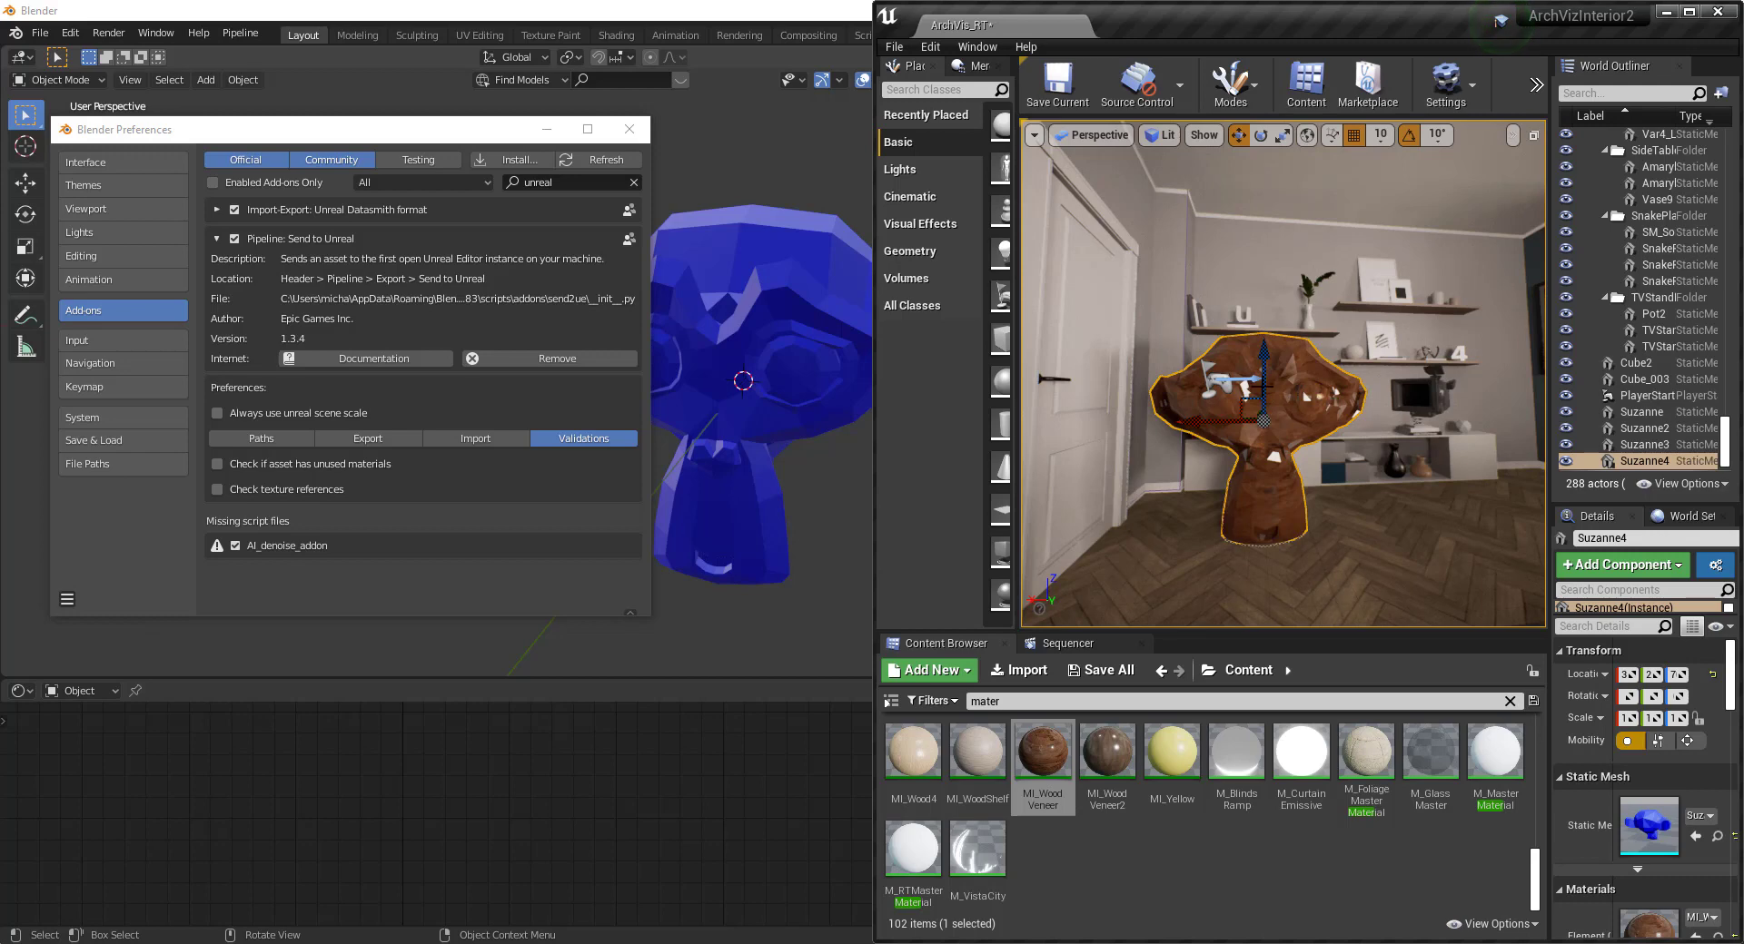
{"action": "left_click", "coordinate": [629, 129]}
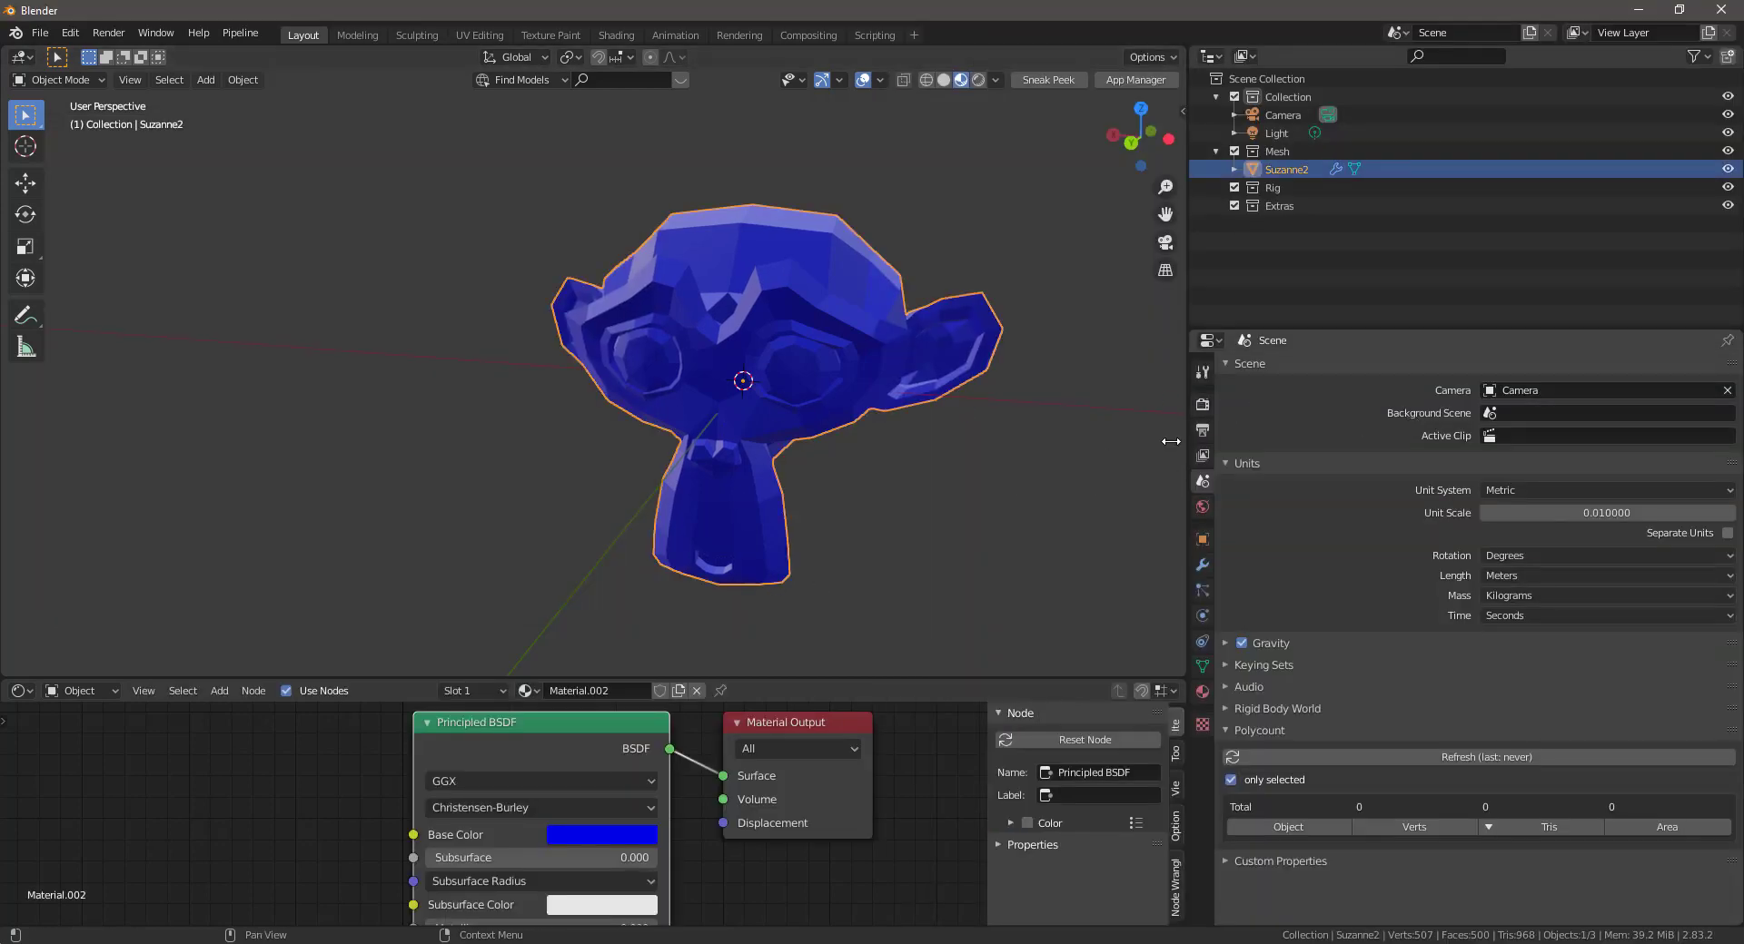
Give Suzanne Decimate (ratio 0.188) and Mirror modifiers and re-send it to Unreal.
{"action": "left_click", "coordinate": [1201, 566]}
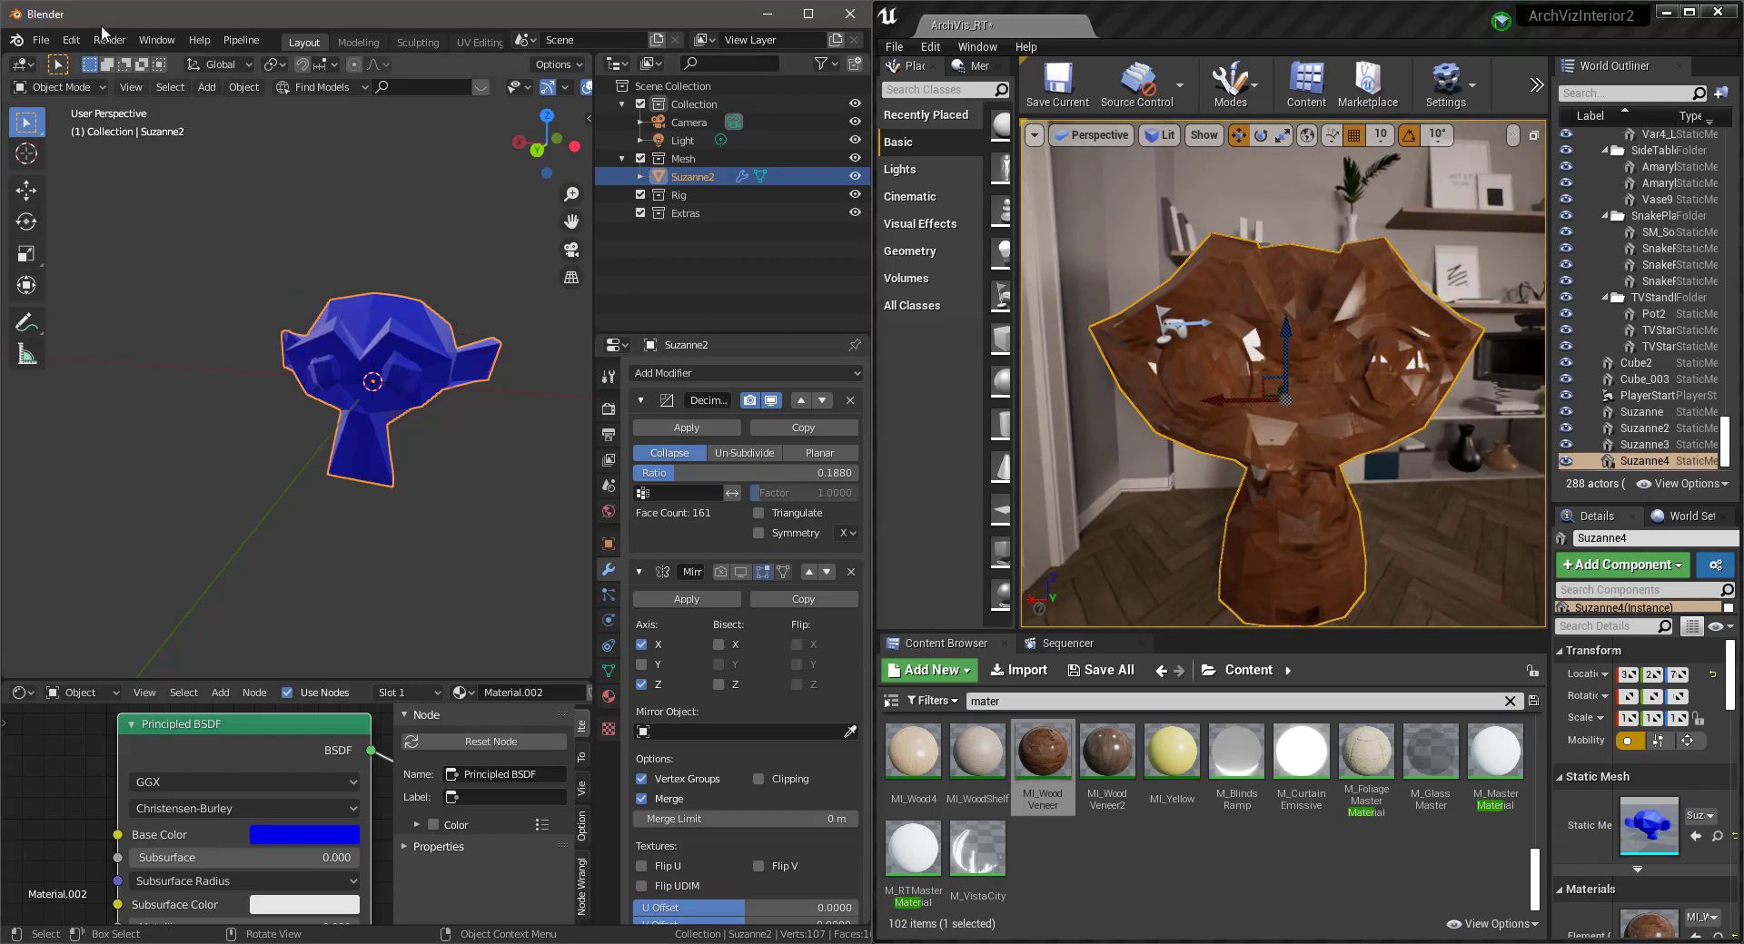
{"action": "left_click", "coordinate": [239, 40]}
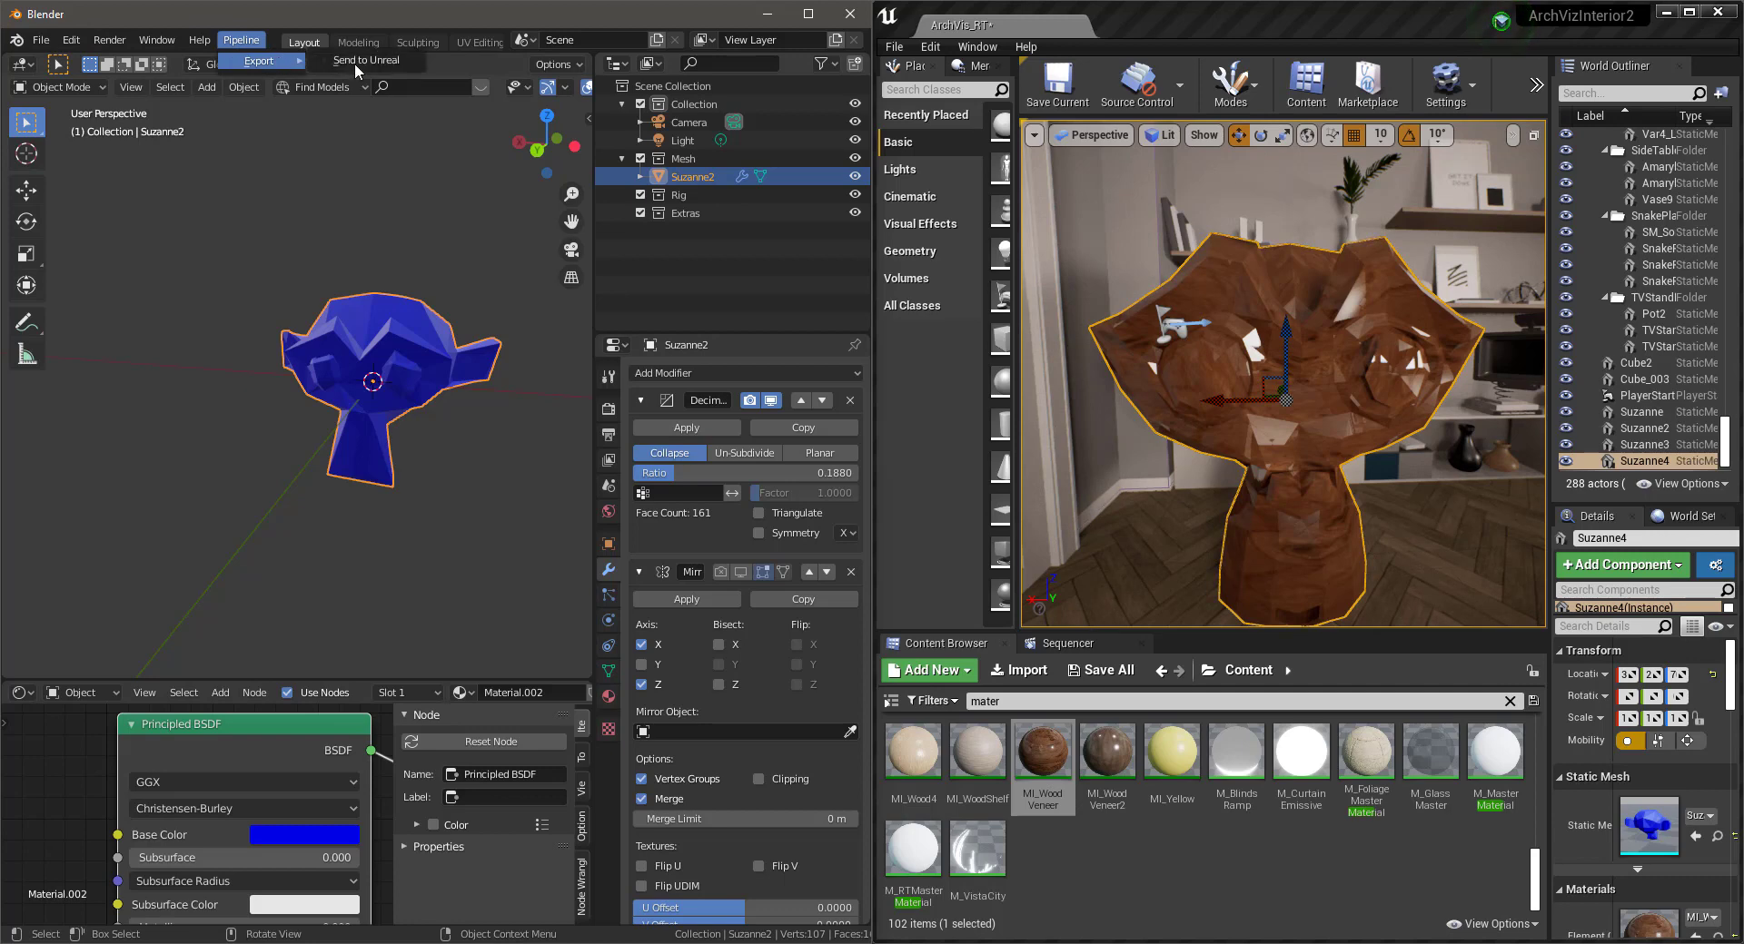
{"action": "left_click", "coordinate": [365, 60]}
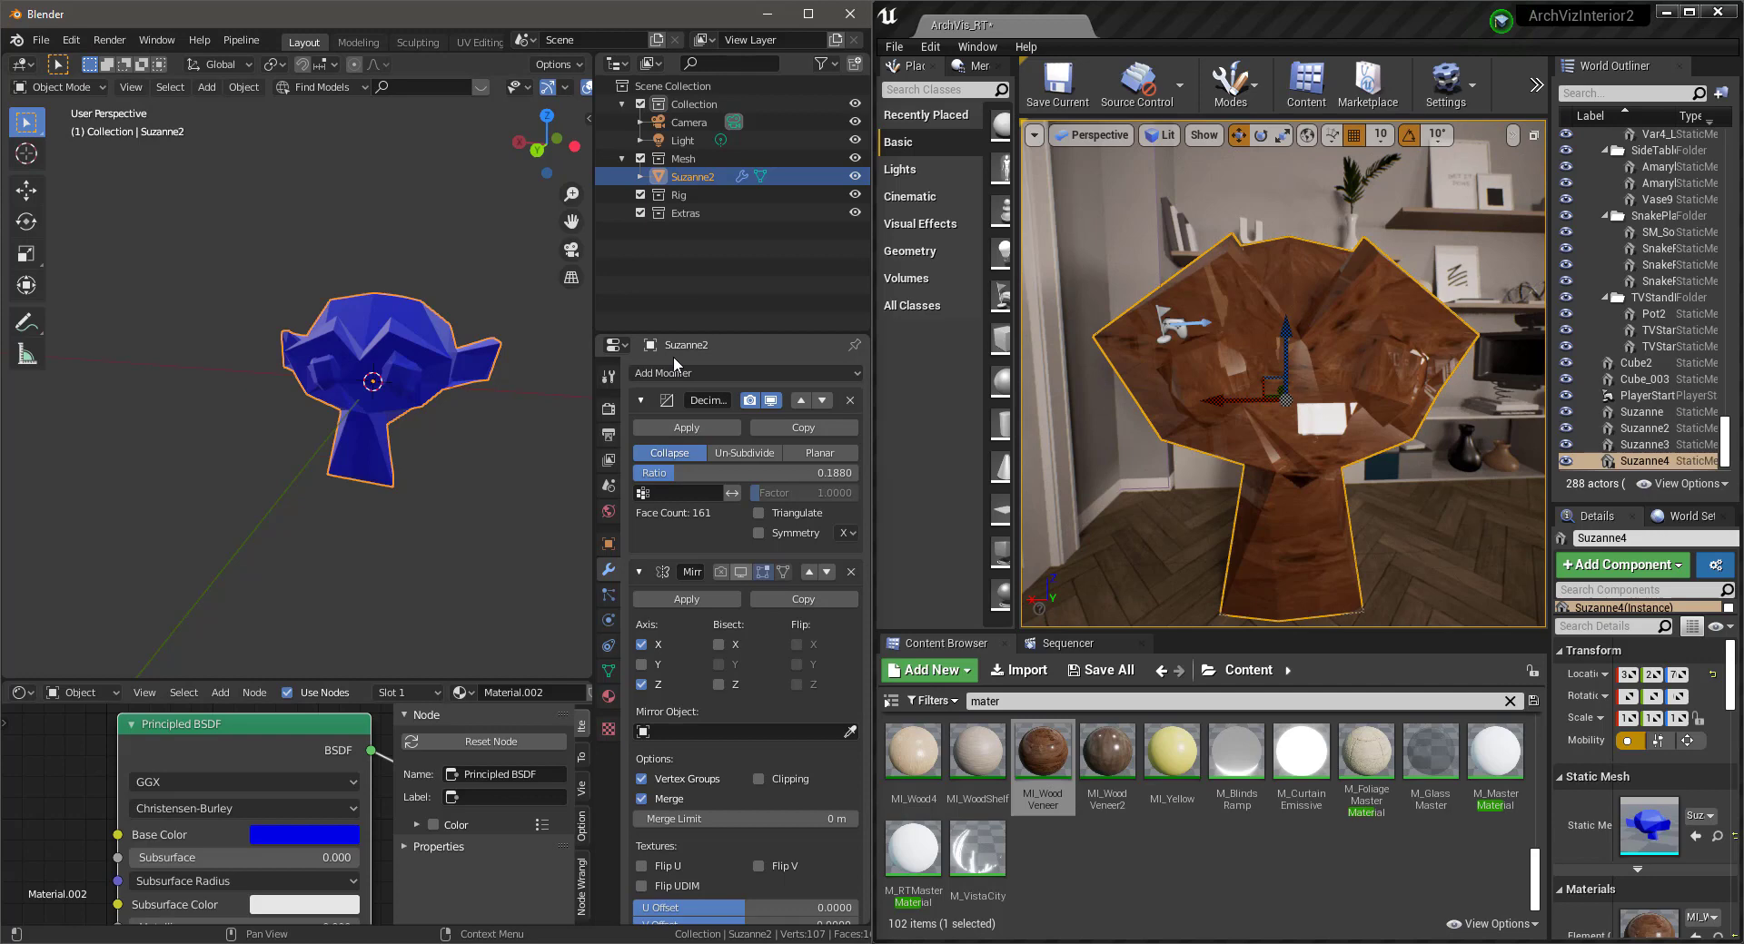
{"action": "mouse_move", "coordinate": [703, 473]}
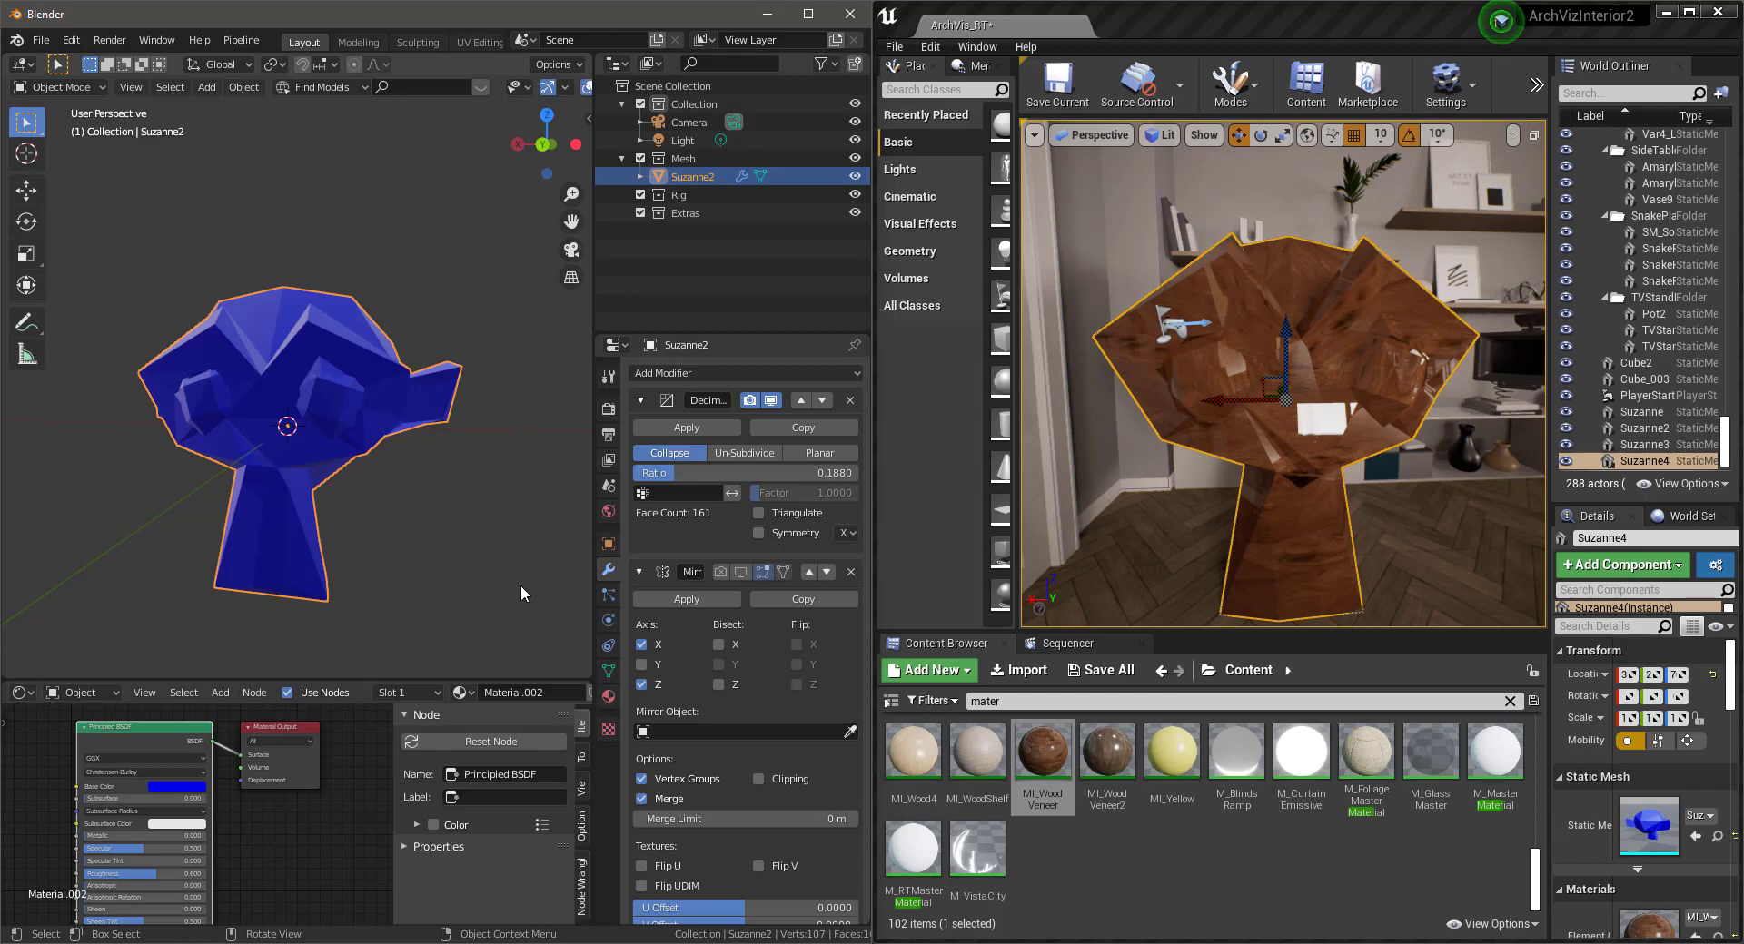
{"action": "mouse_move", "coordinate": [554, 405]}
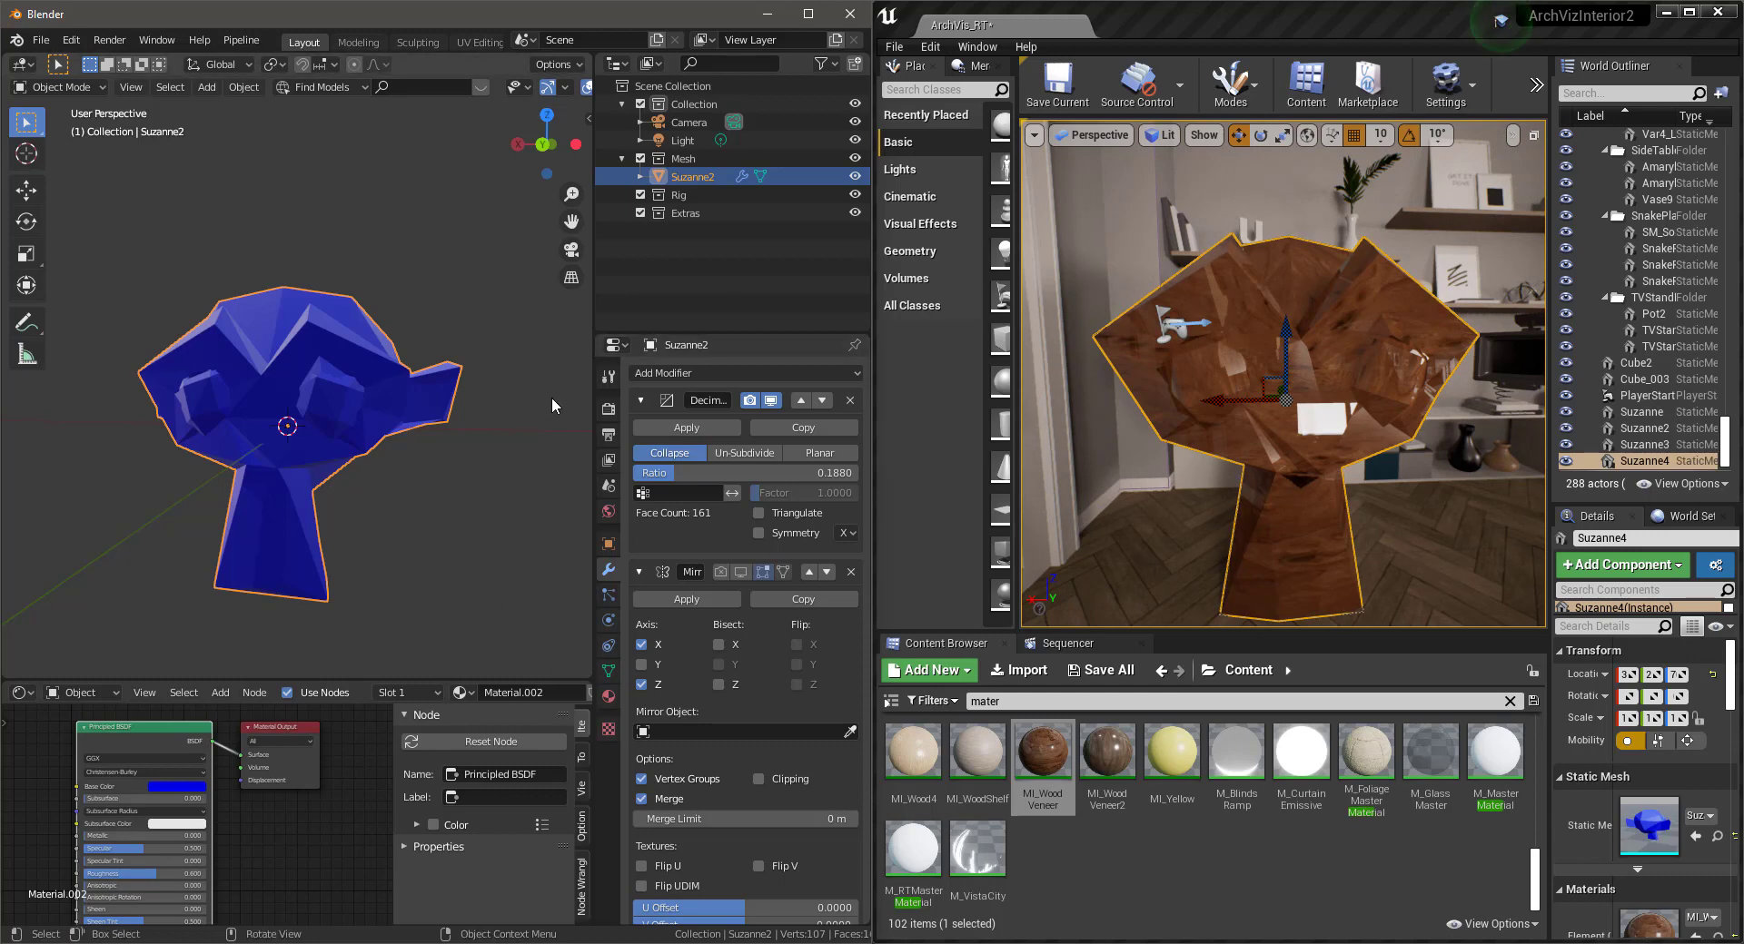
{"action": "mouse_move", "coordinate": [478, 456]}
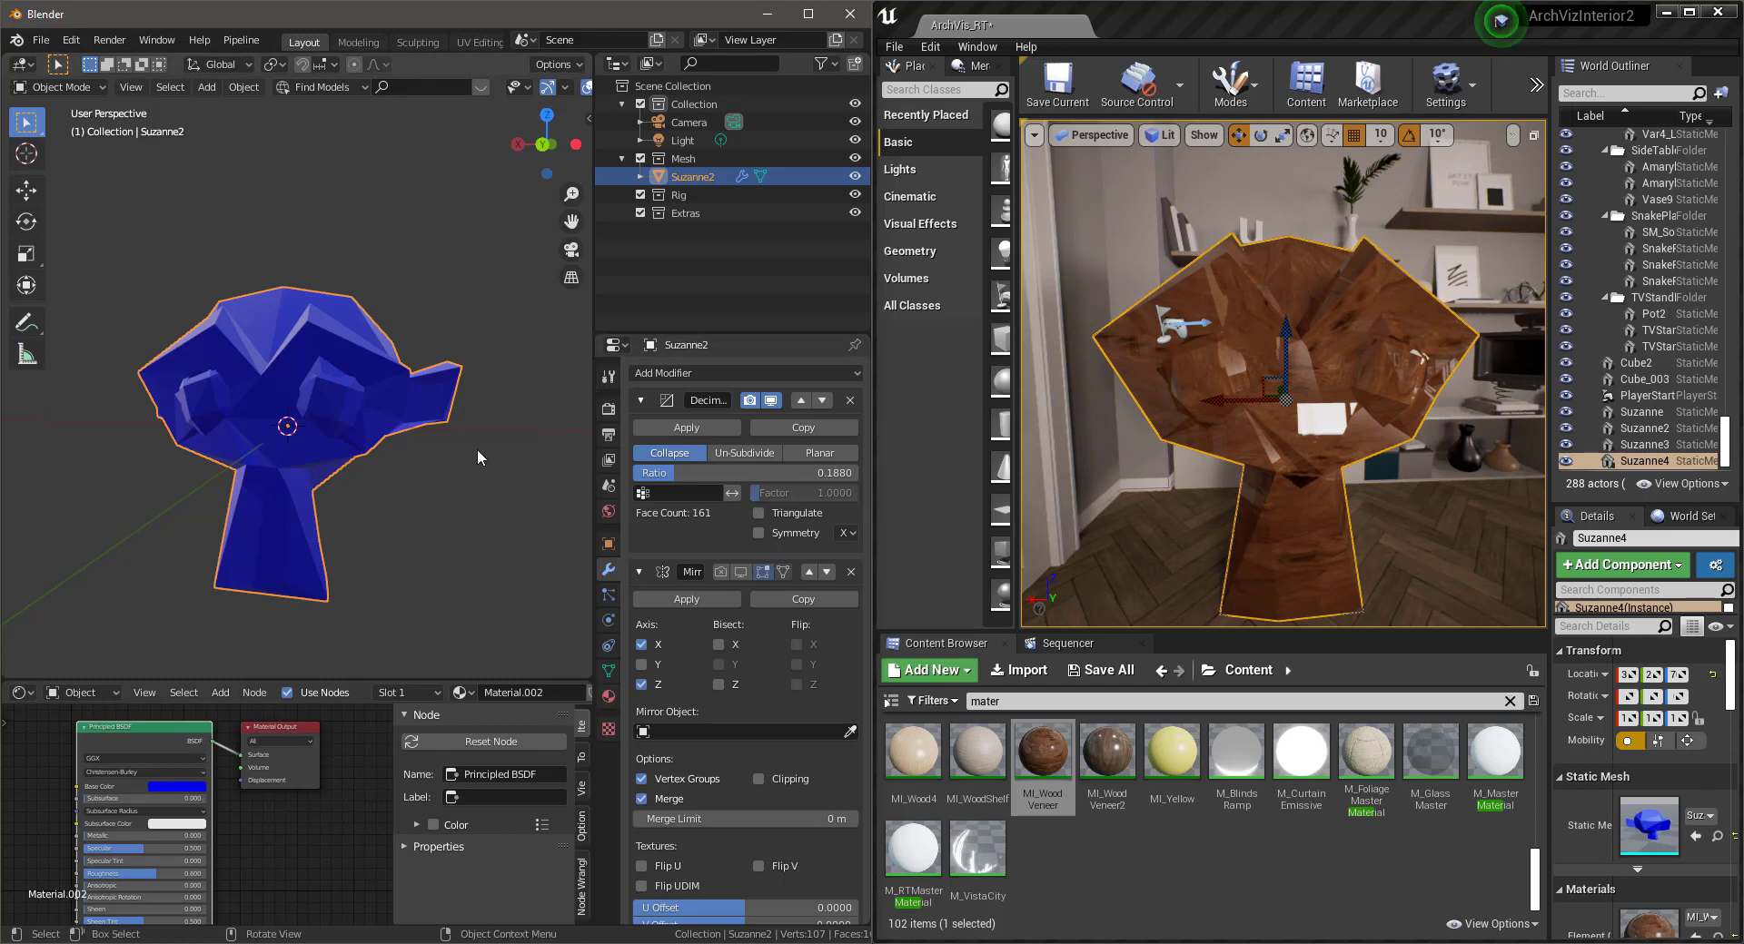